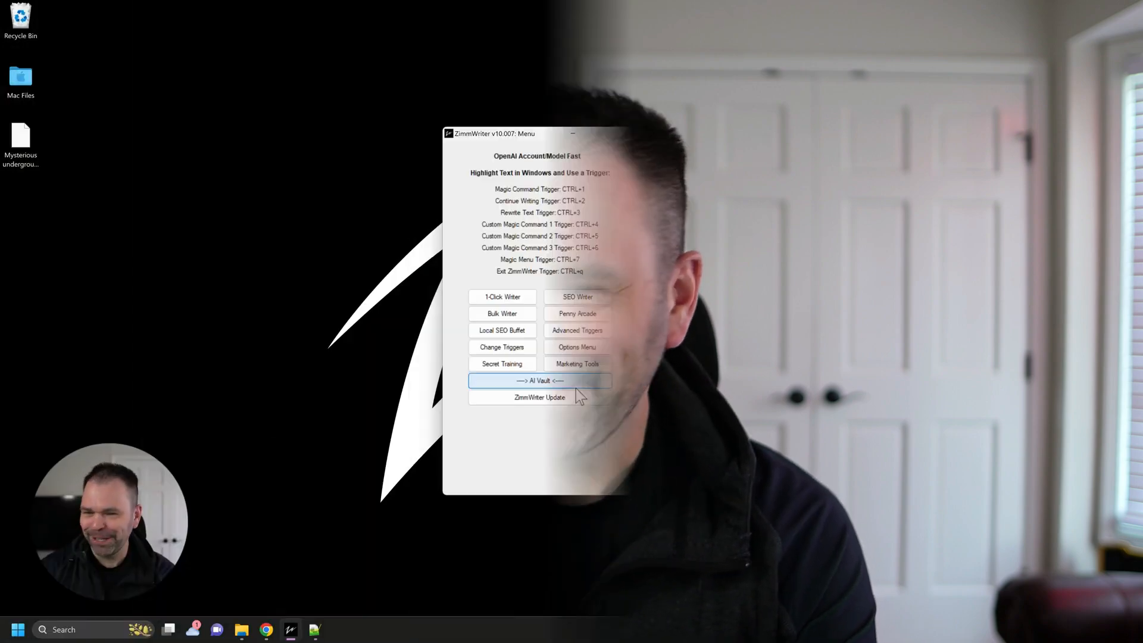
mouse_move(576, 365)
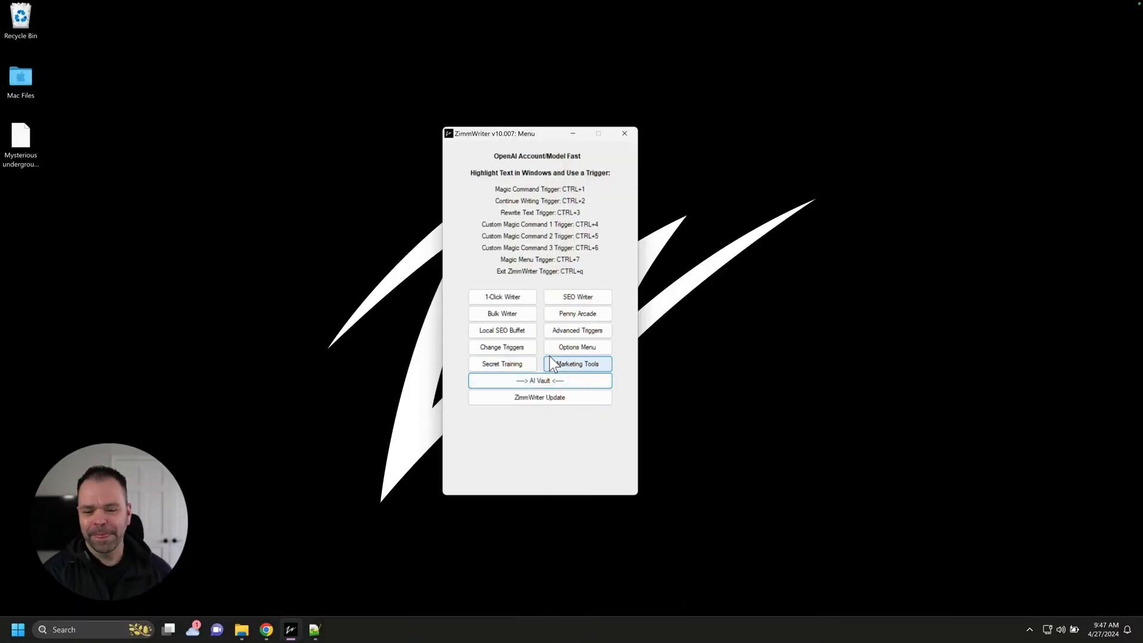
- Open 7_Popular_Types_of_Magnolia_Trees_and_Shrubs_0001 from the zimmwriter output folder in the photo viewer
left_click(539, 380)
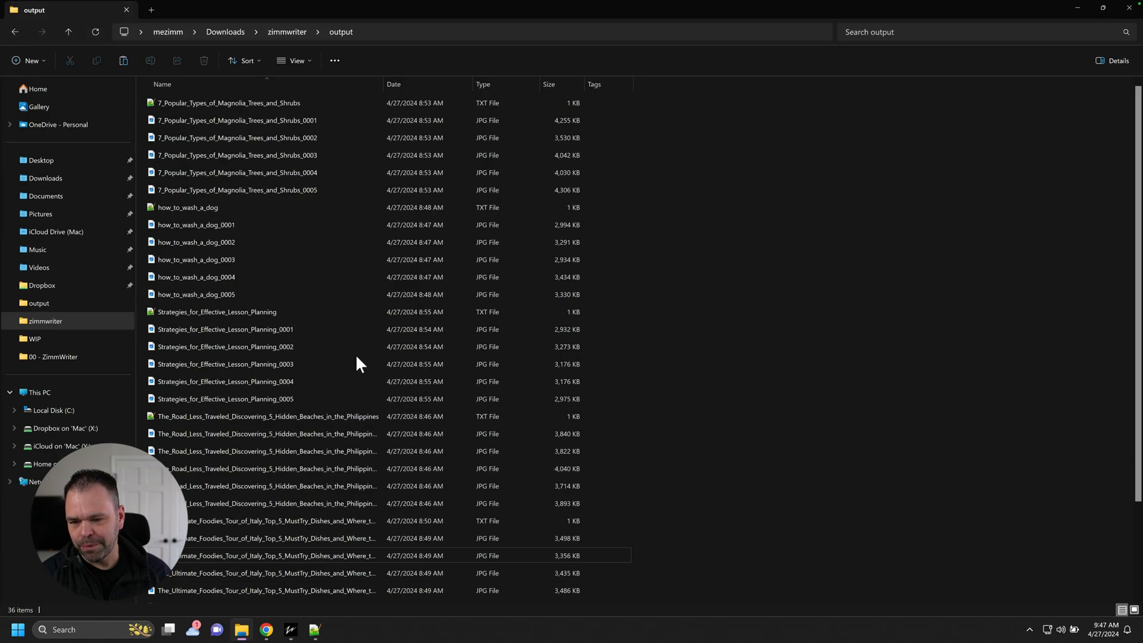
mouse_move(284, 138)
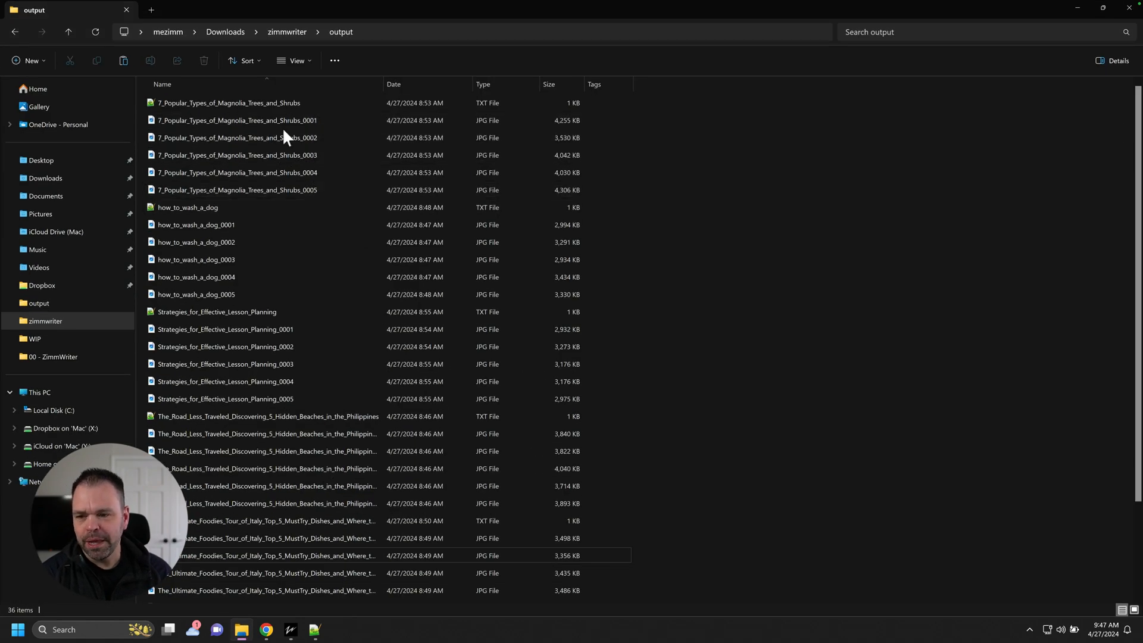
scroll("down", 3)
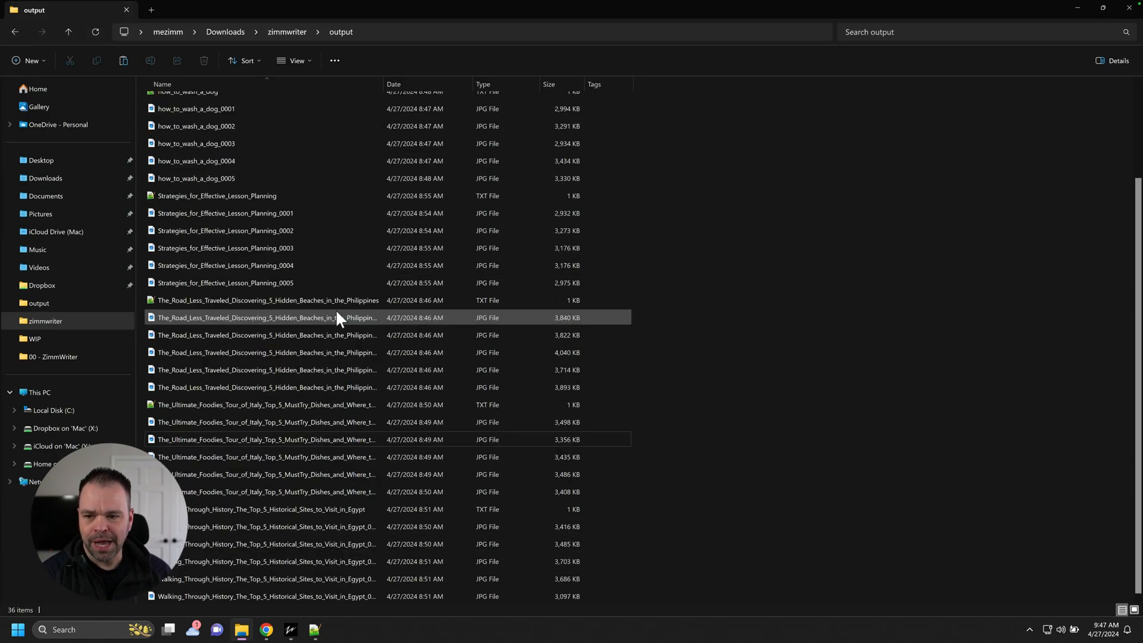
mouse_move(343, 357)
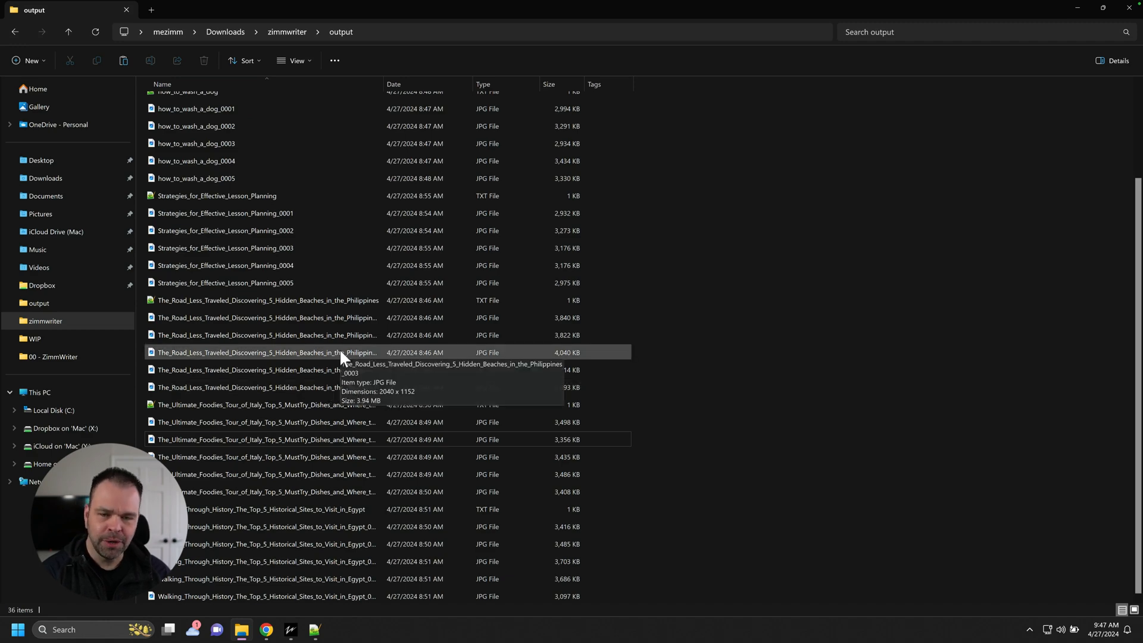
scroll("up", 3)
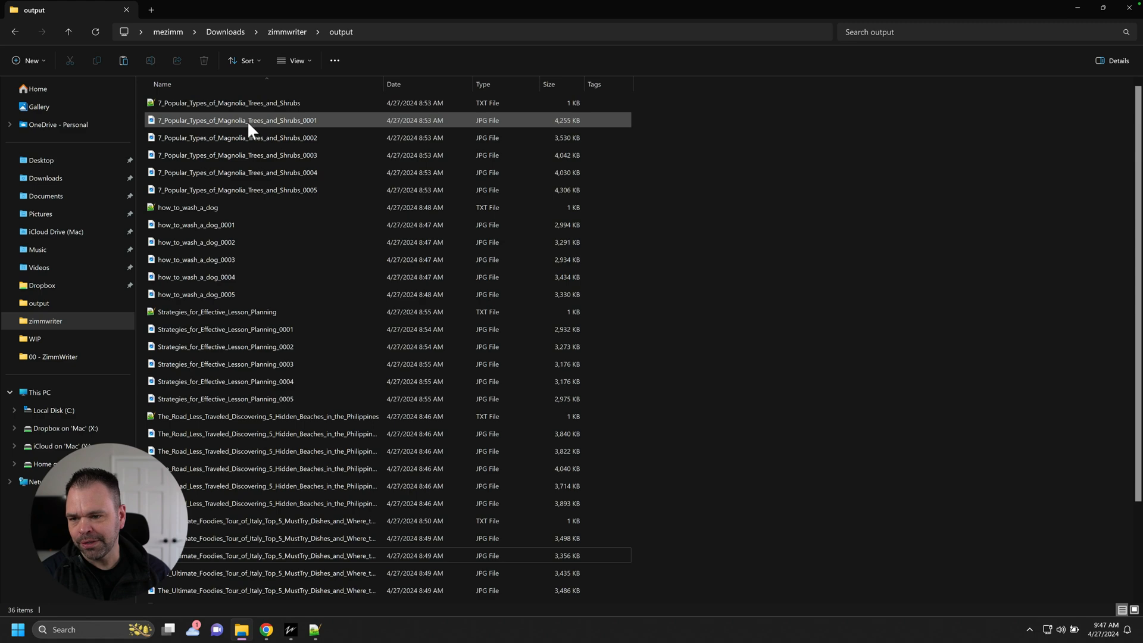
double_click(236, 119)
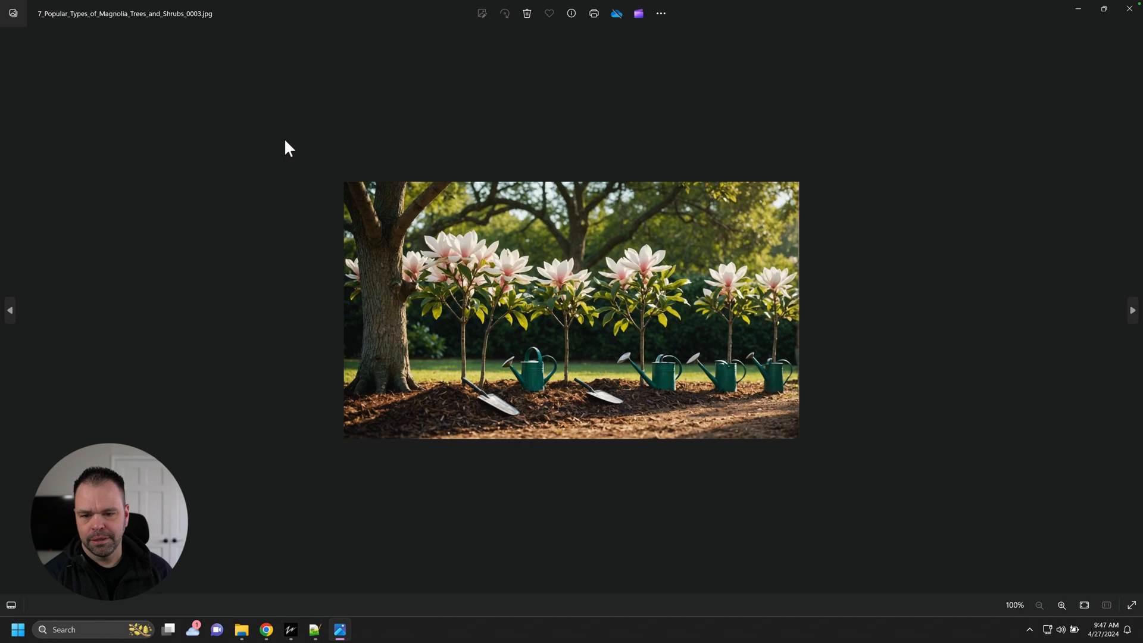
- Browse through the magnolia and dog-washing images, zooming in on one for a closer look
left_click(1130, 310)
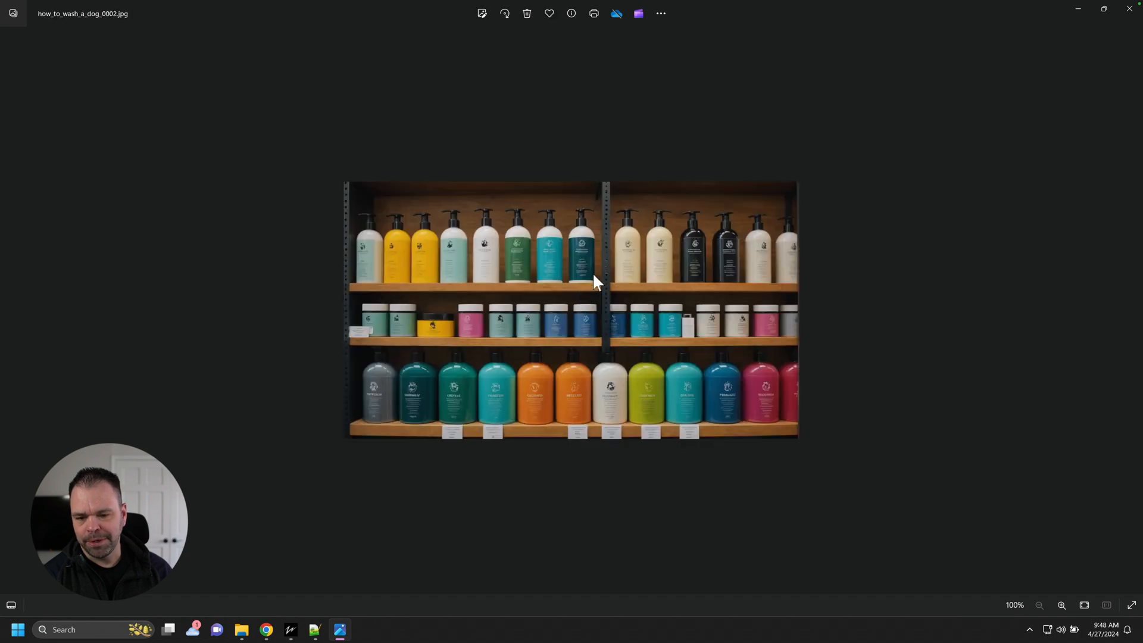
key("Right")
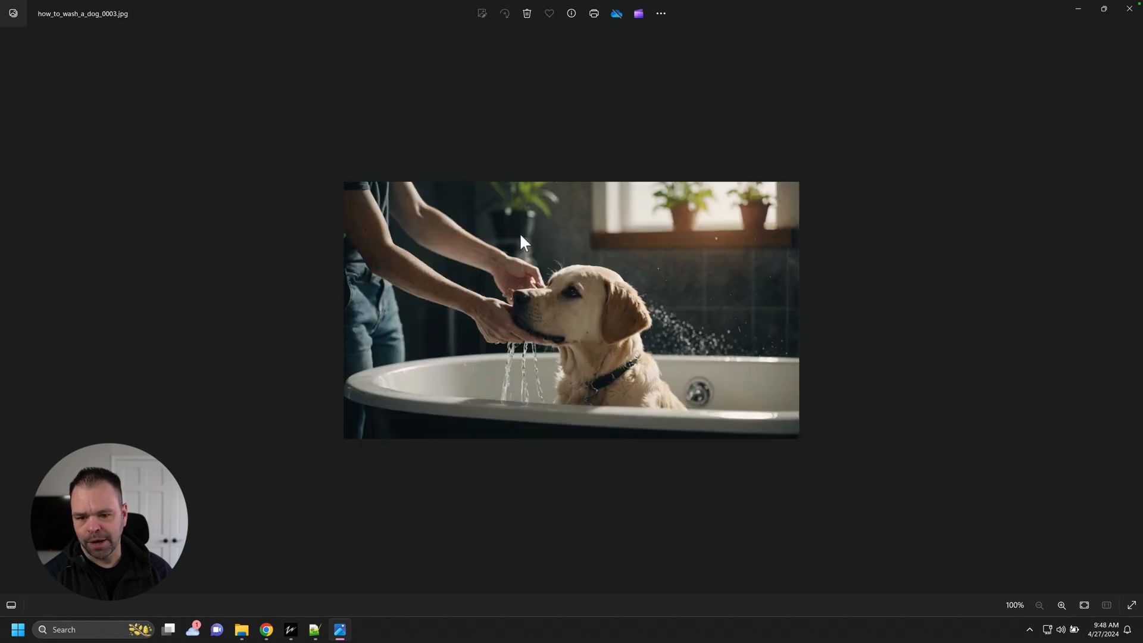
key("Right")
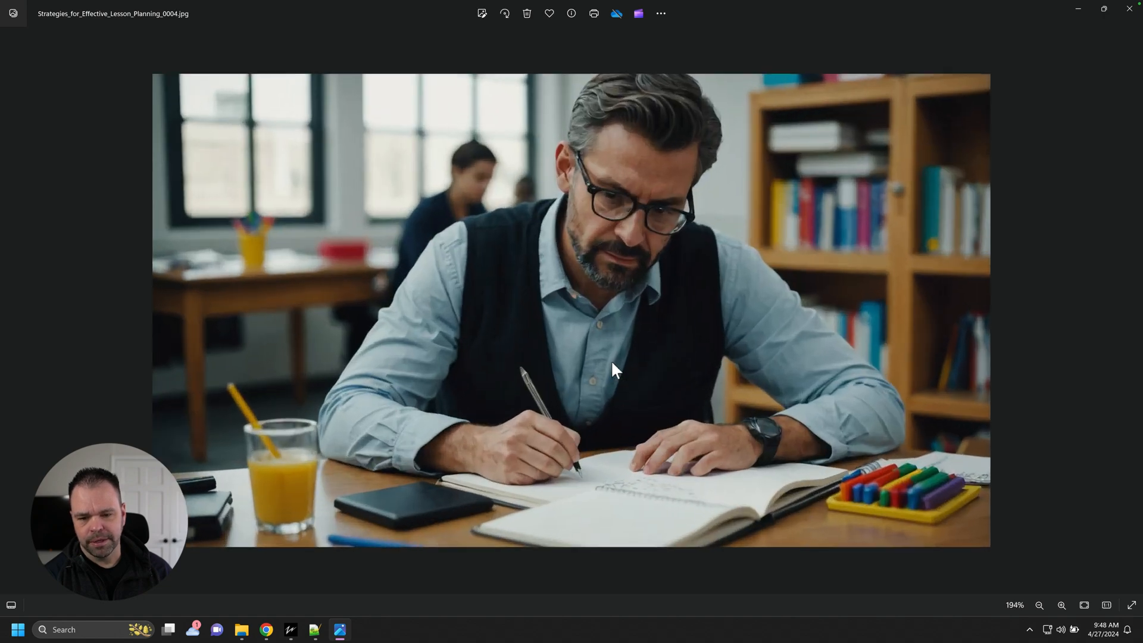
scroll("up", 3)
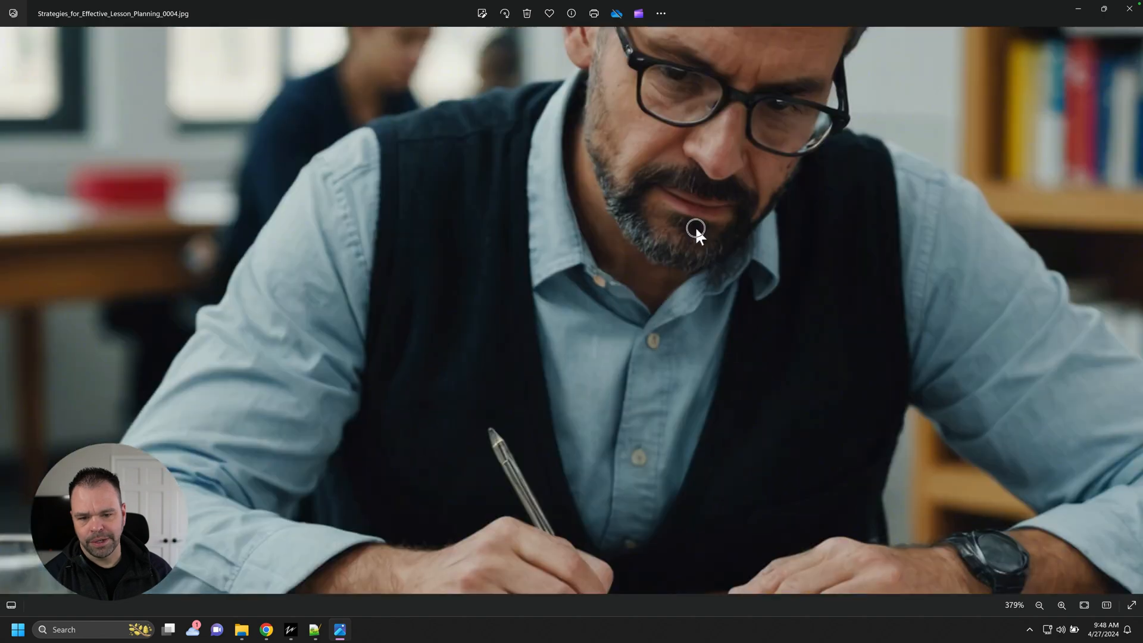
left_click(1039, 605)
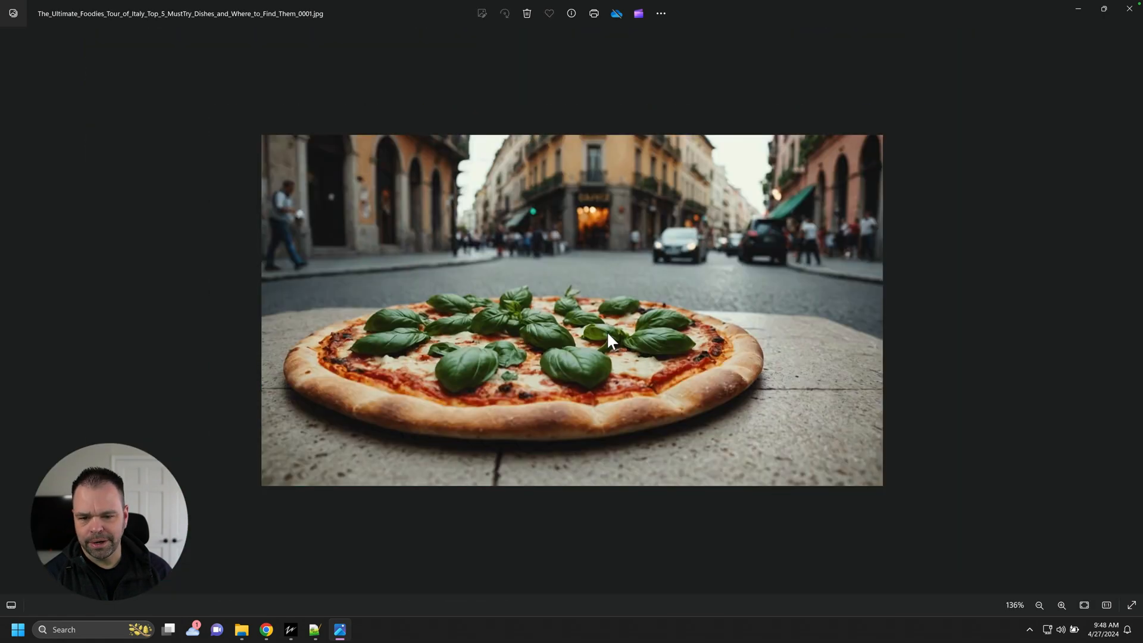
- Continue through the lesson planning, Italy foodie and Egypt images, ending on the Sphinx
left_click(1061, 611)
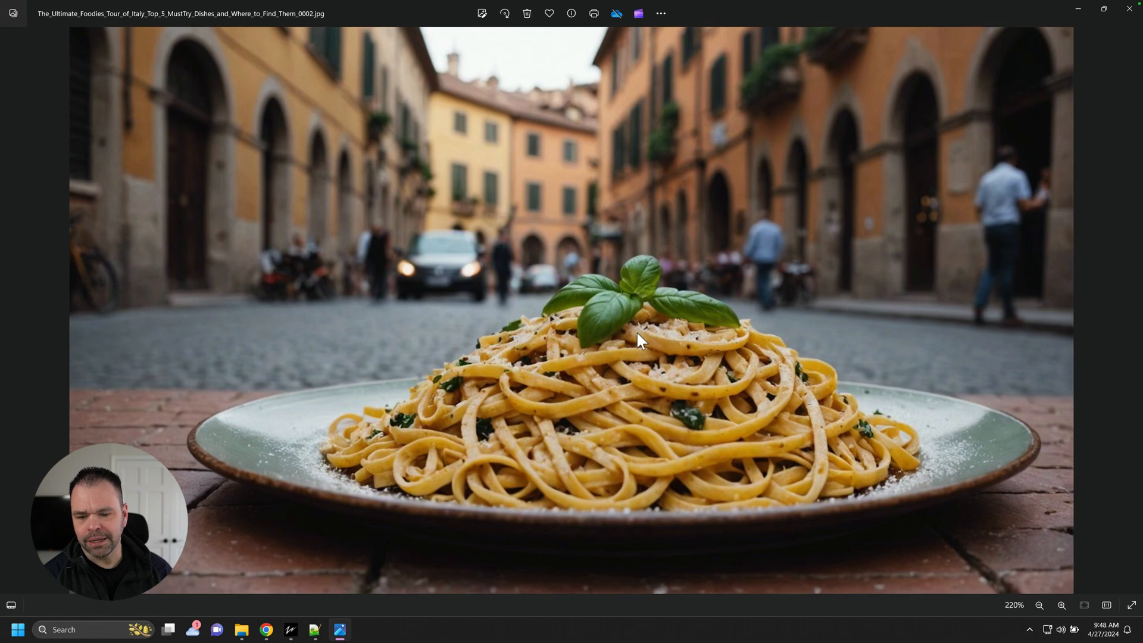
mouse_move(635, 348)
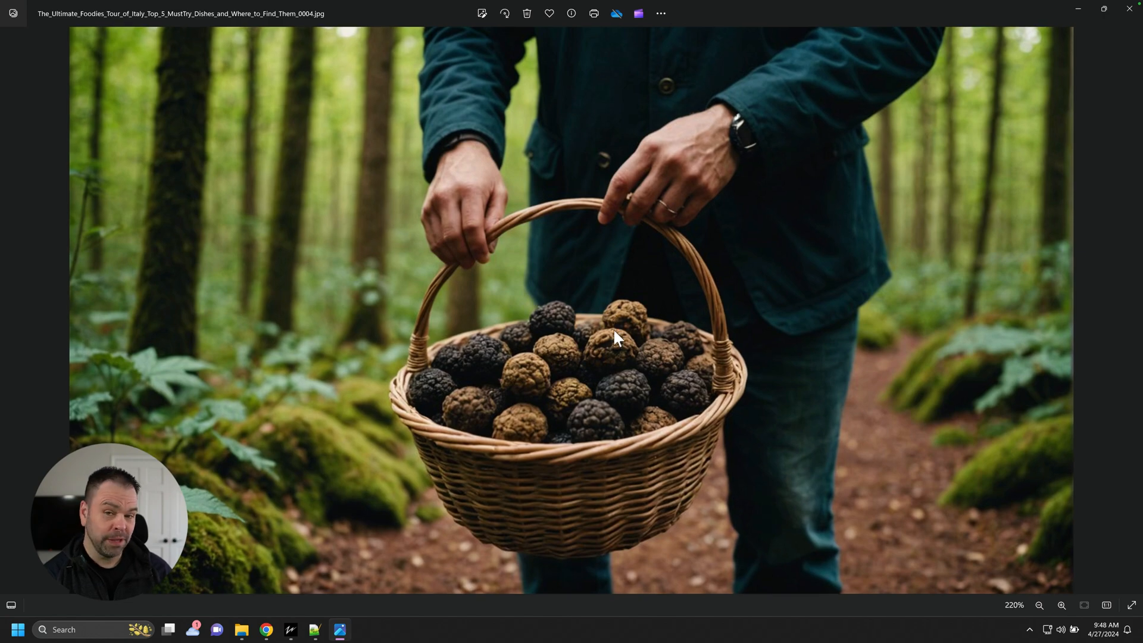
key("Right")
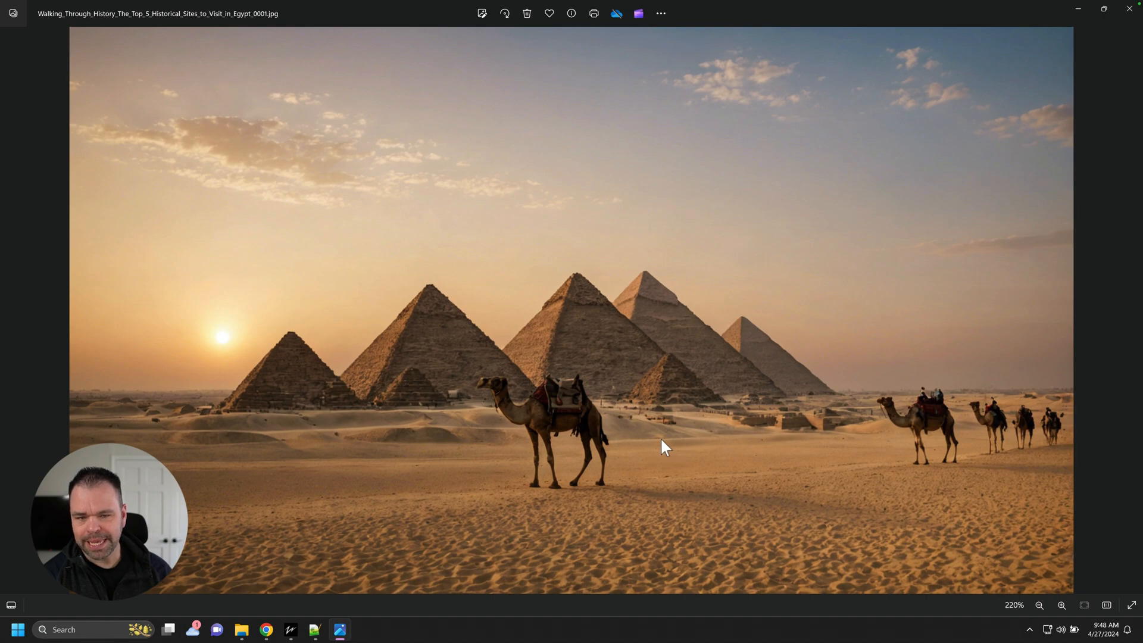
key("right")
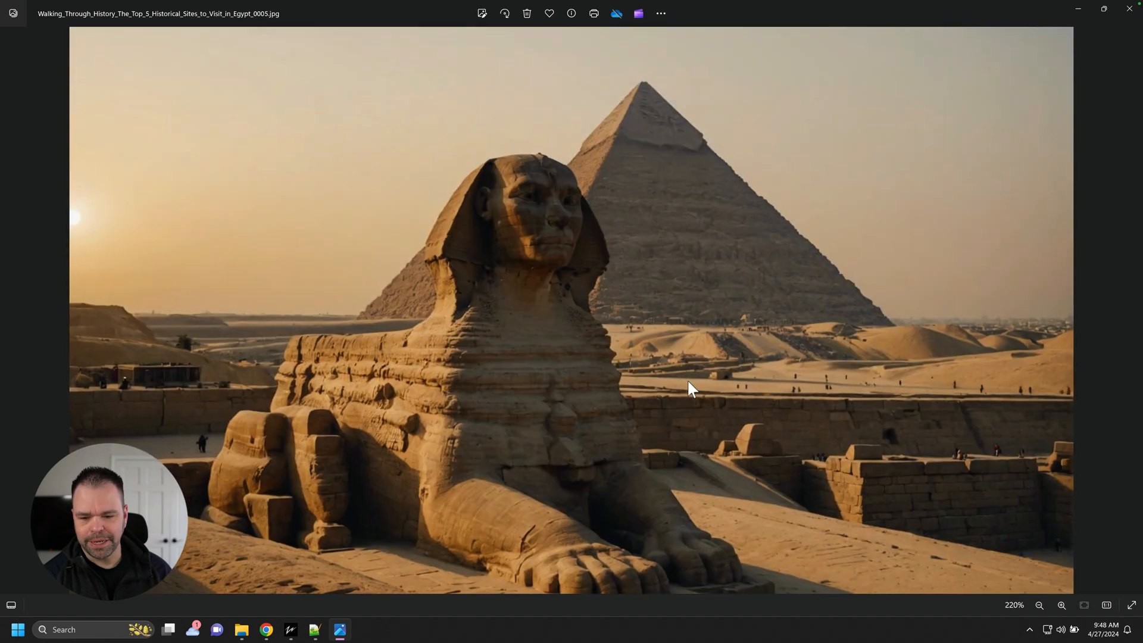
mouse_move(943, 184)
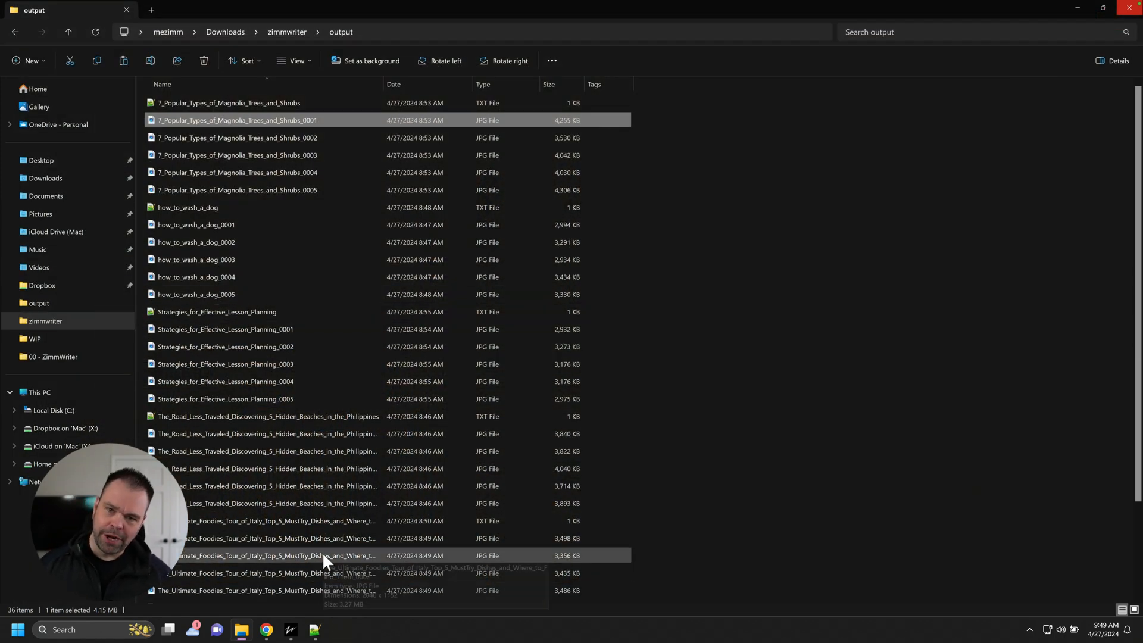
mouse_move(404, 601)
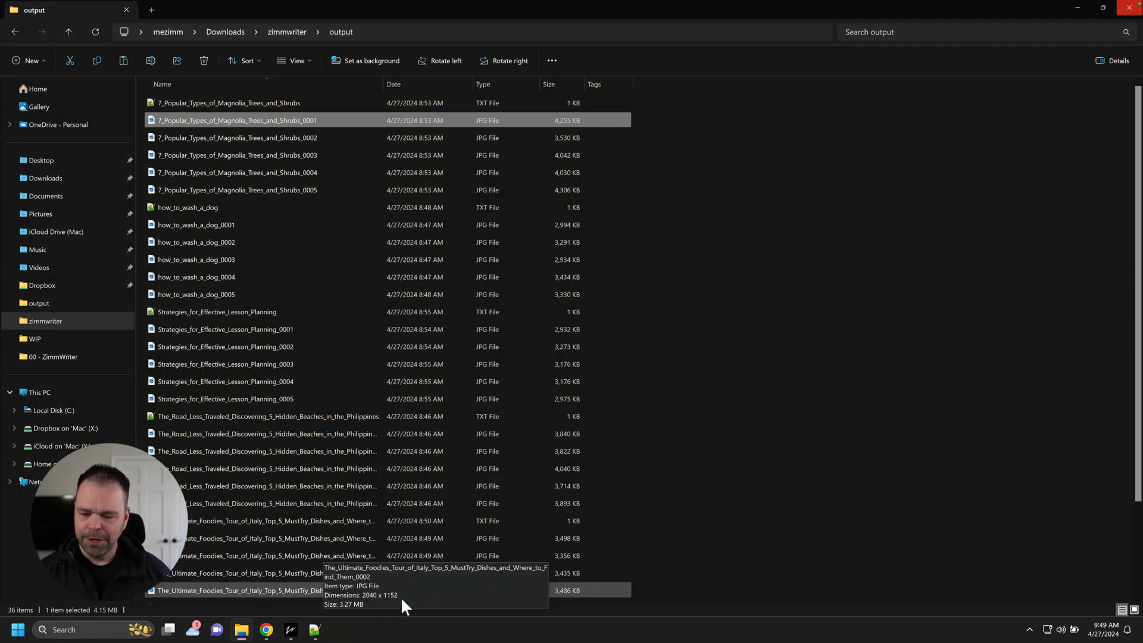
- Launch the Bulk AI Image Generator from the AI Vault and focus its blog titles box
left_click(289, 628)
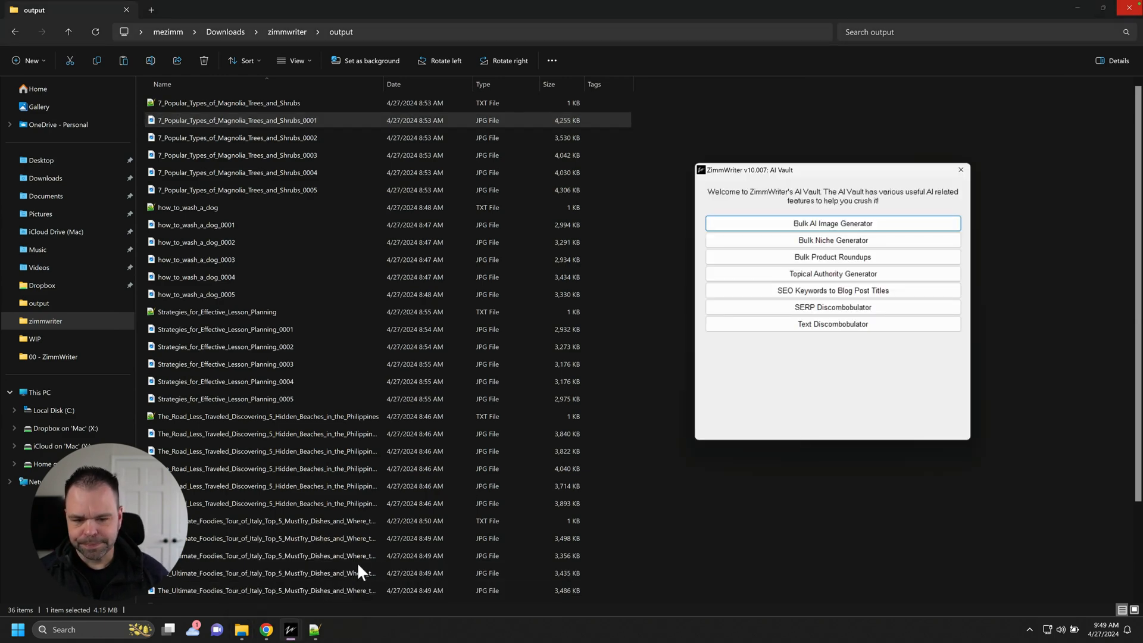
left_click(832, 223)
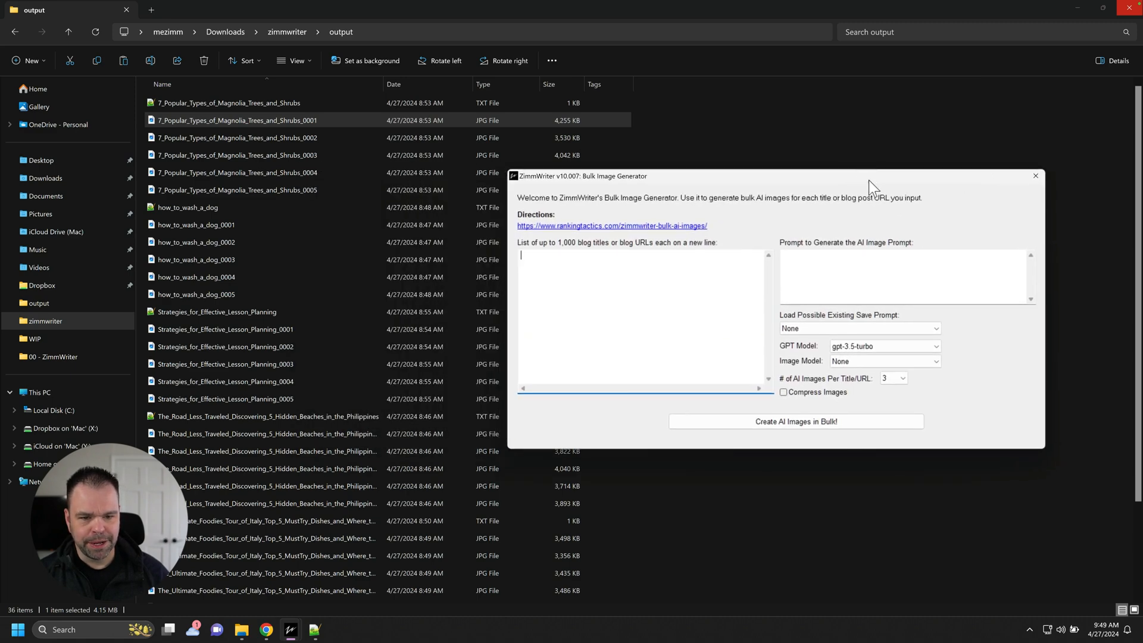
left_click(265, 628)
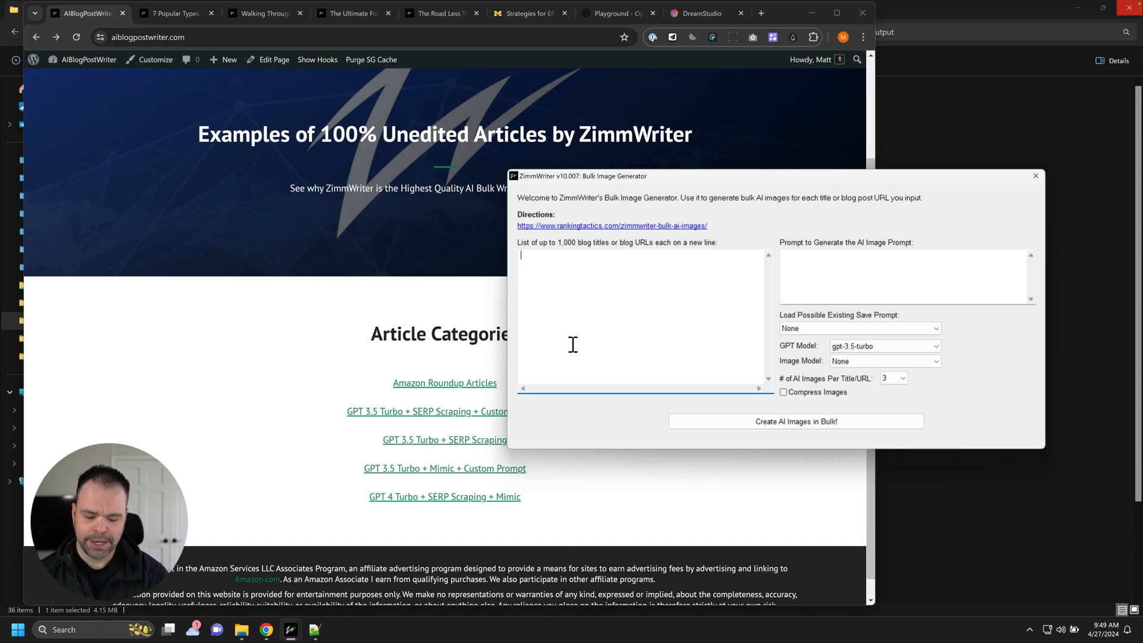
- Enter 'how to wash a dog' as the first title, then view the magnolia article in Chrome
type("how to wash a dog")
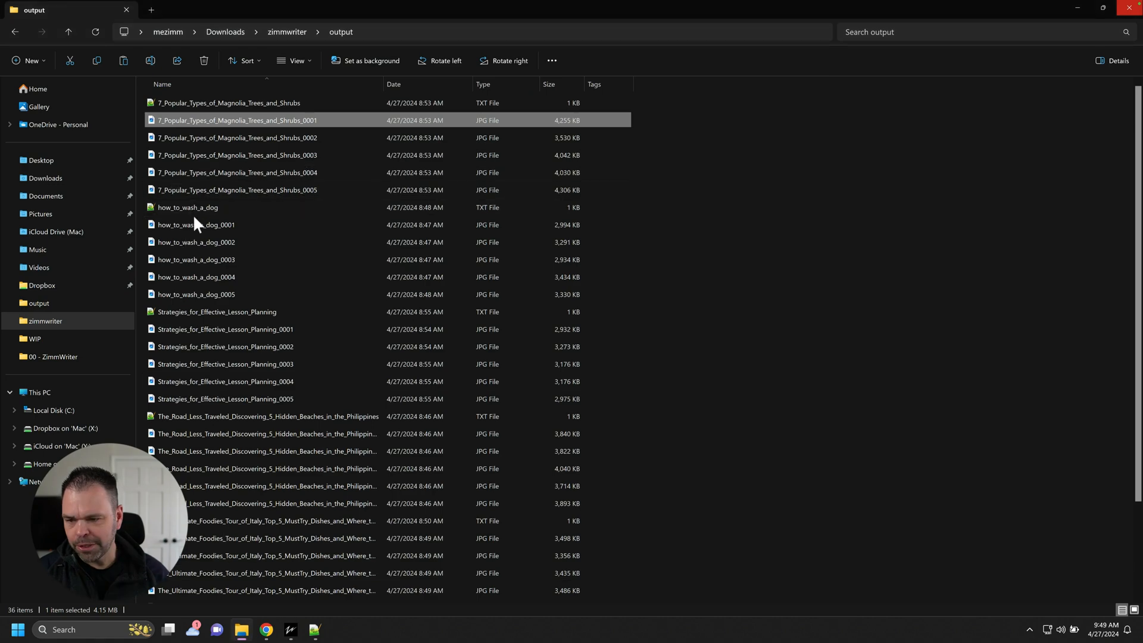
mouse_move(290, 629)
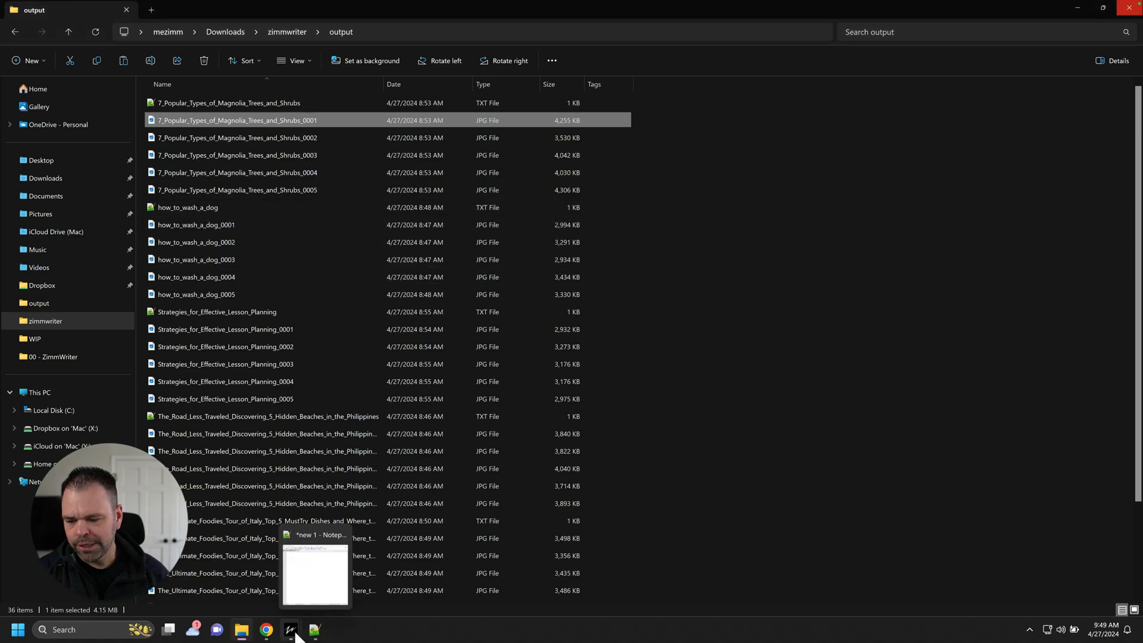
left_click(264, 635)
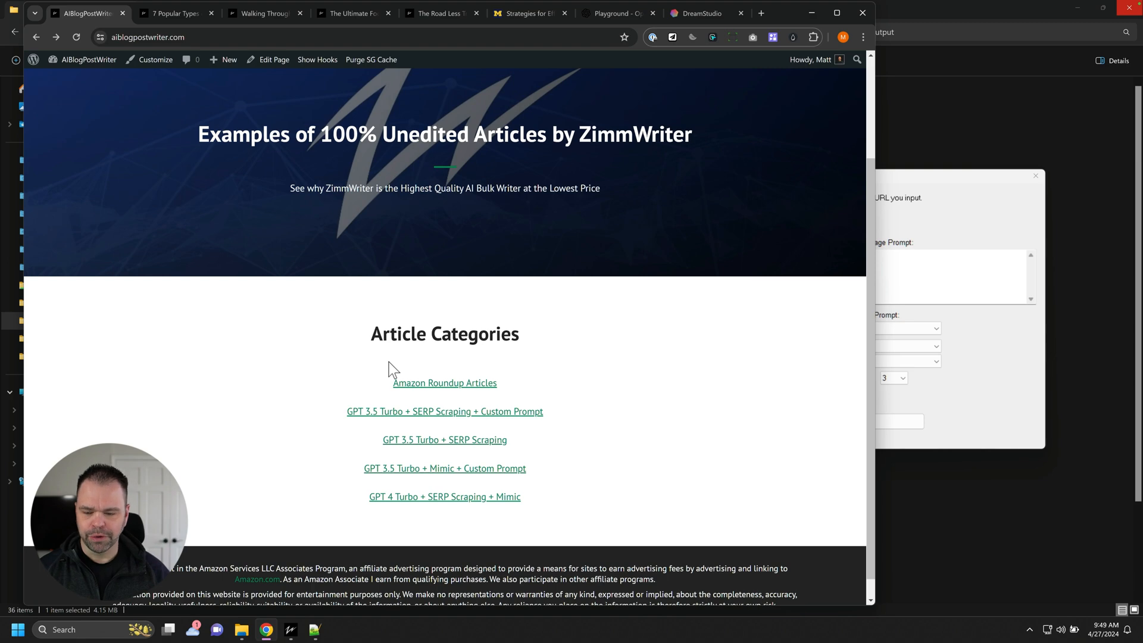
mouse_move(212, 96)
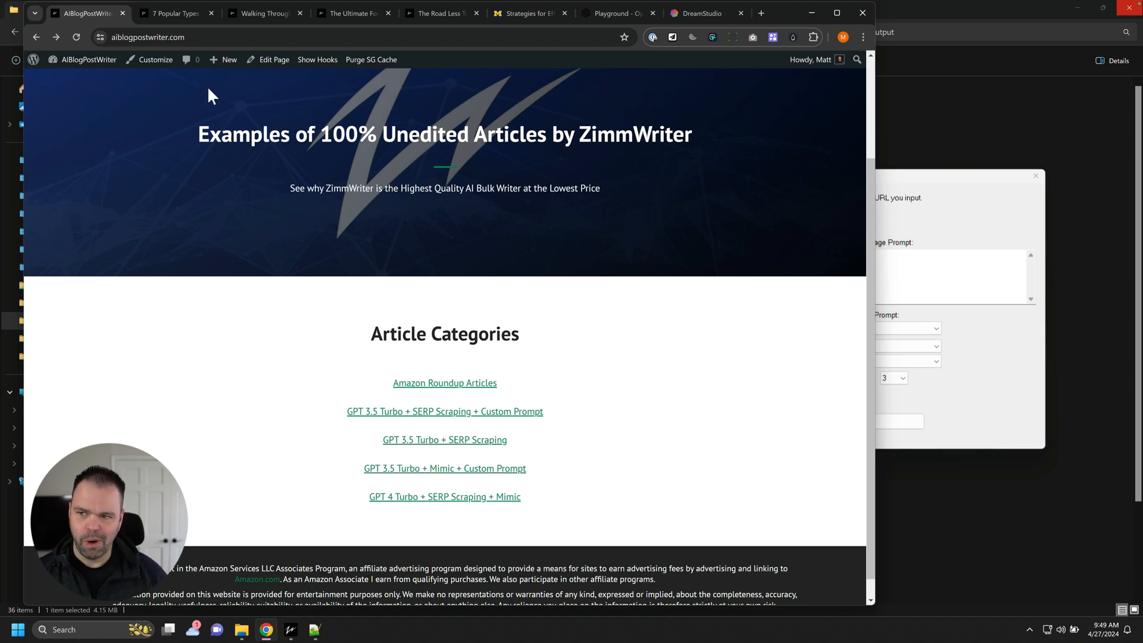
left_click(175, 13)
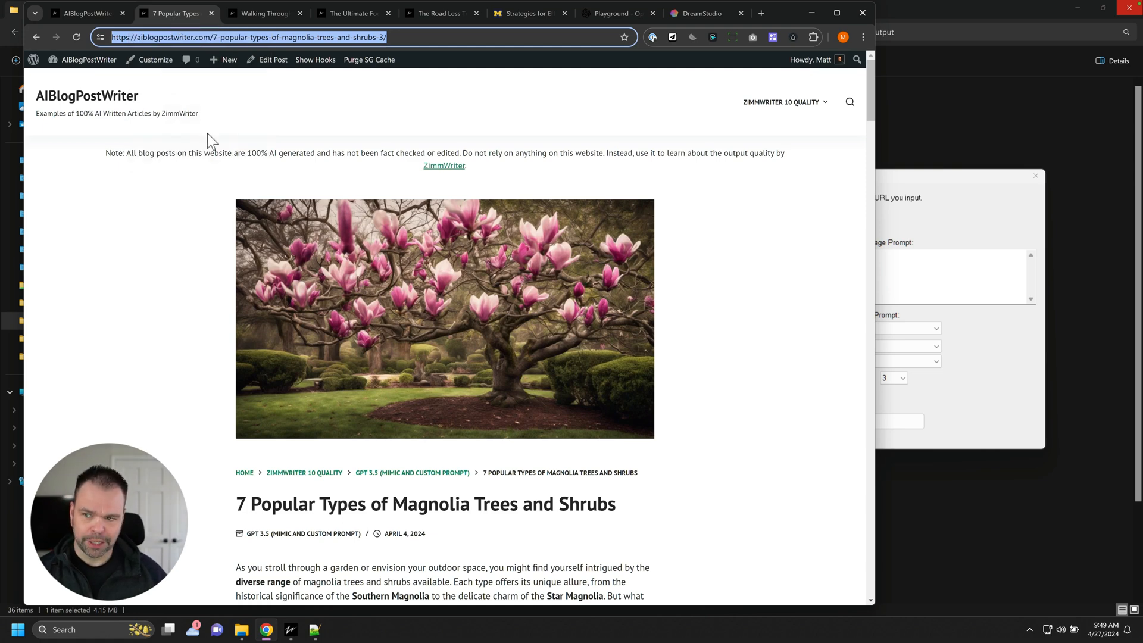
mouse_move(226, 179)
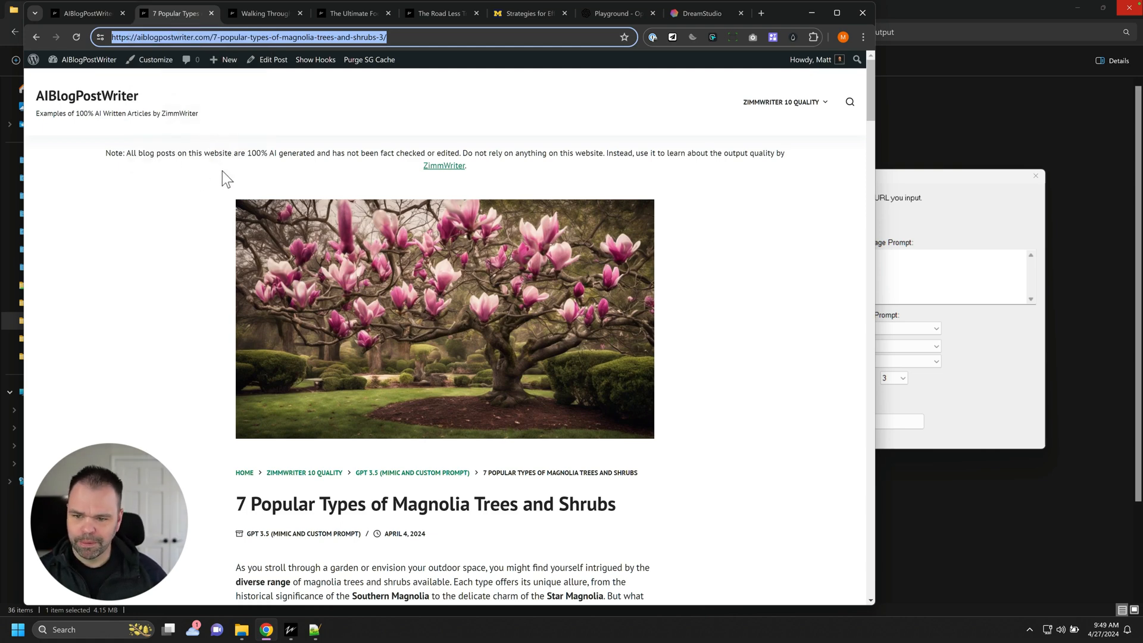
mouse_move(431, 354)
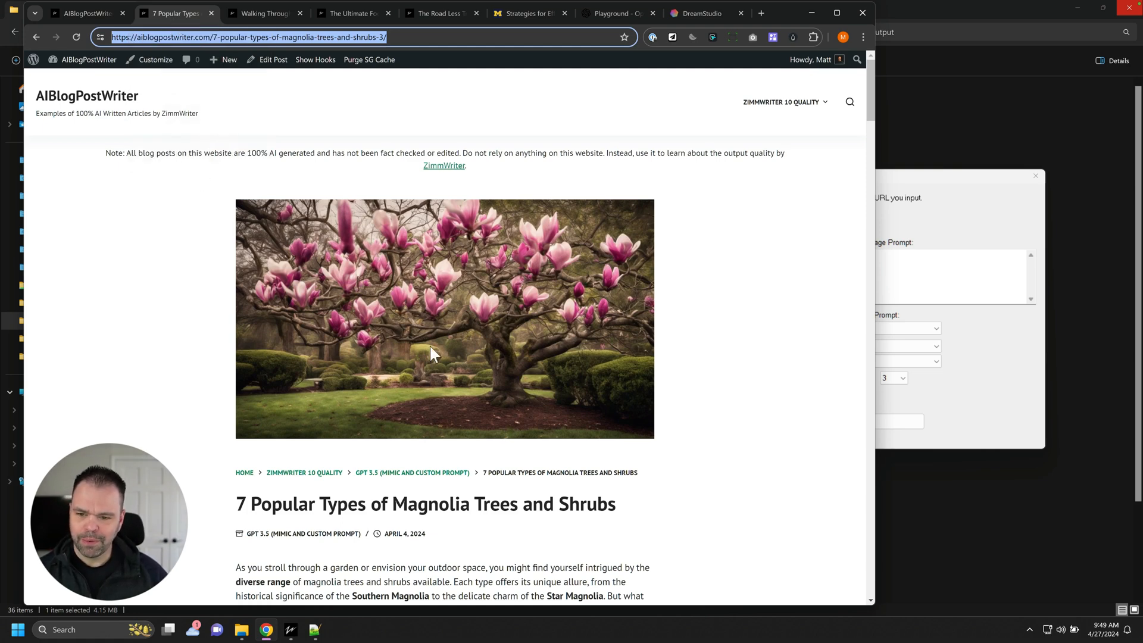
scroll("down", 3)
type("how to wash a dog")
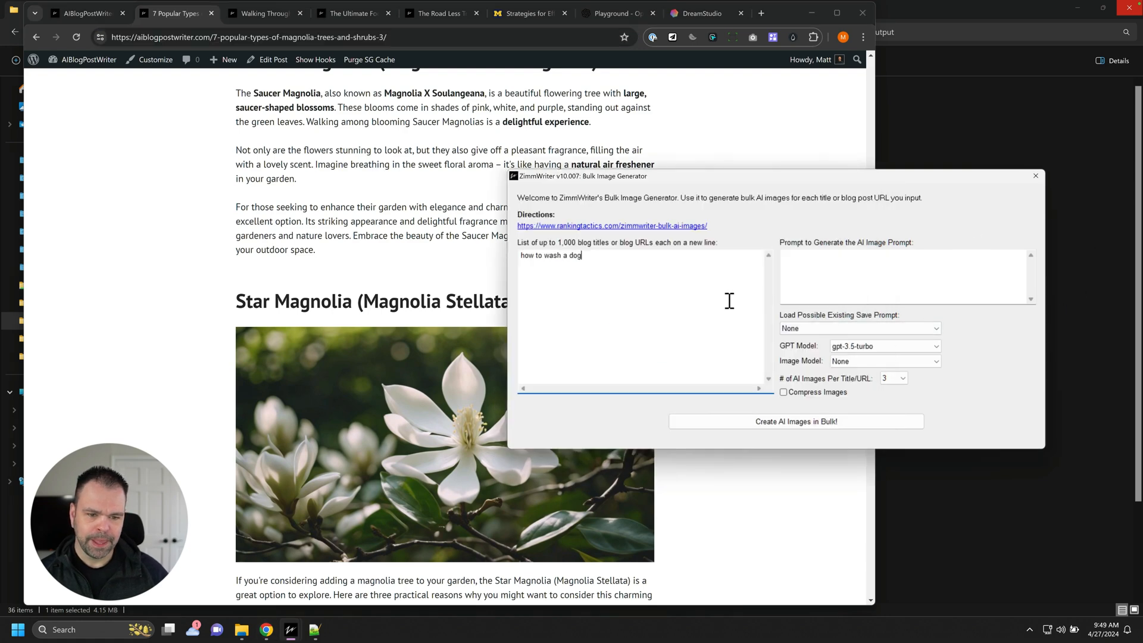
- Paste the magnolia article URL and bring up the Egypt, Italy foodies and lesson planning tabs for their URLs
type("https://aiblogpostwriter.com/7-popular-types-of-magnolia-trees-and-shrubs-3/")
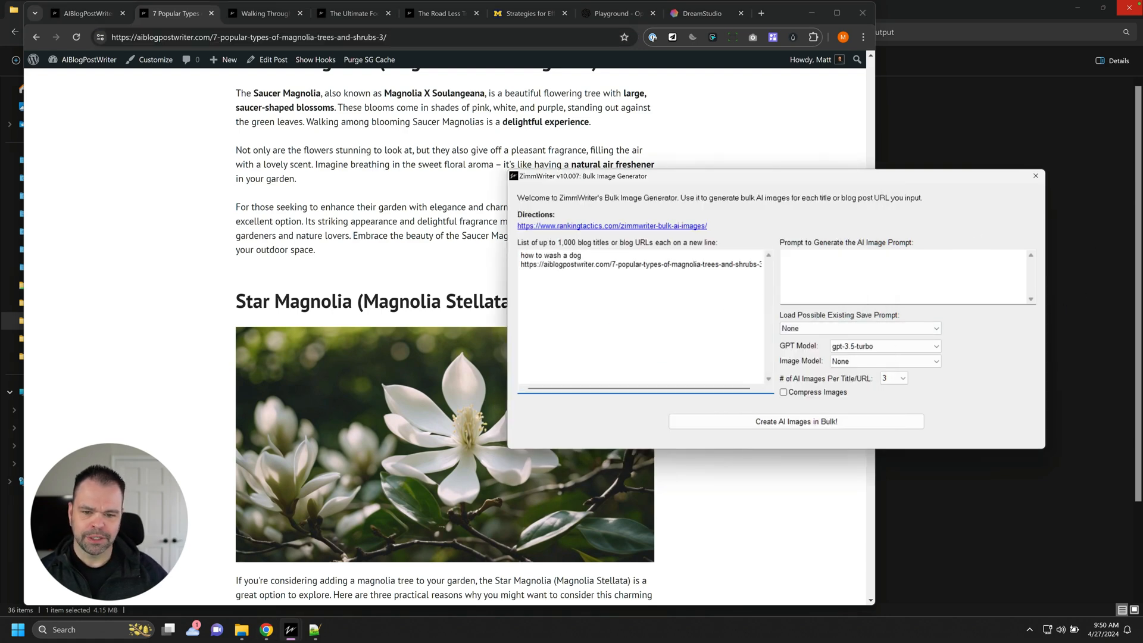
left_click(264, 13)
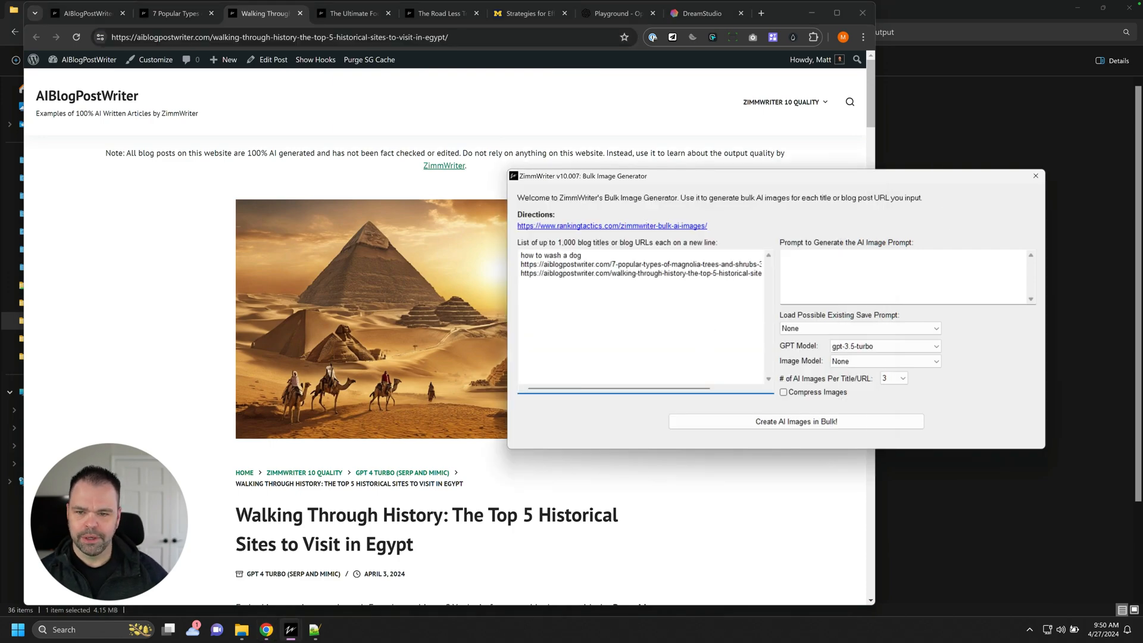
left_click(353, 13)
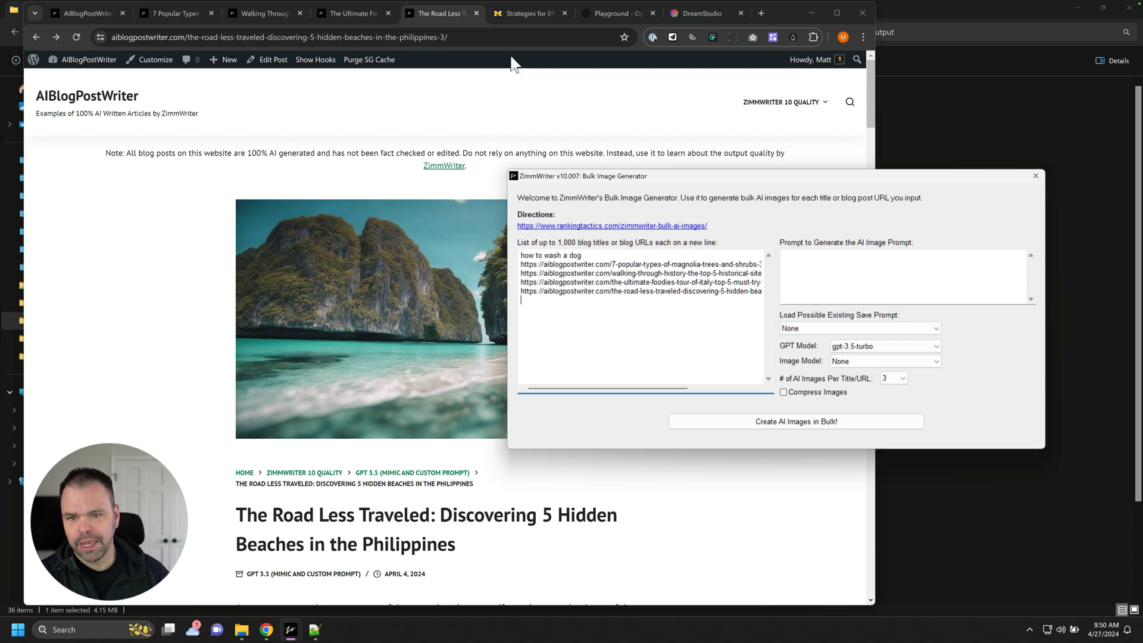
left_click(524, 13)
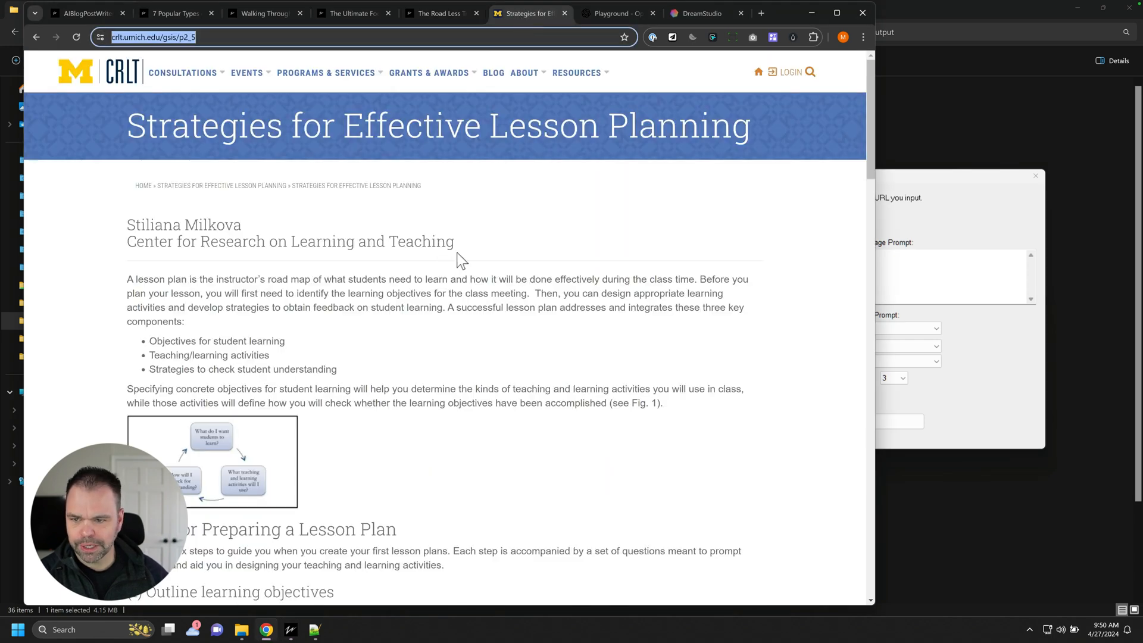
mouse_move(206, 162)
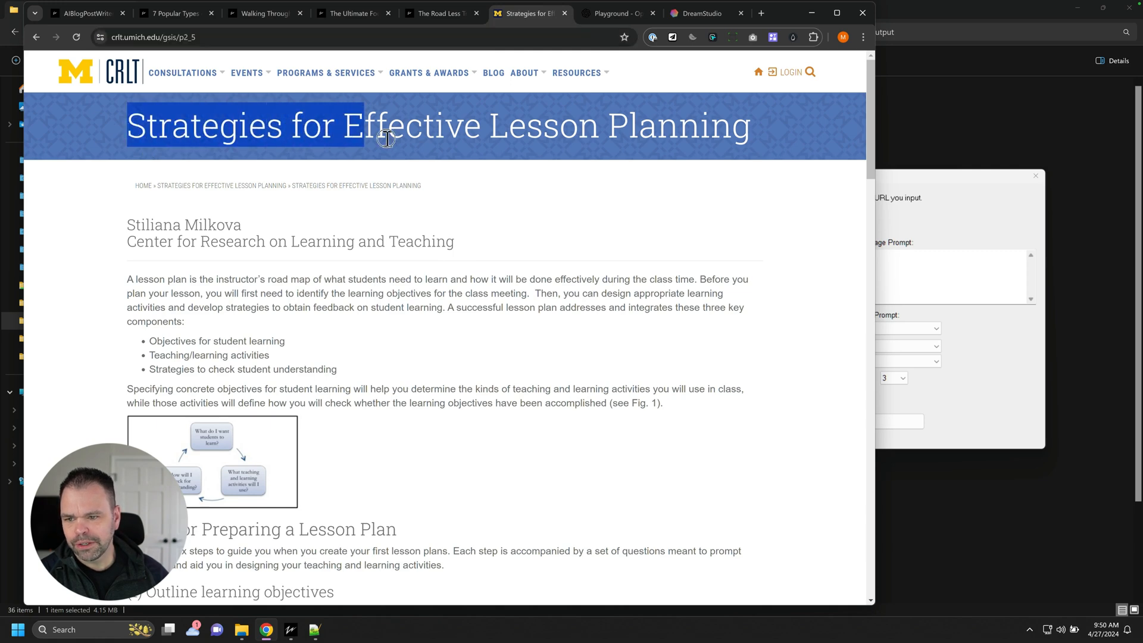
- Skim the CRLT lesson planning page, then switch to the zimmwriter output folder in File Explorer
scroll("down", 3)
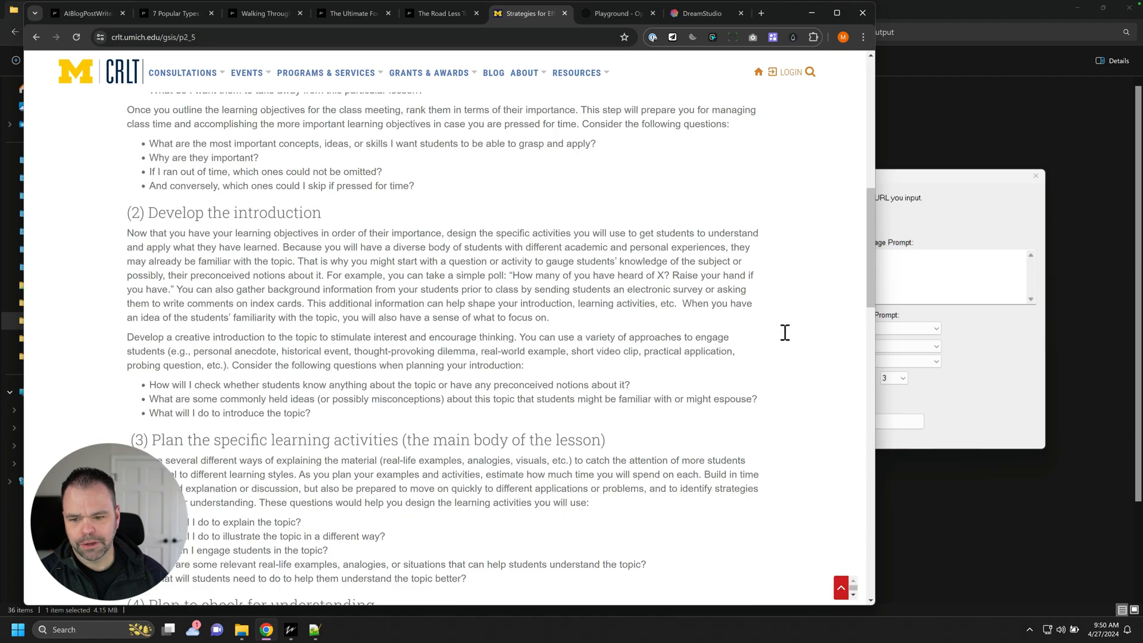
scroll("up", 3)
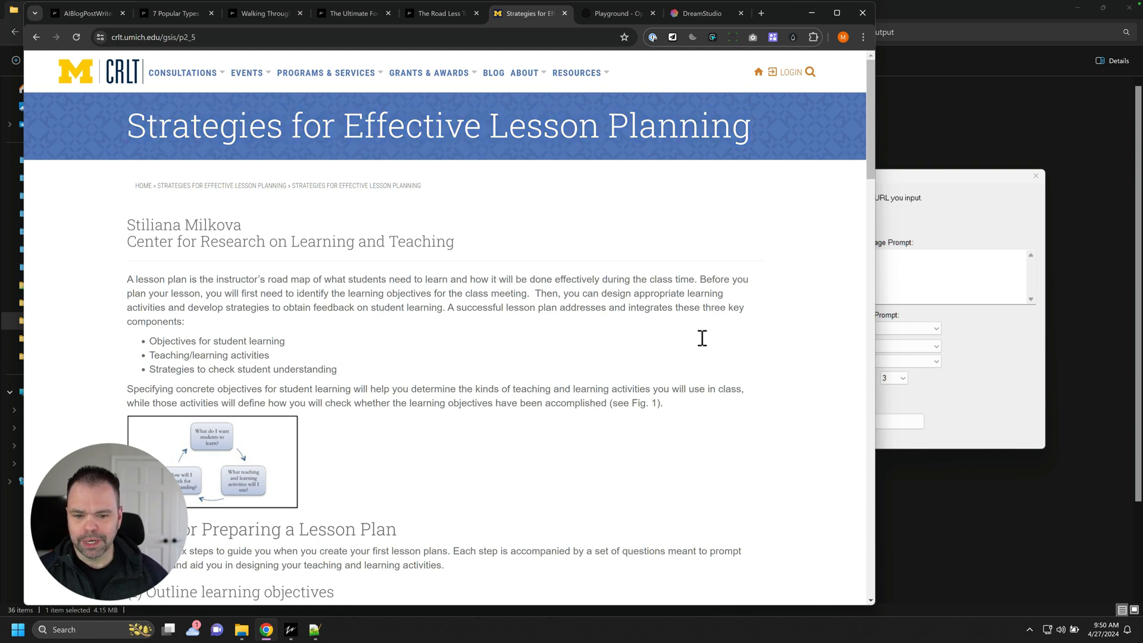
left_click(241, 628)
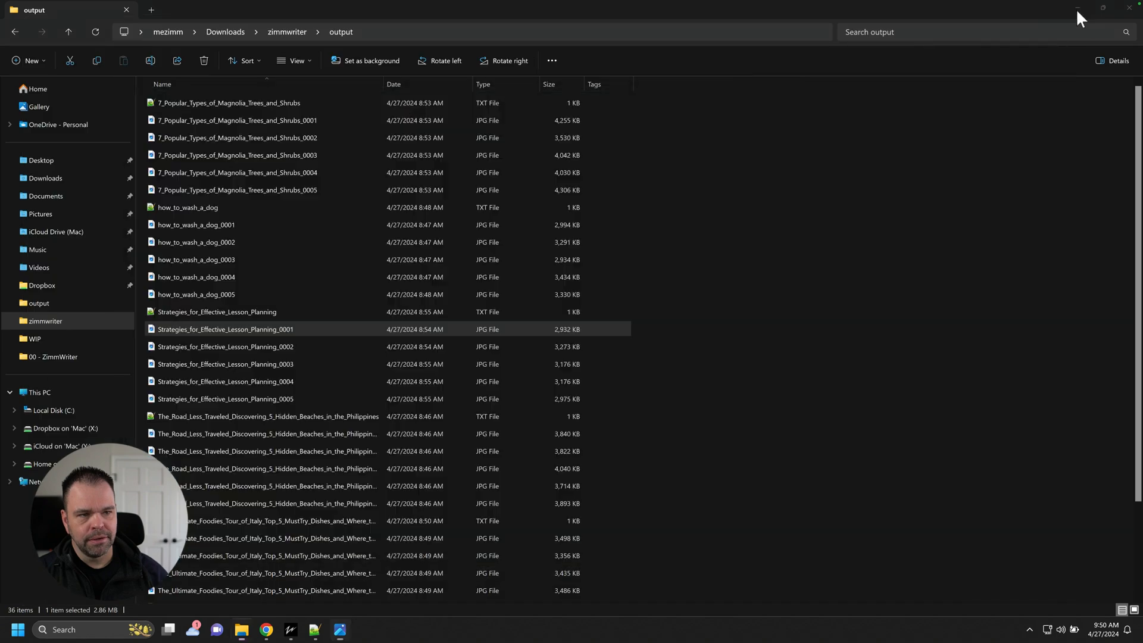
- View a Strategies_for_Effective_Lesson_Planning image in Photos, zooming in and back out
double_click(224, 328)
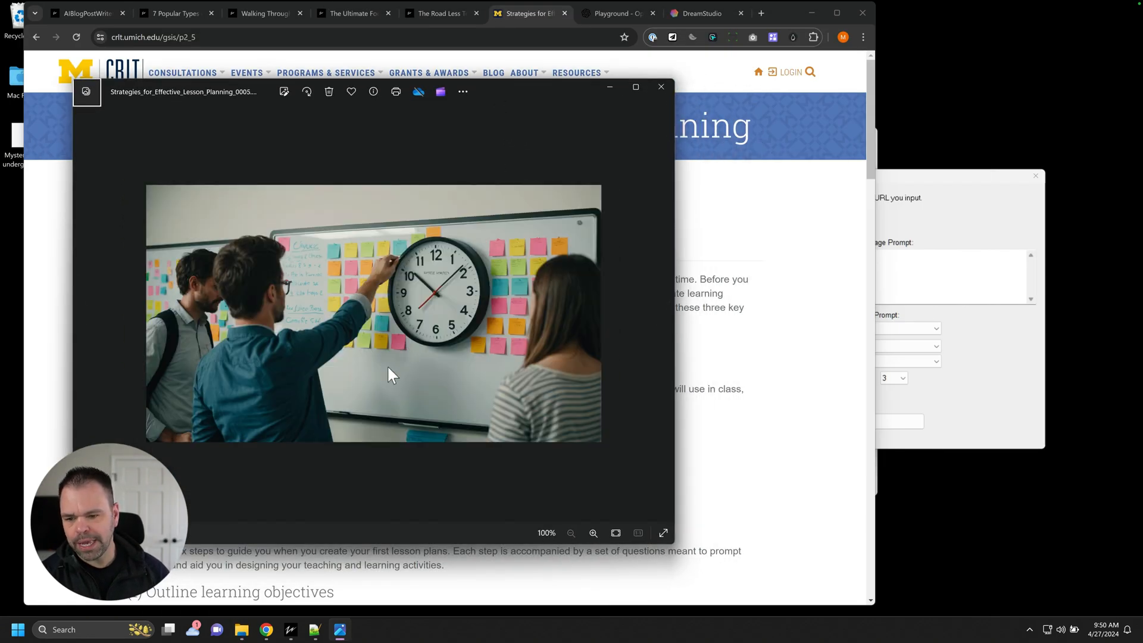
mouse_move(350, 335)
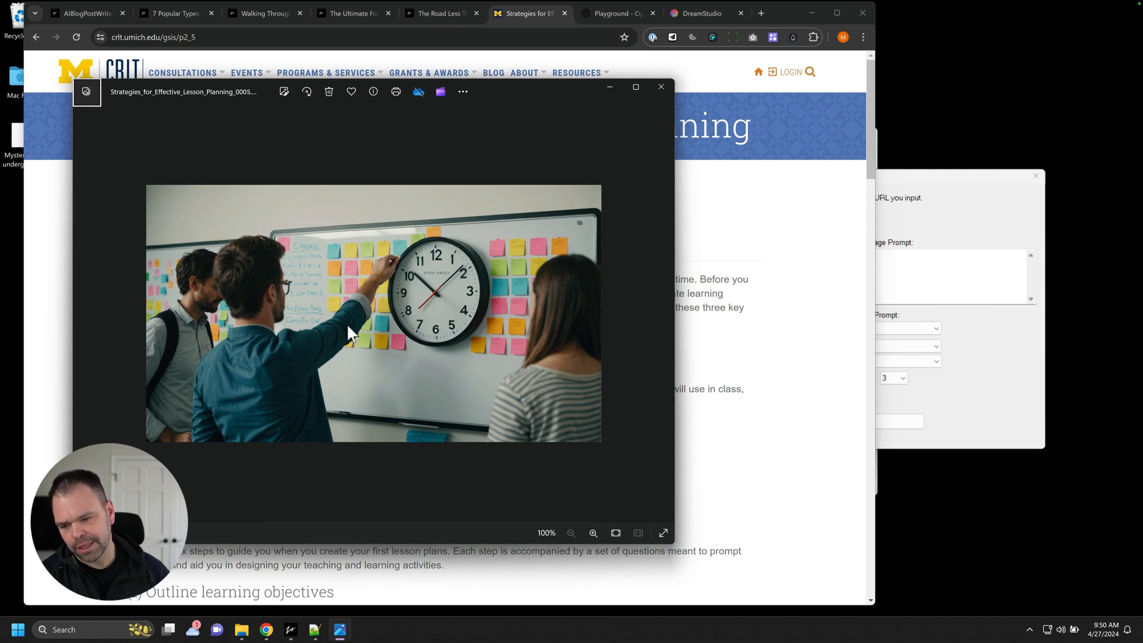
left_click(593, 533)
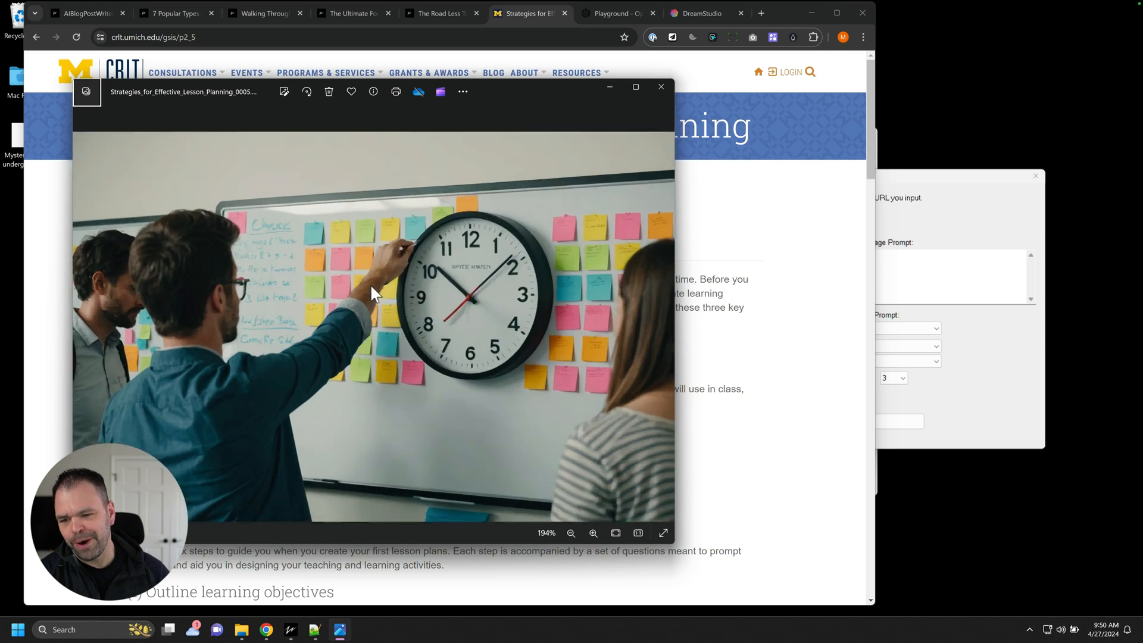
left_click(571, 533)
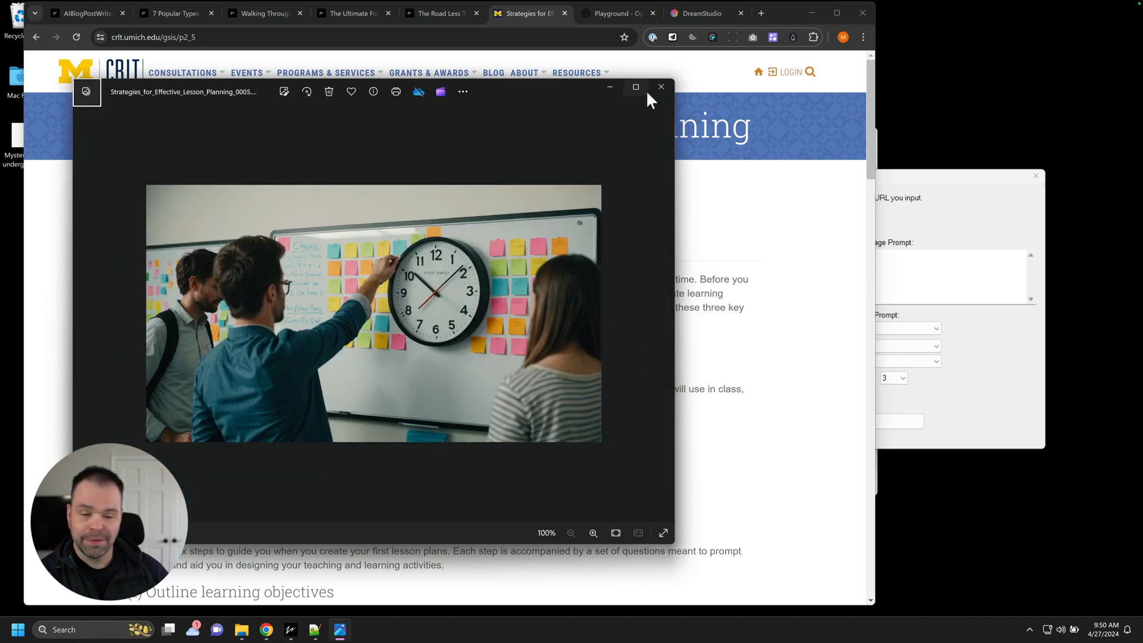
- Close the Photos window showing the lesson planning image
left_click(661, 87)
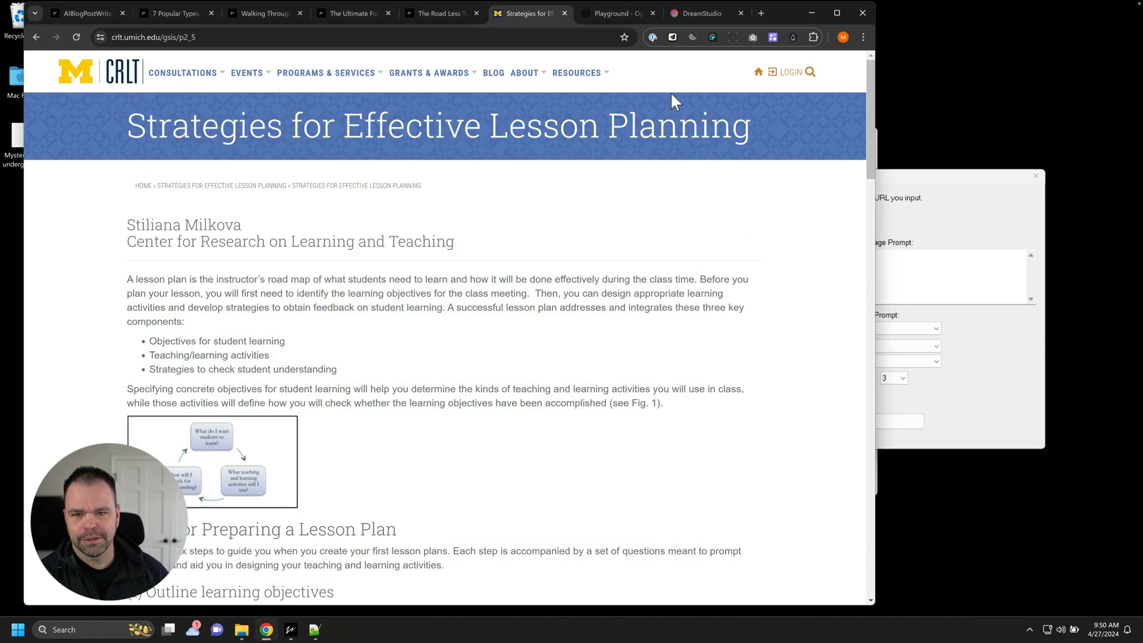
mouse_move(598, 56)
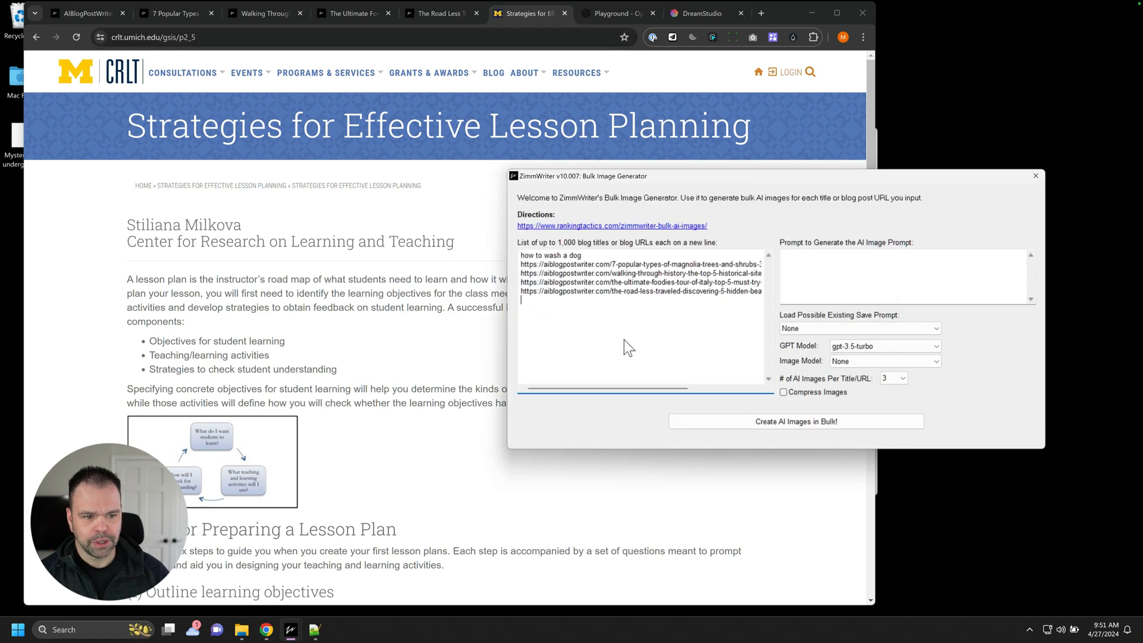
type("https://crlt.umich.edu/gsis/p2_5")
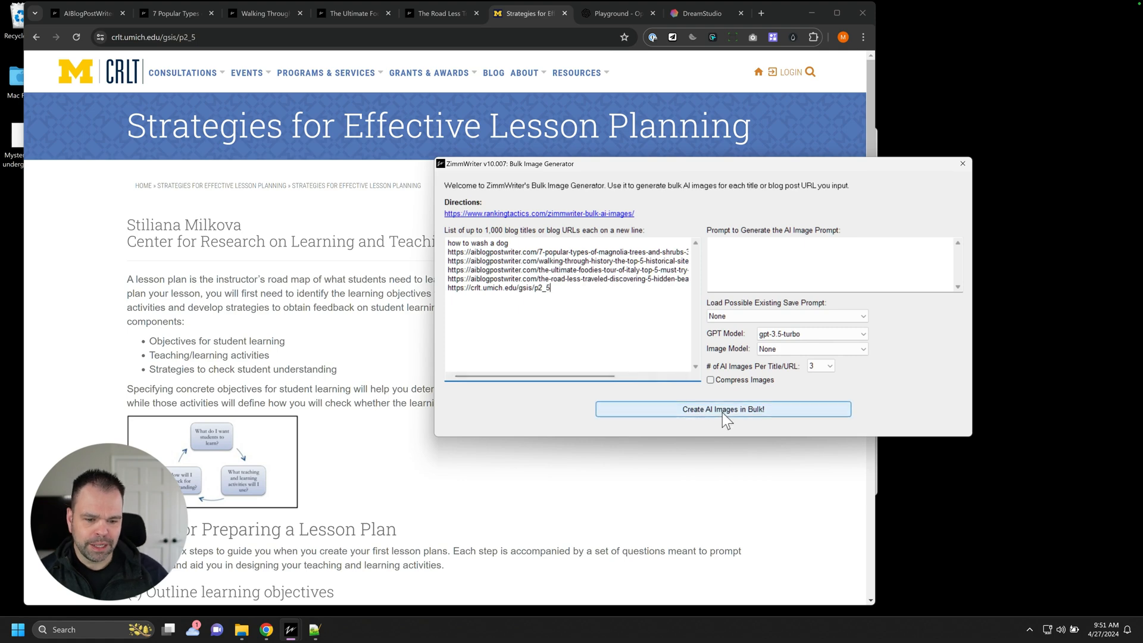
left_click(723, 408)
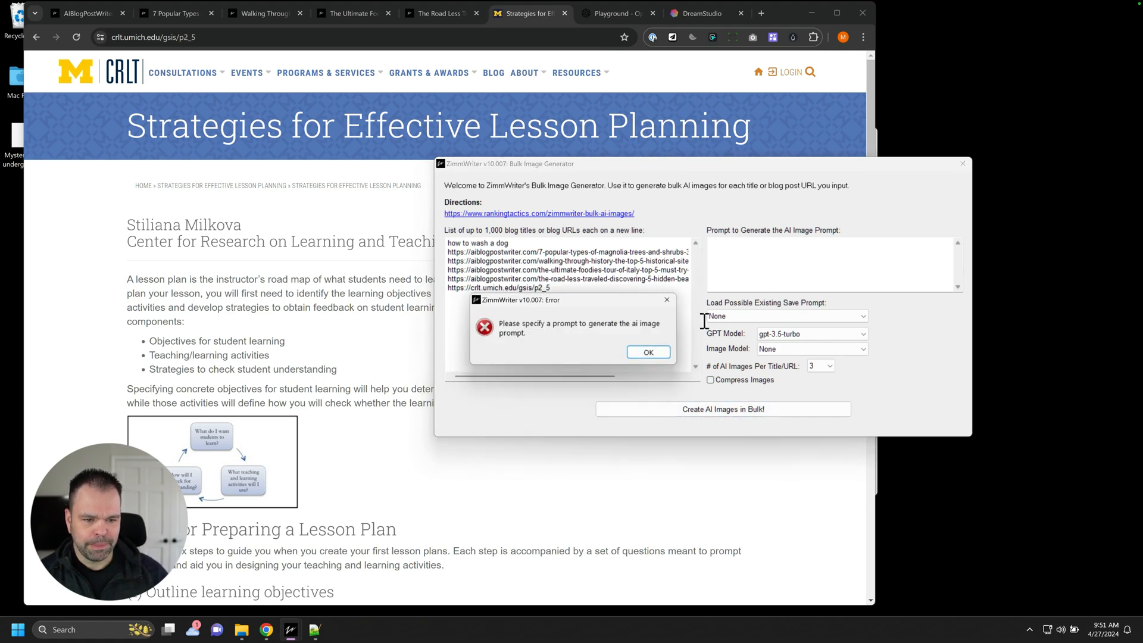
left_click(646, 352)
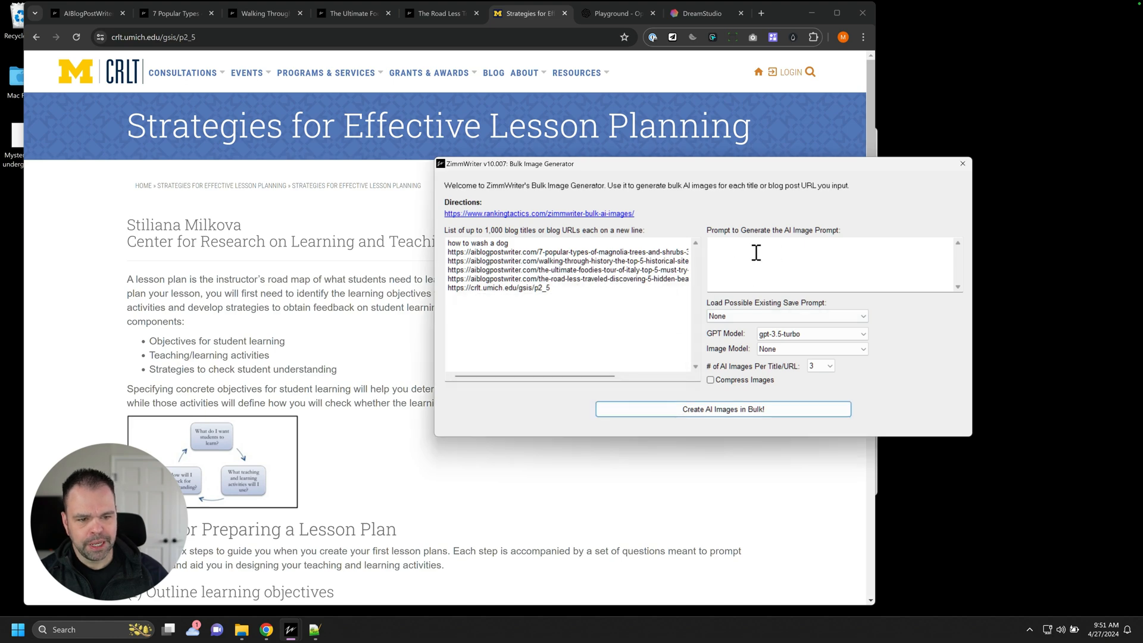
left_click(786, 315)
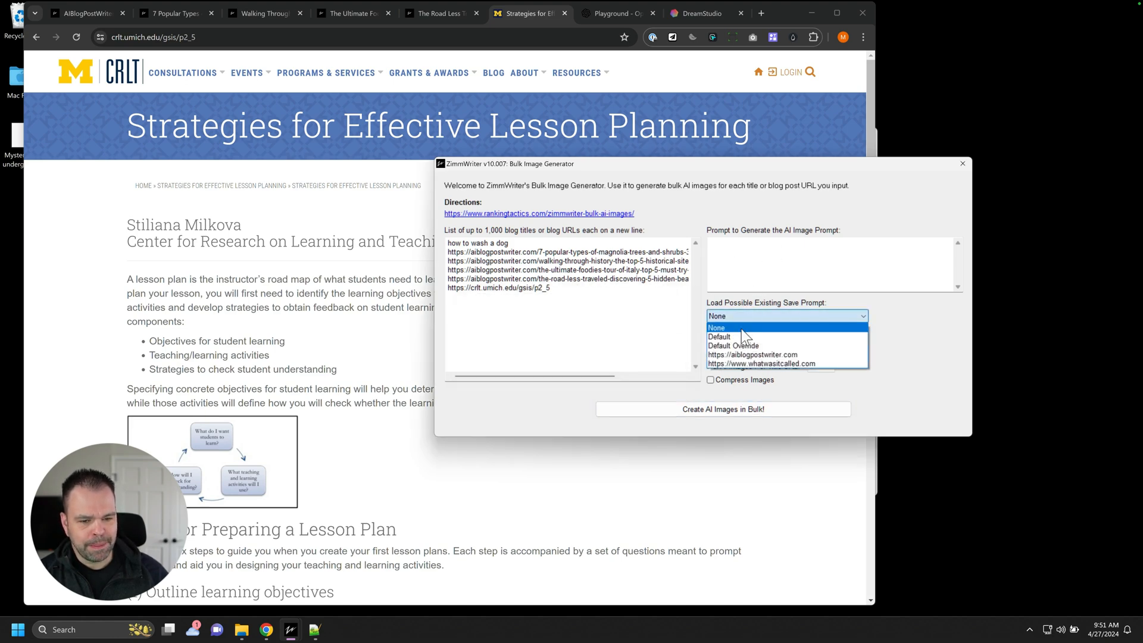
left_click(719, 337)
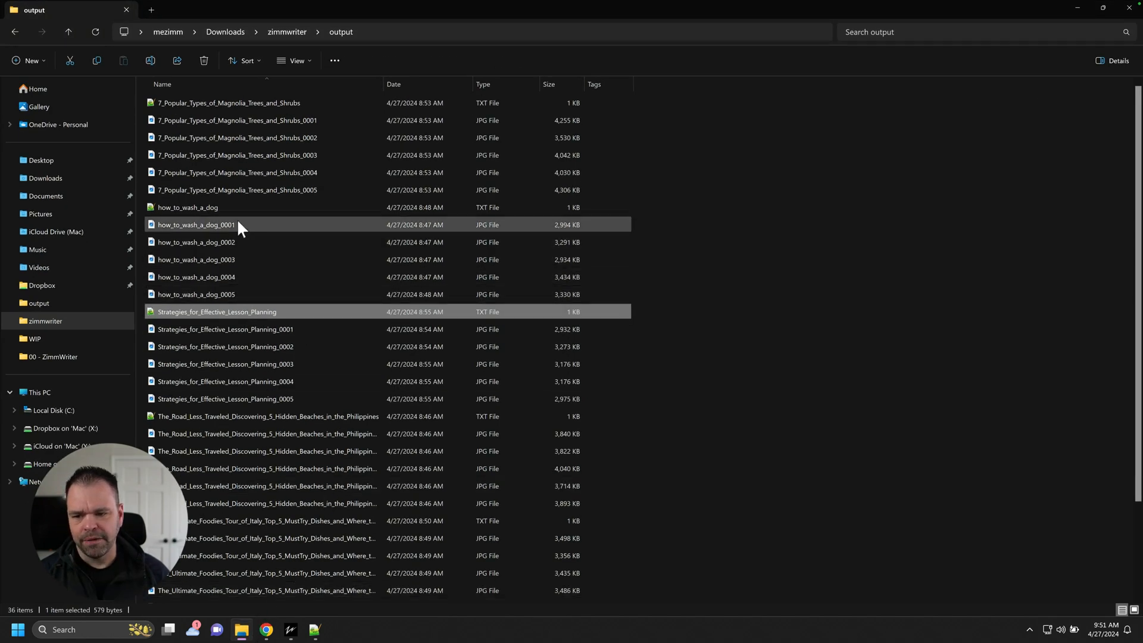
- Open the how to wash a dog prompts file and select its image prompt text for comparison
left_click(187, 207)
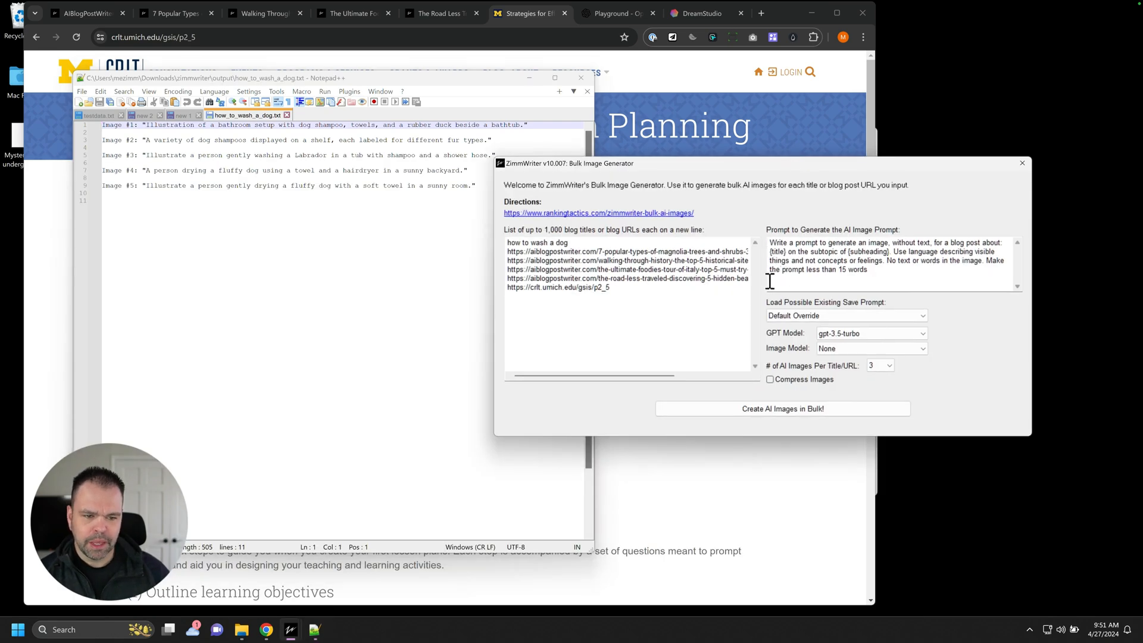
double_click(547, 242)
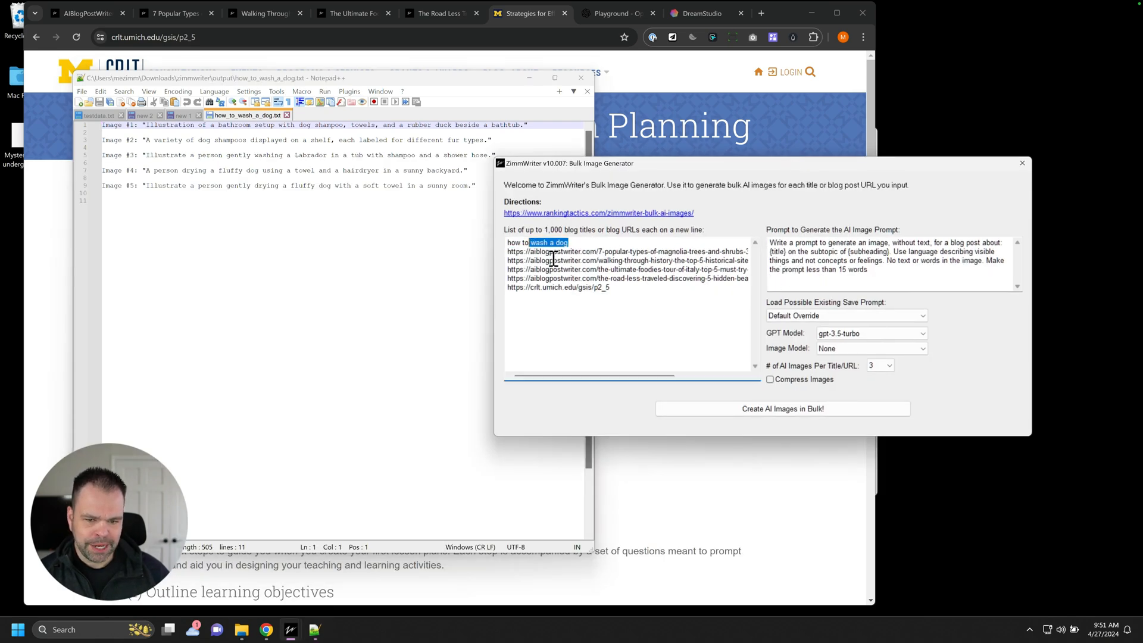
mouse_move(573, 242)
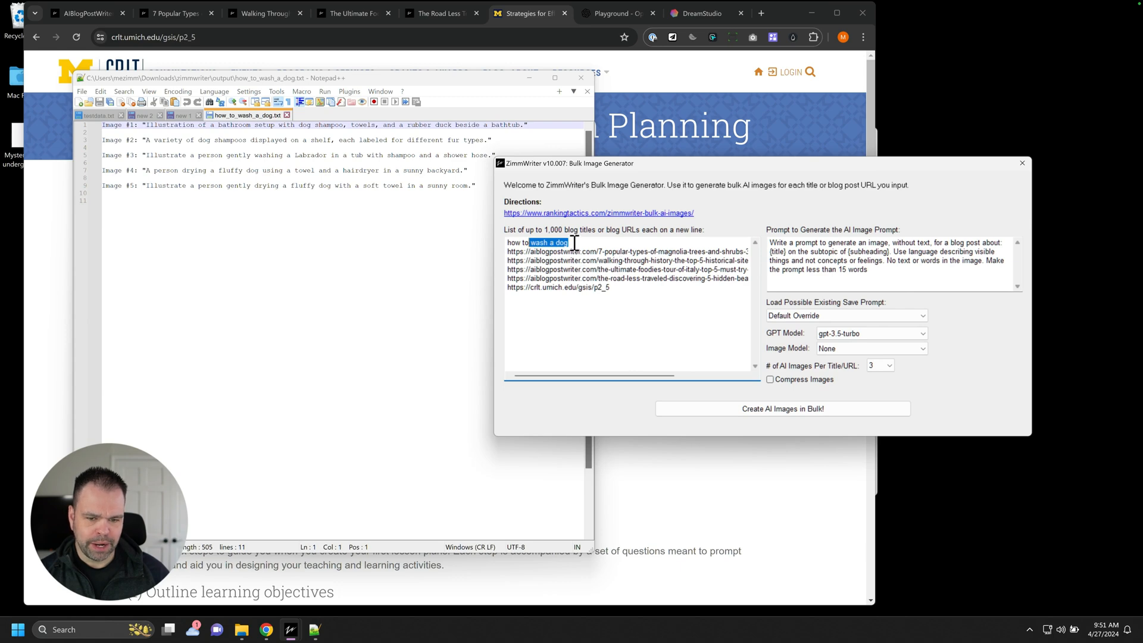
mouse_move(868, 258)
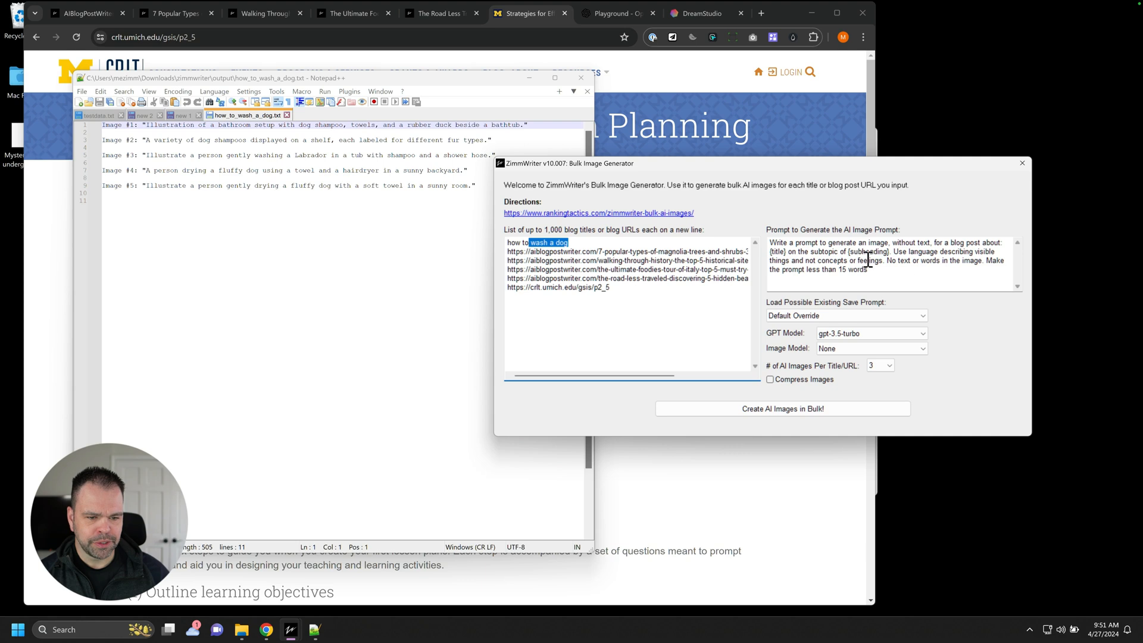
triple_click(875, 254)
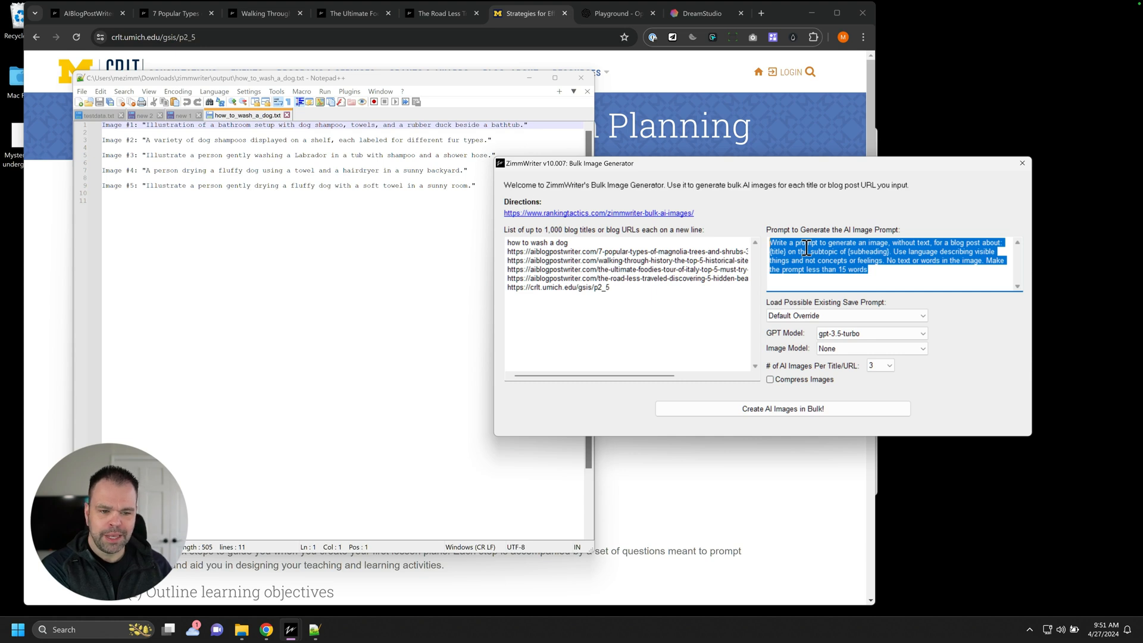
mouse_move(739, 230)
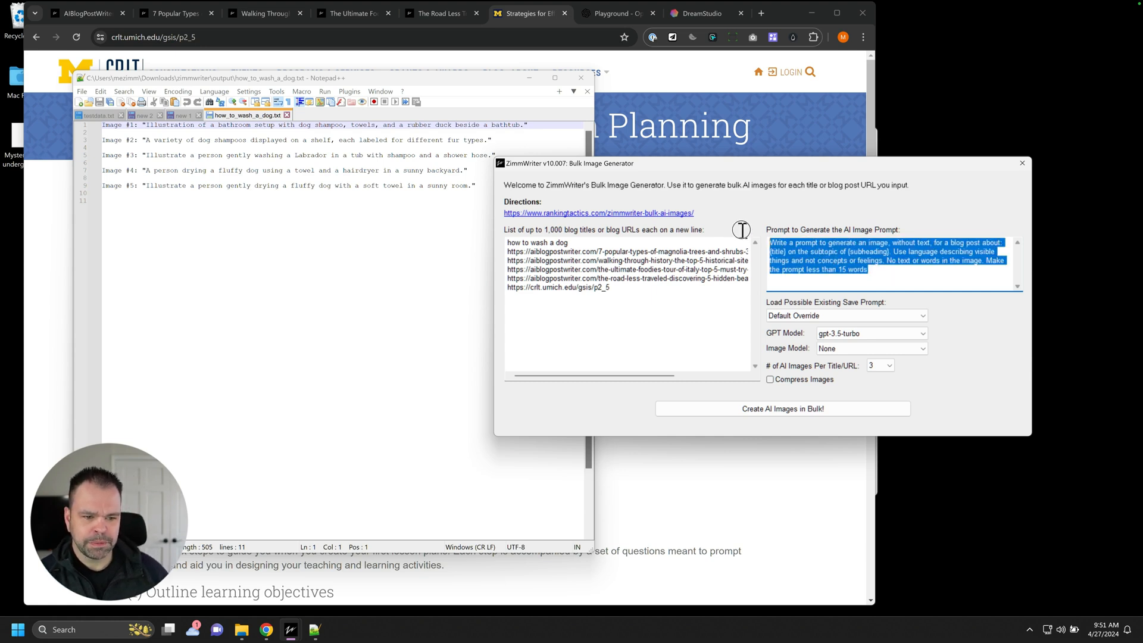
mouse_move(743, 234)
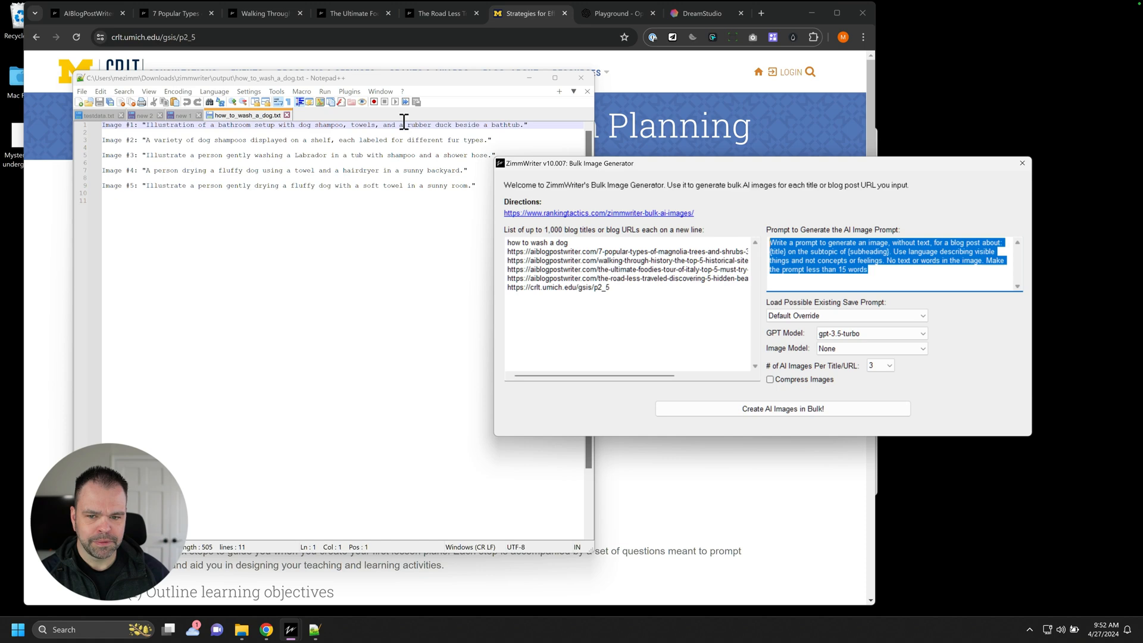
mouse_move(234, 124)
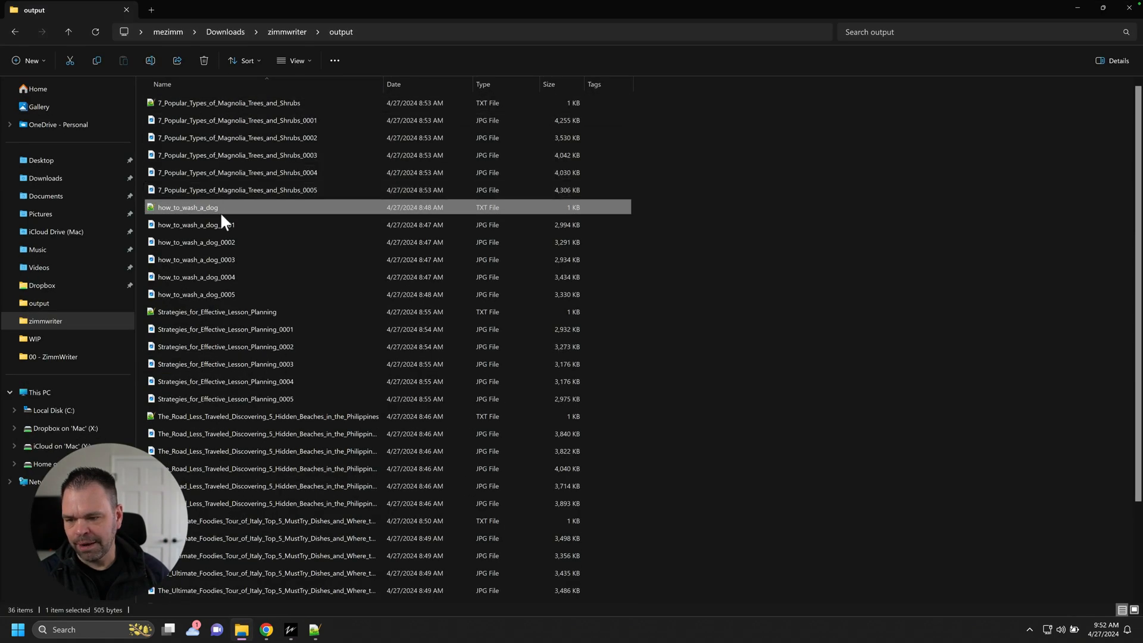
- Open Strategies_for_Effective_Lesson_Planning.txt in Notepad++, then return to how_to_wash_a_dog.txt
left_click(217, 311)
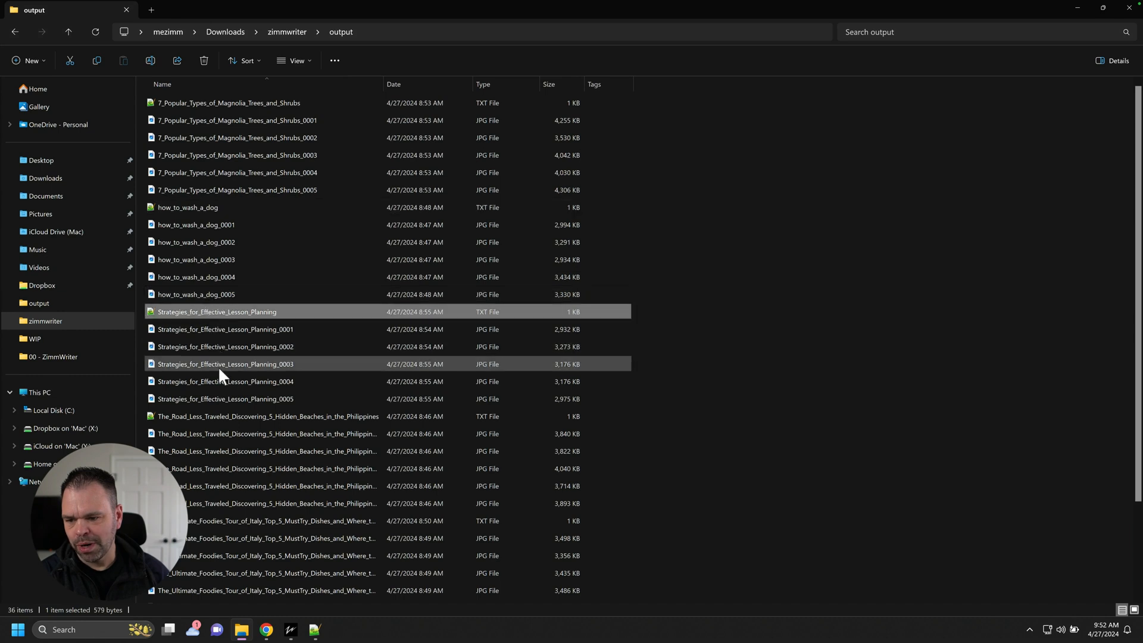
mouse_move(217, 312)
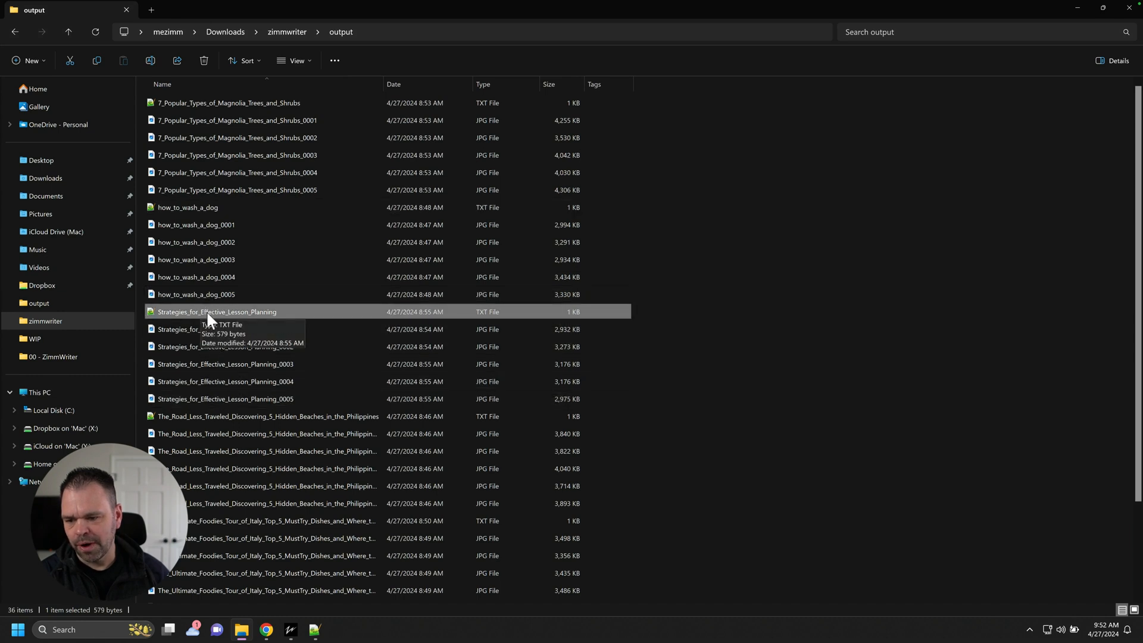
double_click(217, 312)
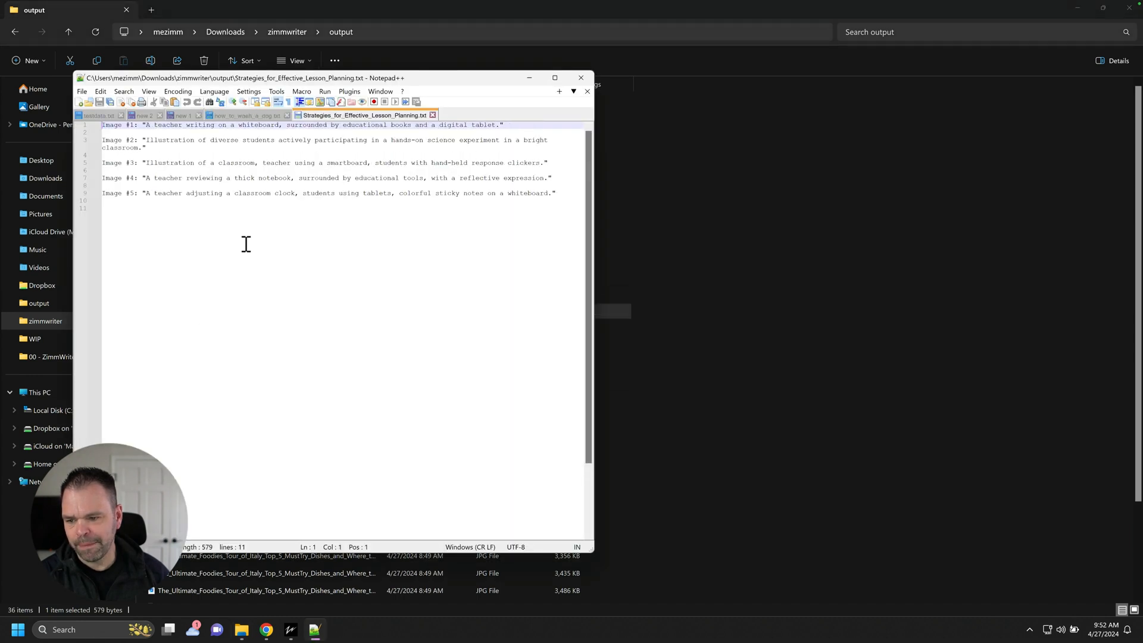
left_click(240, 115)
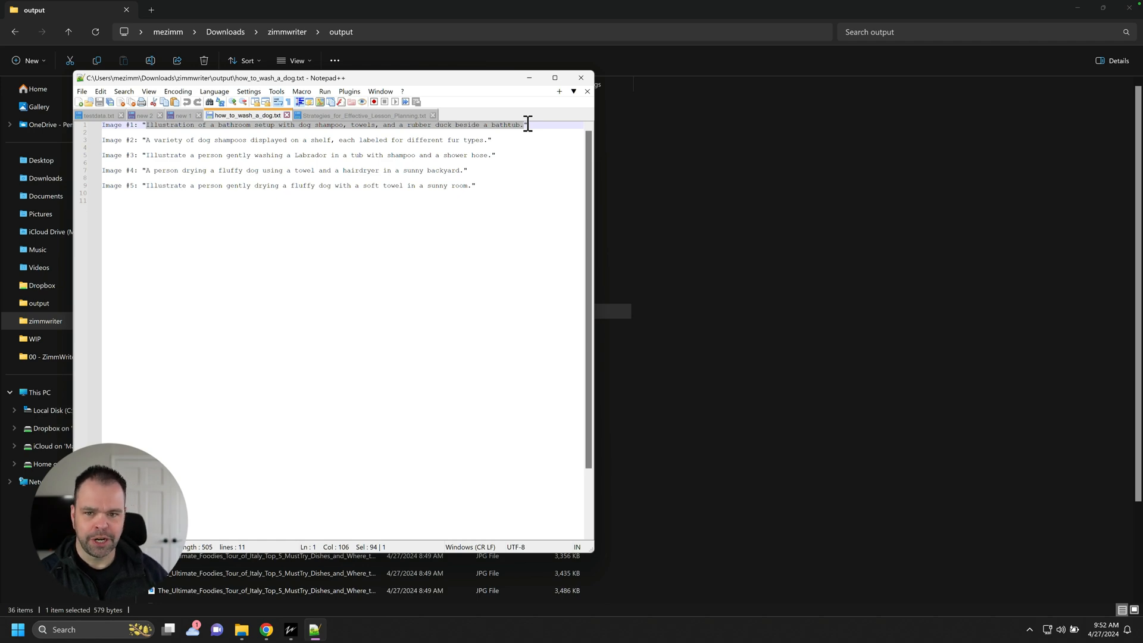
mouse_move(314, 628)
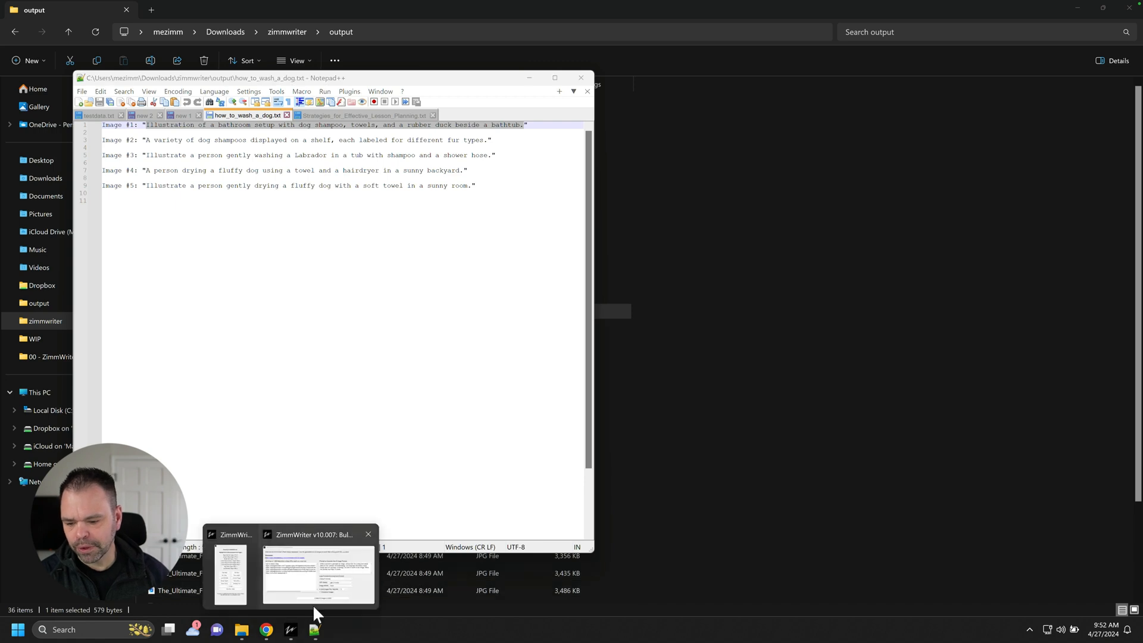
- Choose the dall-e-3 sd natural $0.08/img image model in the Bulk Image Generator
left_click(319, 573)
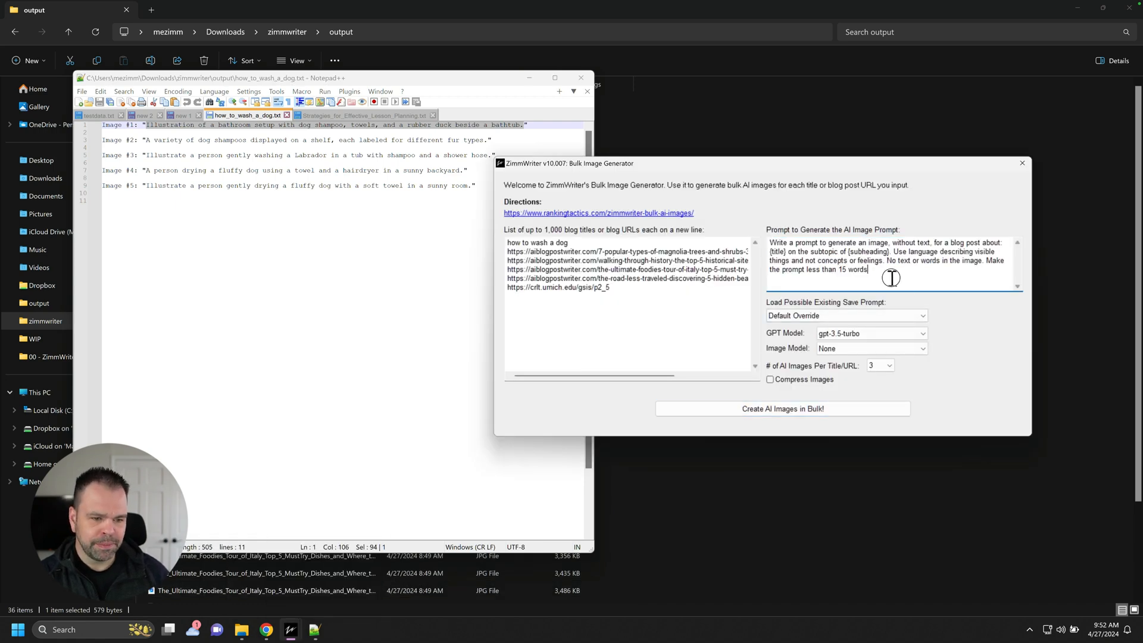
key("ctrl+a")
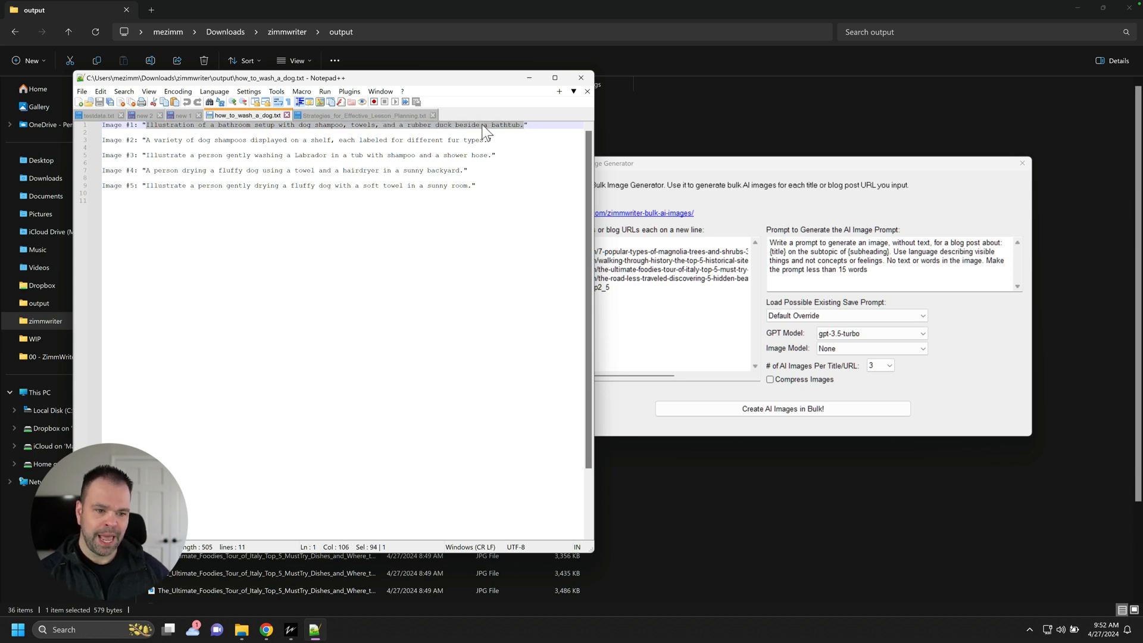
mouse_move(853, 355)
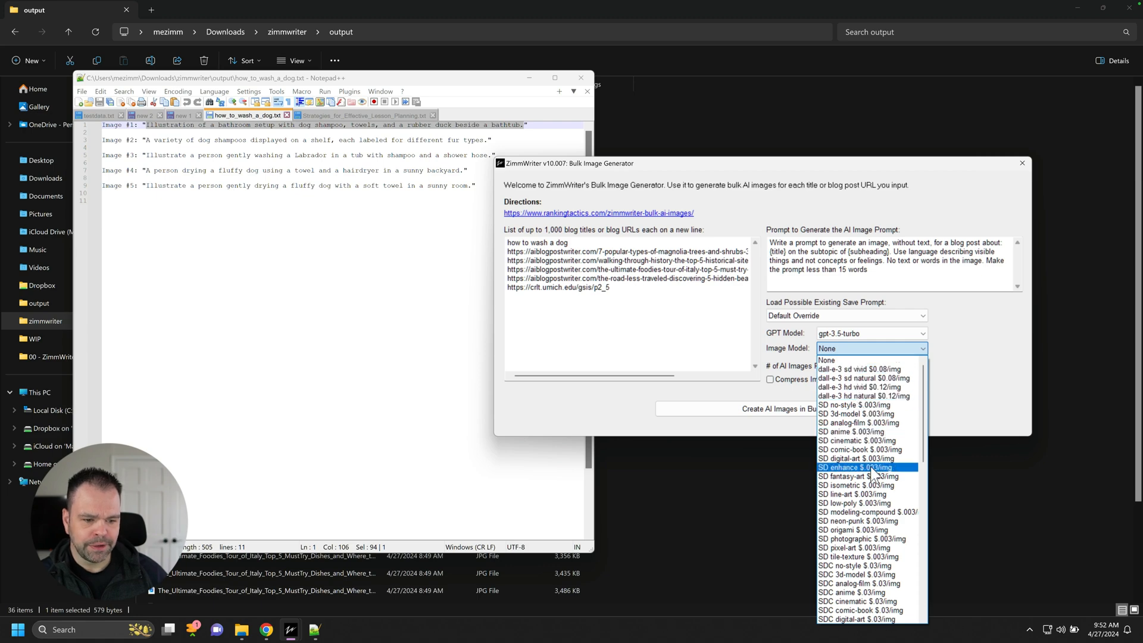
scroll("down", 3)
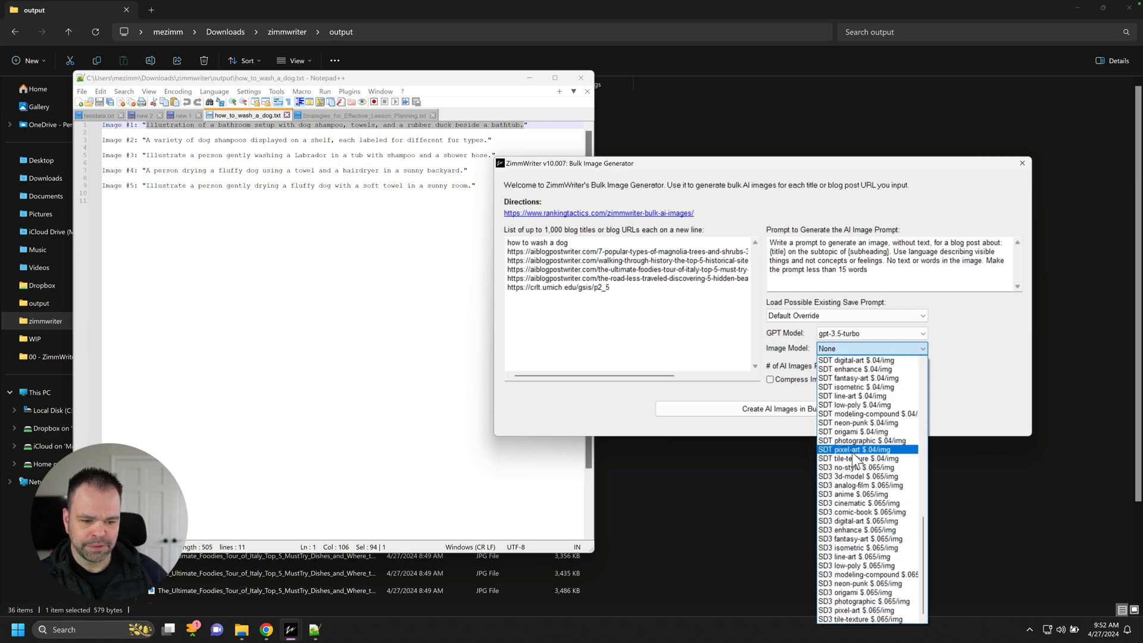
scroll("up", 3)
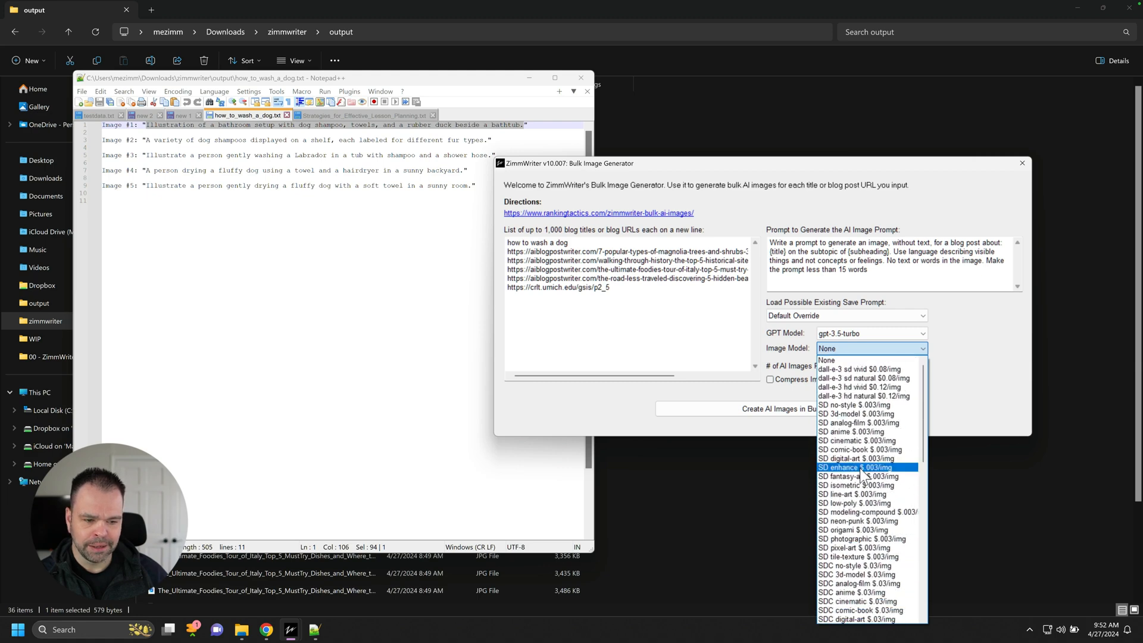
left_click(864, 378)
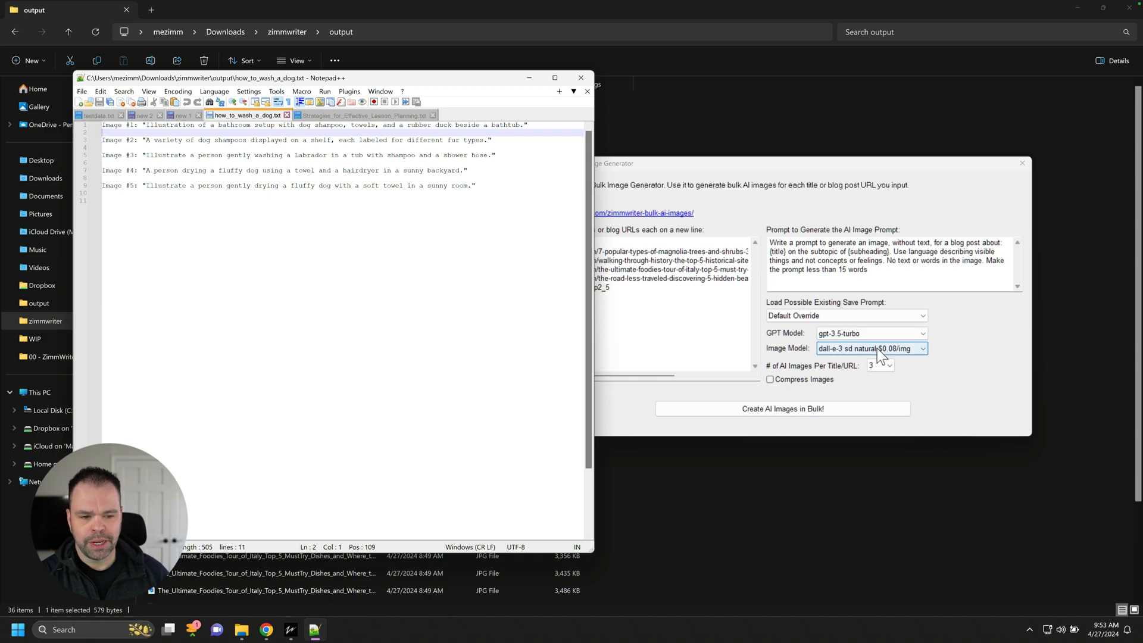
mouse_move(872, 251)
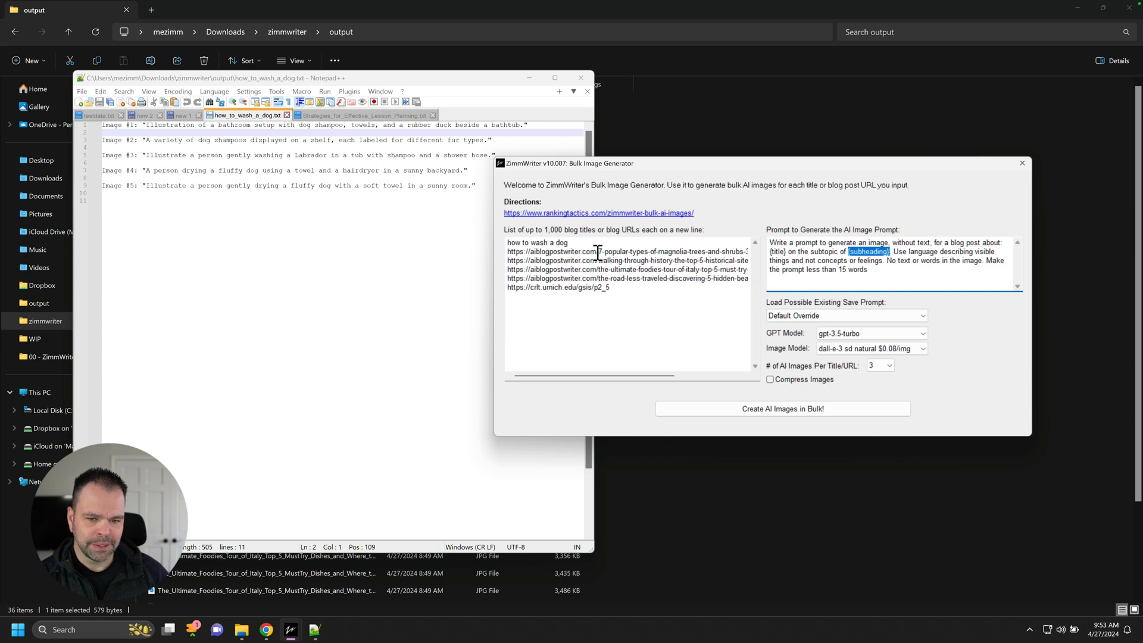
- Replace the [title] placeholder with 'how to wash a dog', leaving [subheading] selected in the prompt
double_click(537, 241)
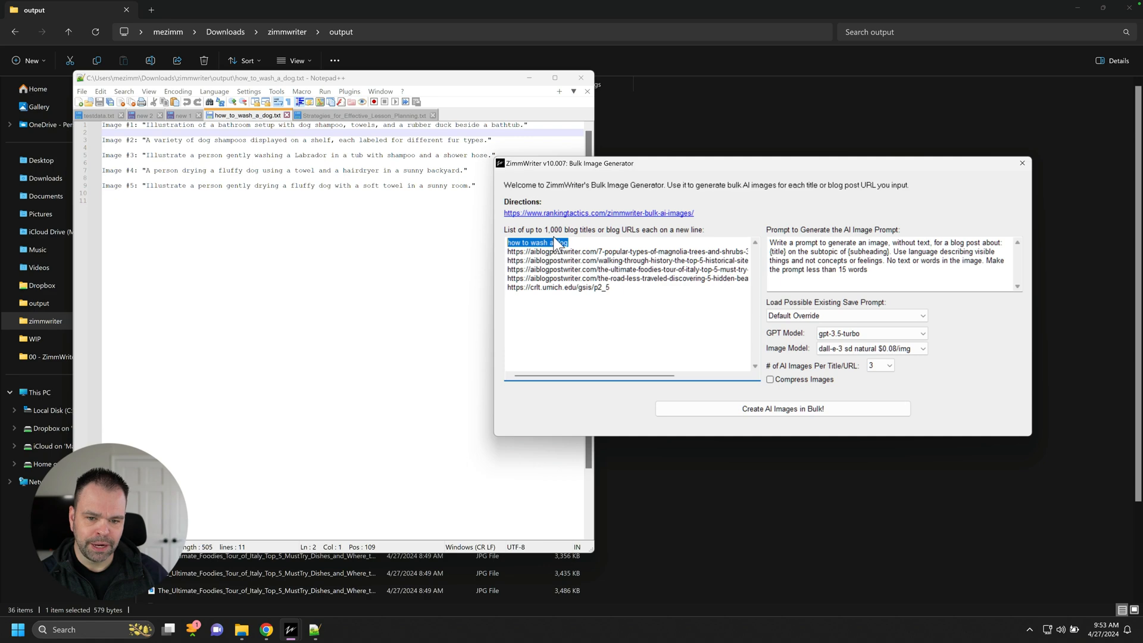
left_click(784, 254)
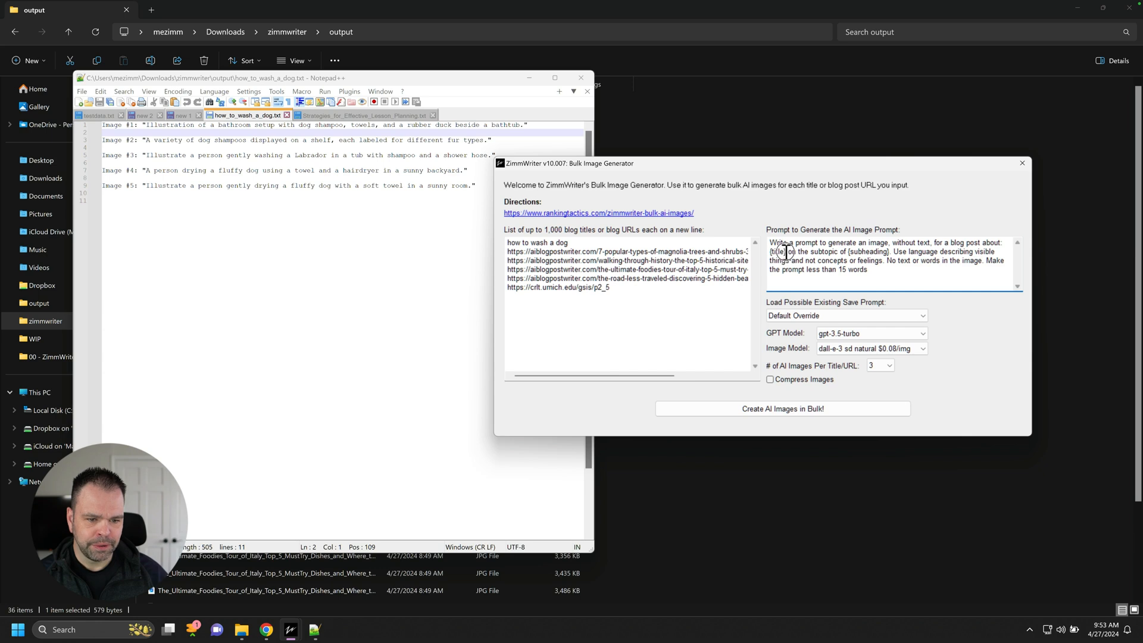
double_click(779, 251)
type("how to wash a dog")
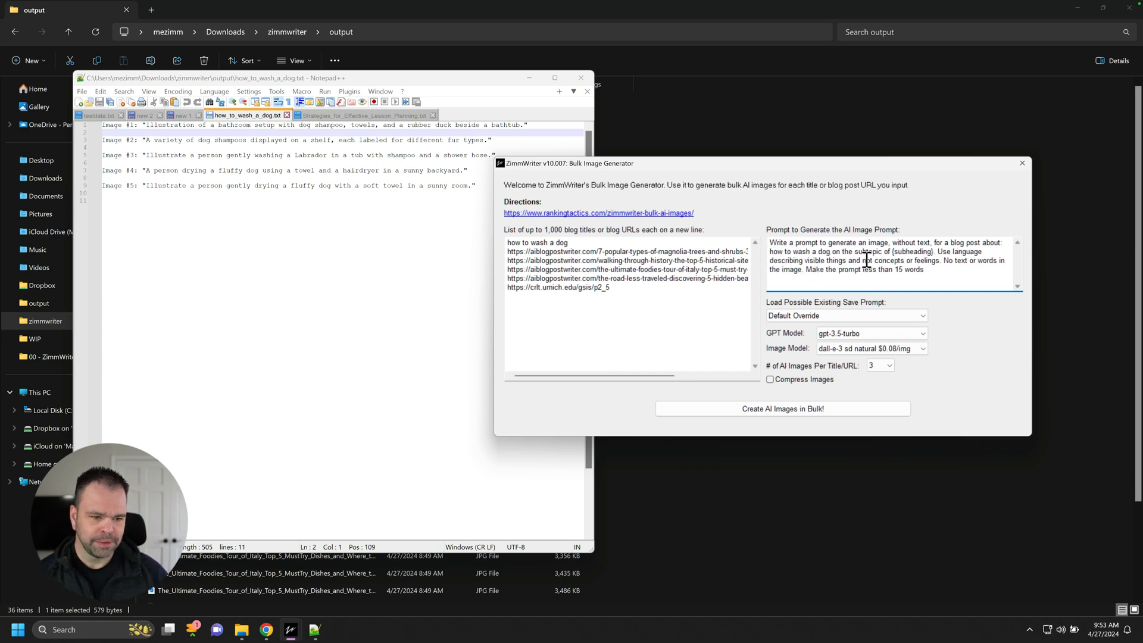
double_click(911, 252)
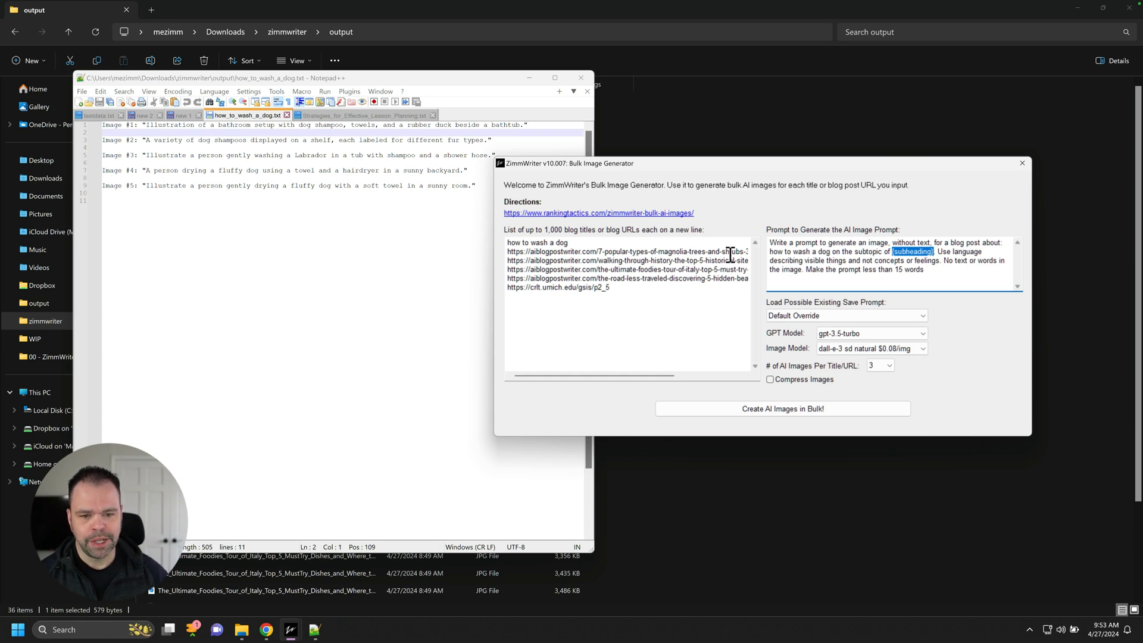
mouse_move(573, 243)
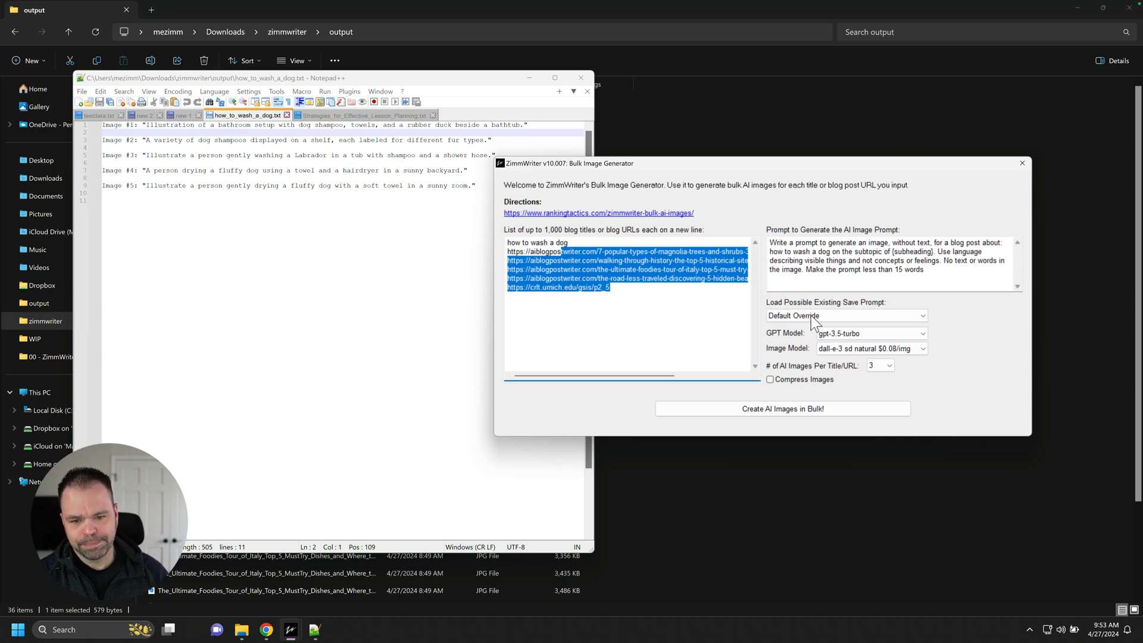
mouse_move(130, 127)
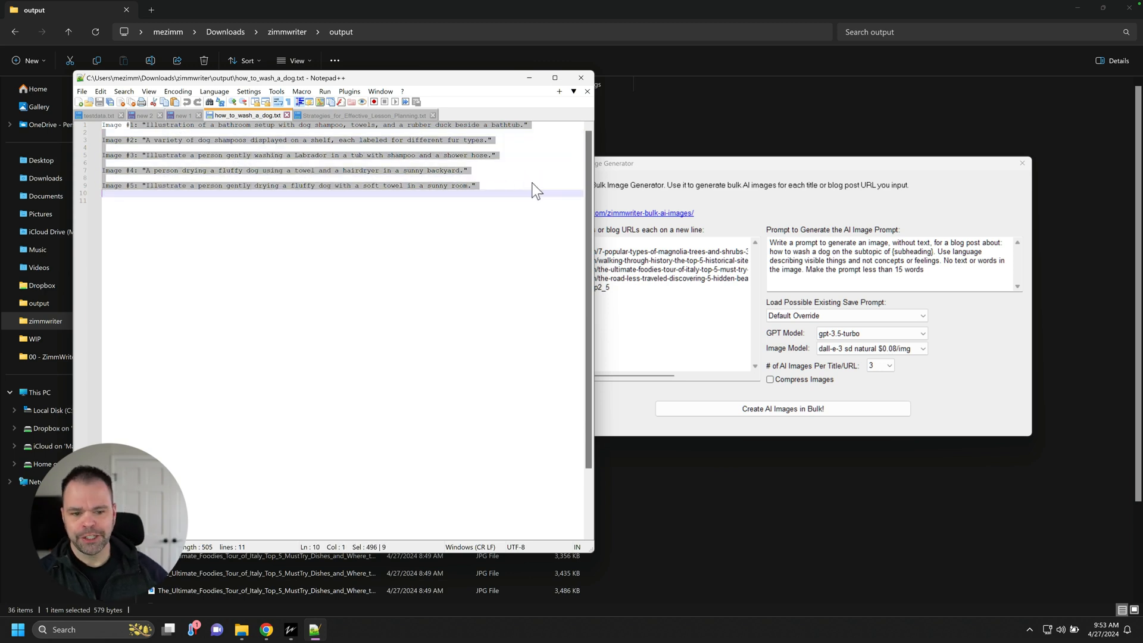
mouse_move(628, 394)
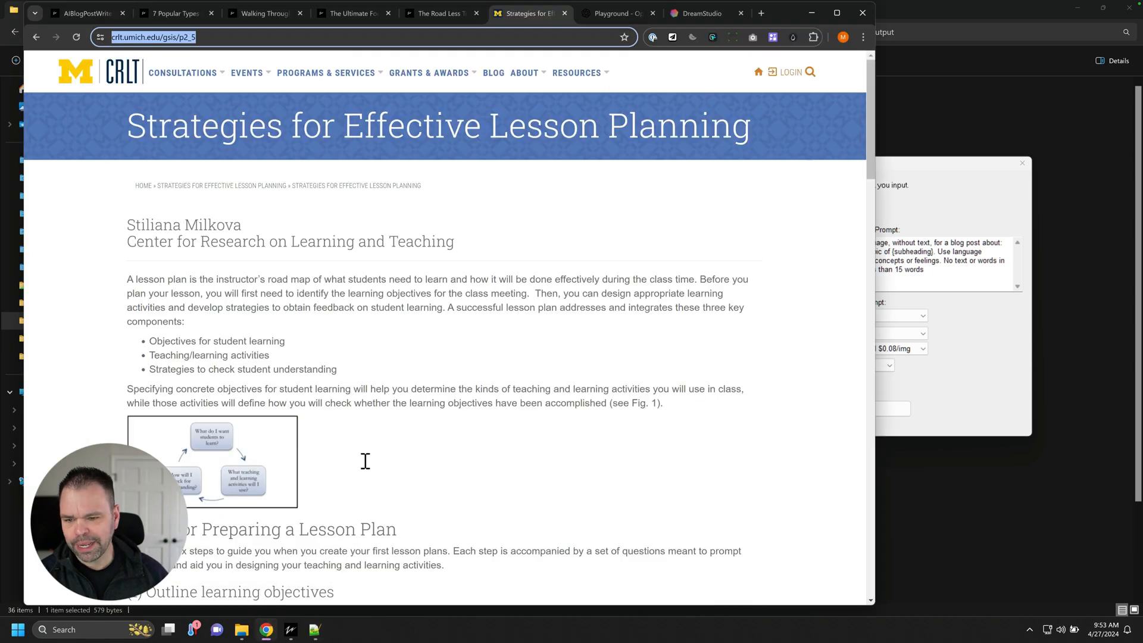
mouse_move(616, 13)
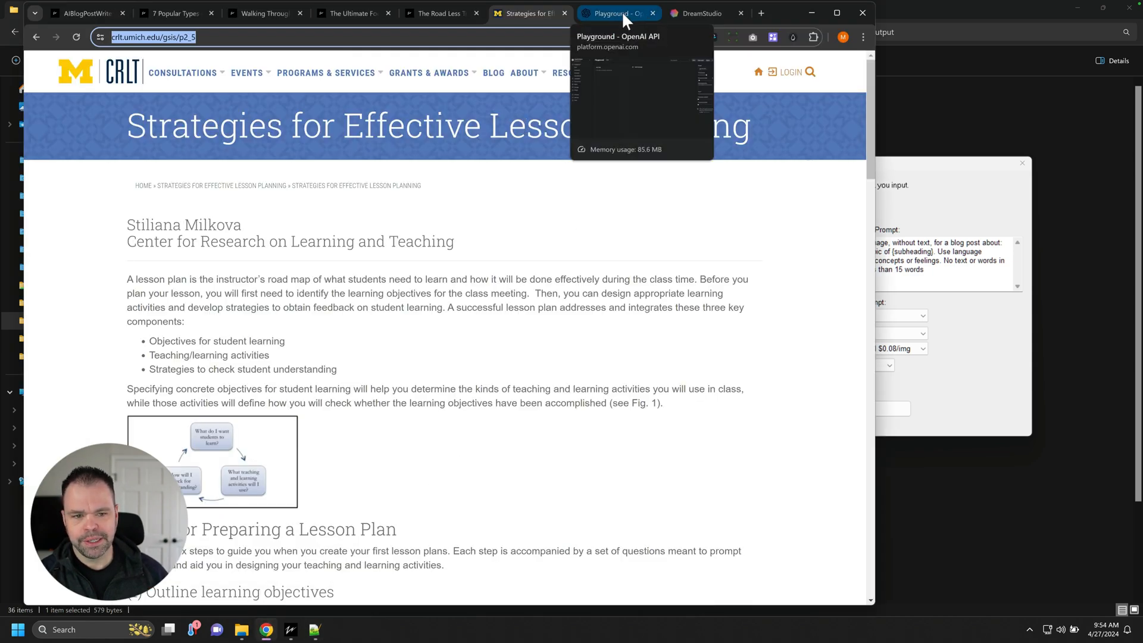
- Enter 'wash a dog' and 'find a location to wash' into the Playground prompt
left_click(616, 13)
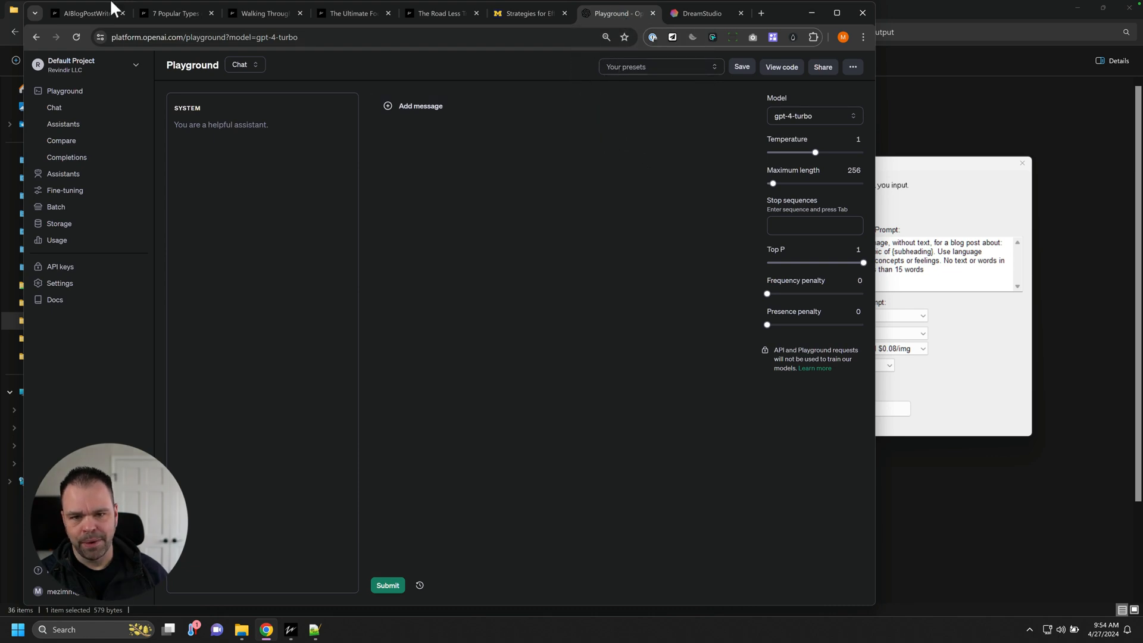
mouse_move(208, 150)
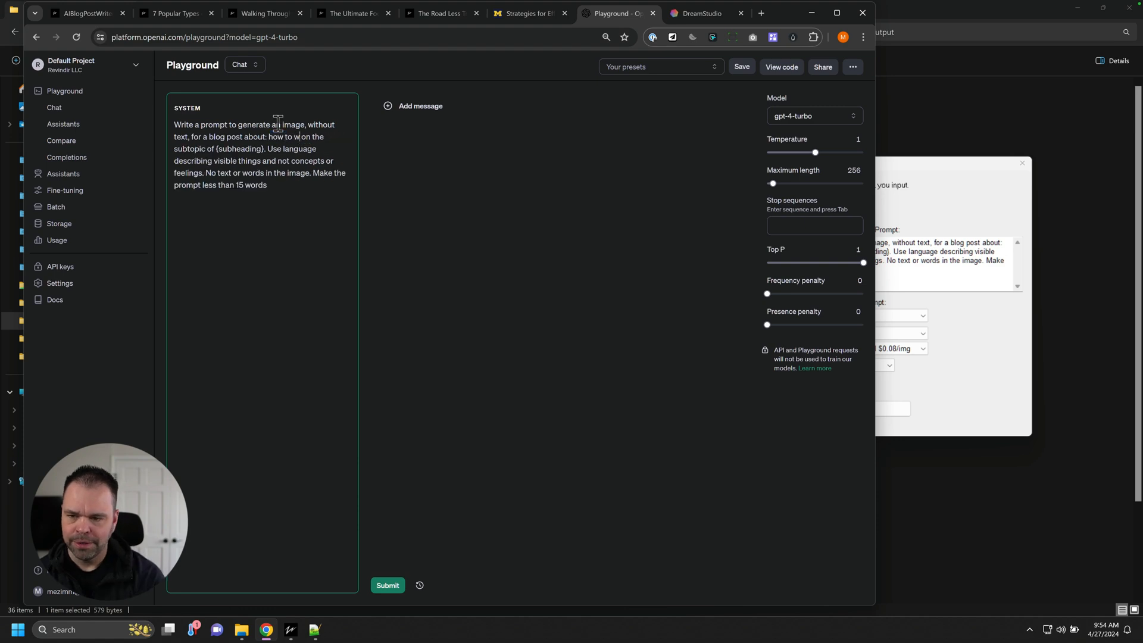
type("wash a dog")
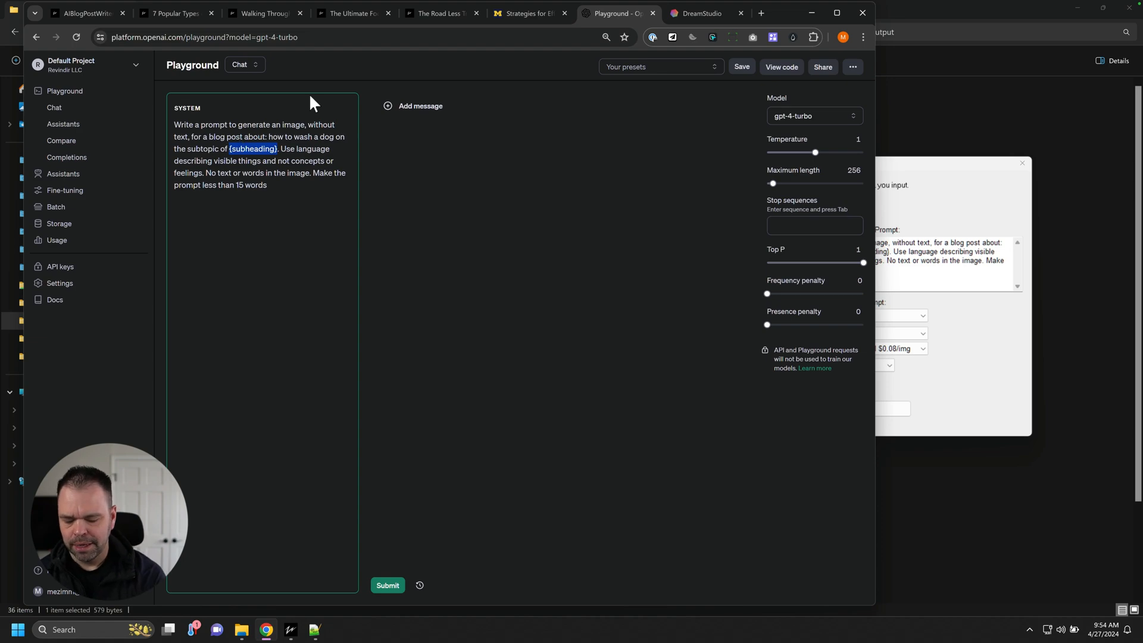
type("find a location to wash your do")
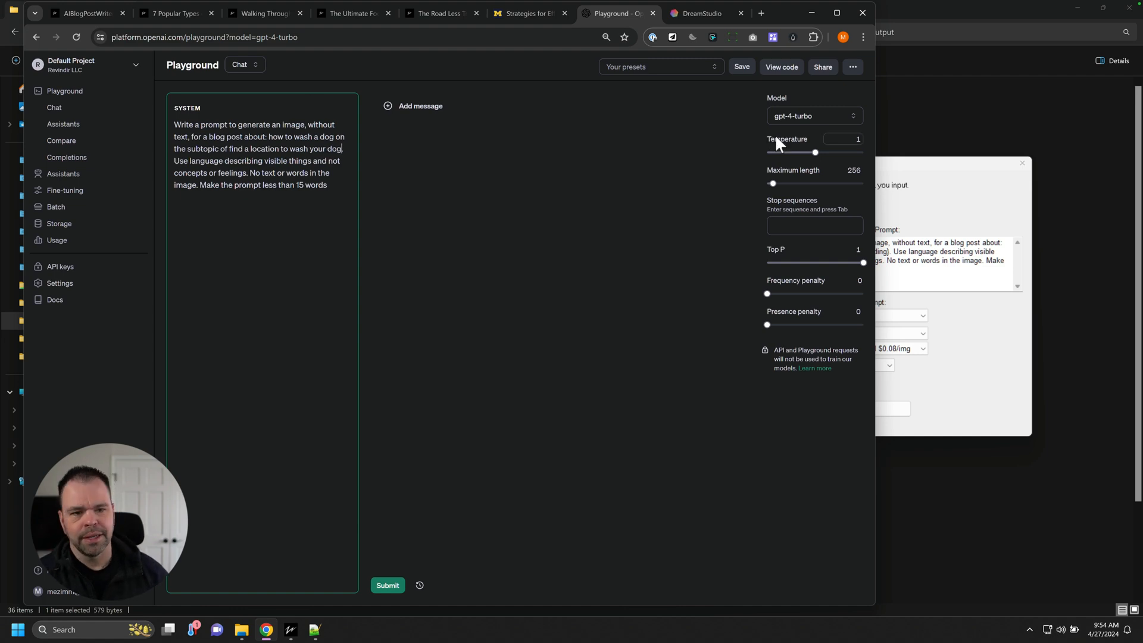
- Switch the chat model to gpt-3.5-turbo, then move over to DreamStudio
left_click(813, 115)
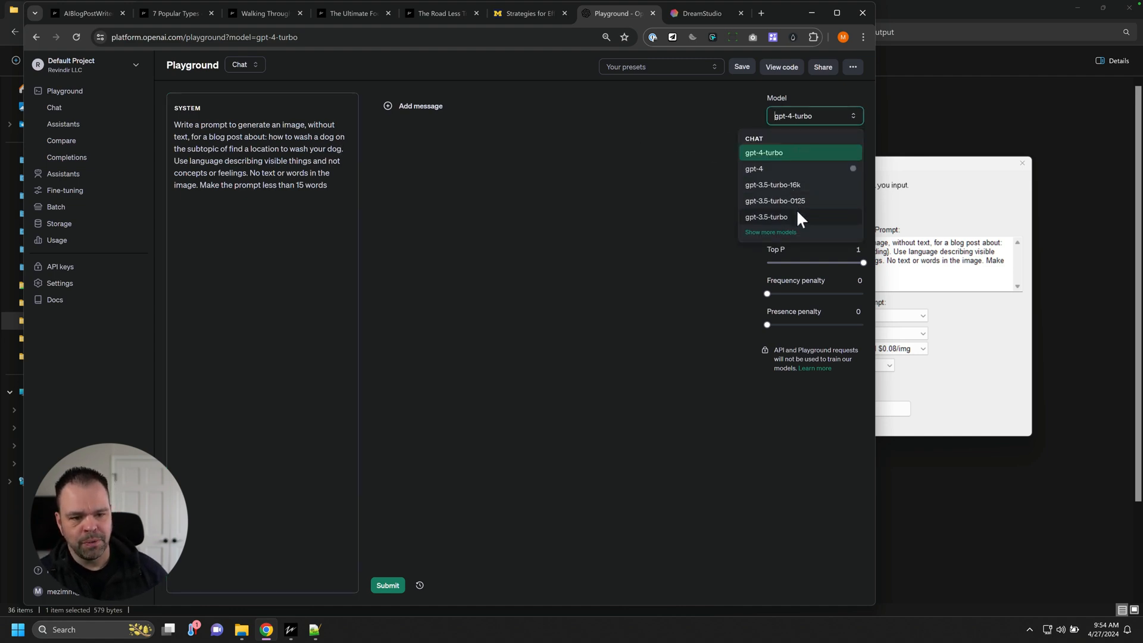
left_click(765, 219)
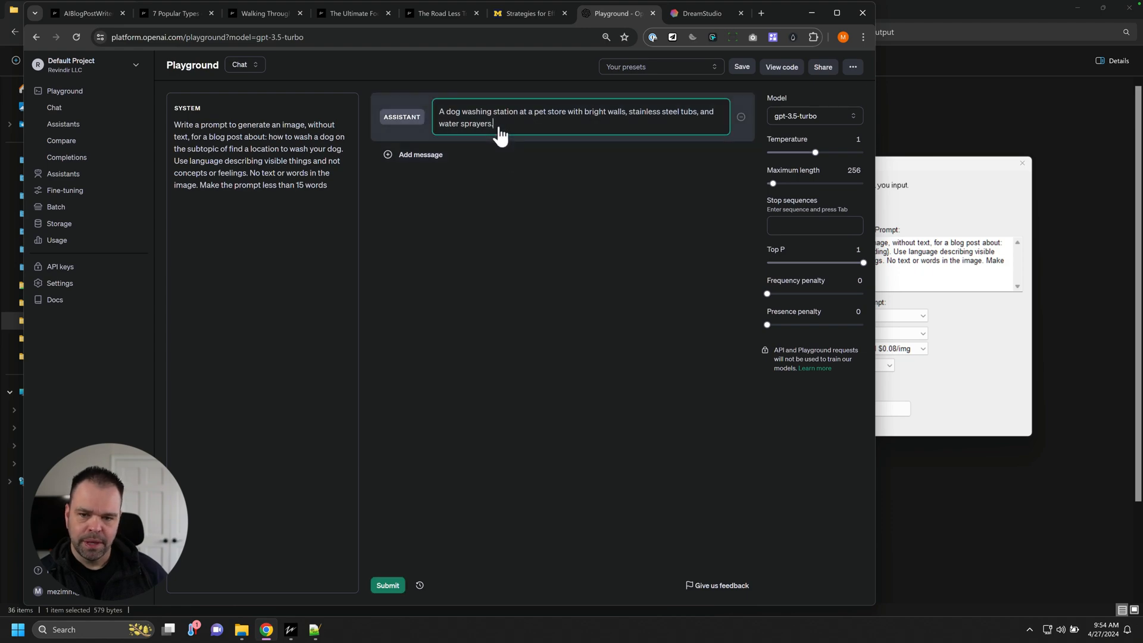
left_click(698, 13)
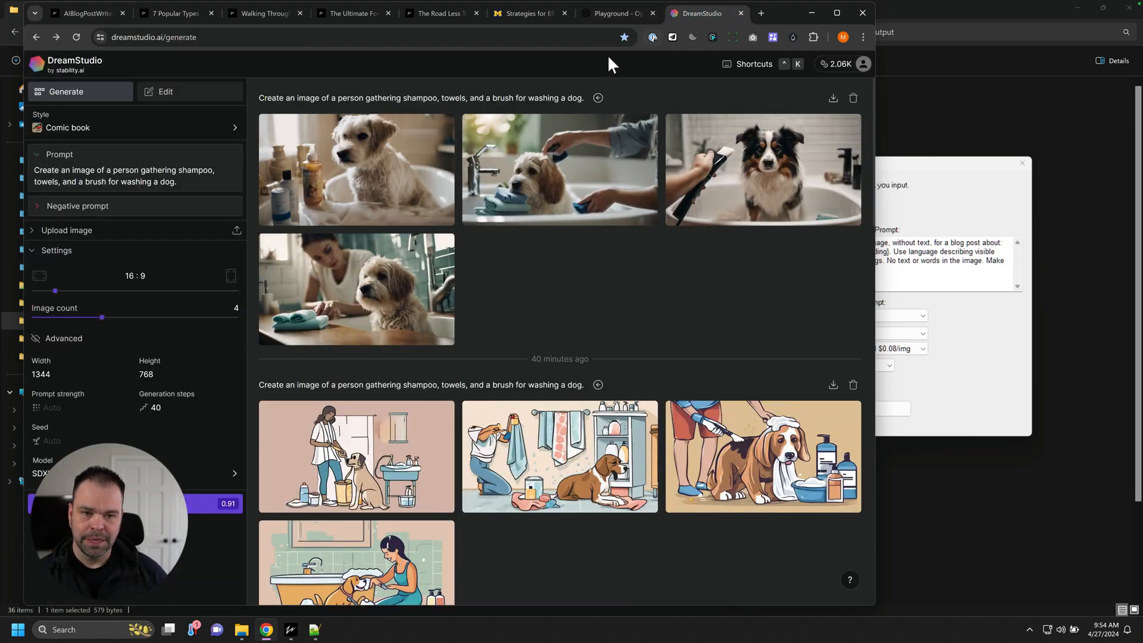
mouse_move(426, 161)
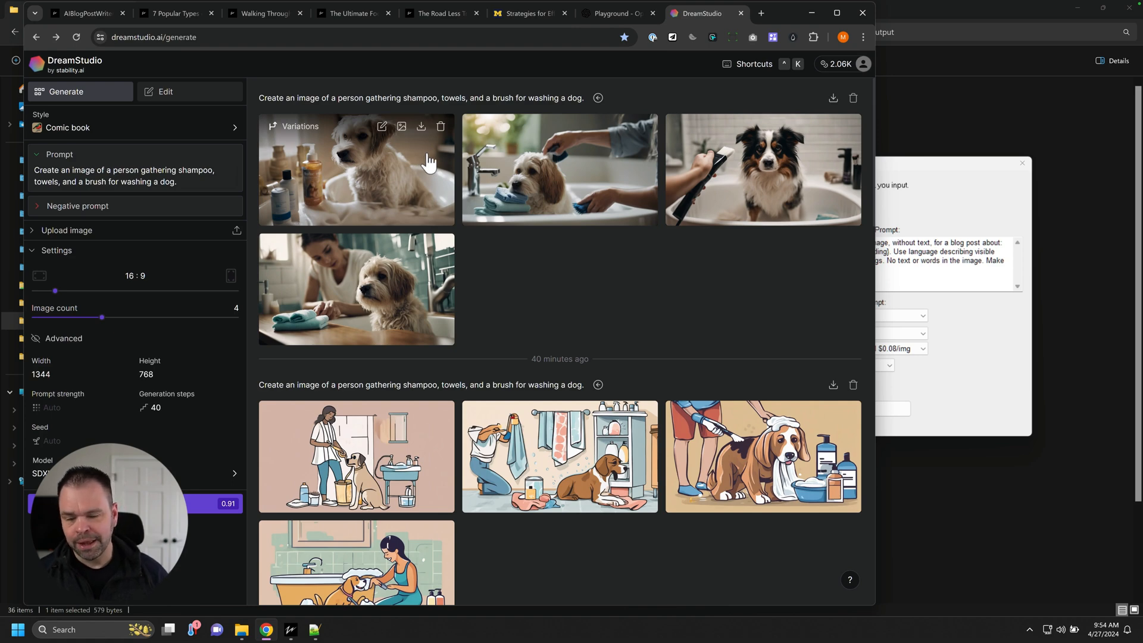
- Enter the dog washing station prompt and switch DreamStudio's style to Photographic
type("A dog washing station at a pet store with bright walls, stainless steel tubs, and water sprayers.")
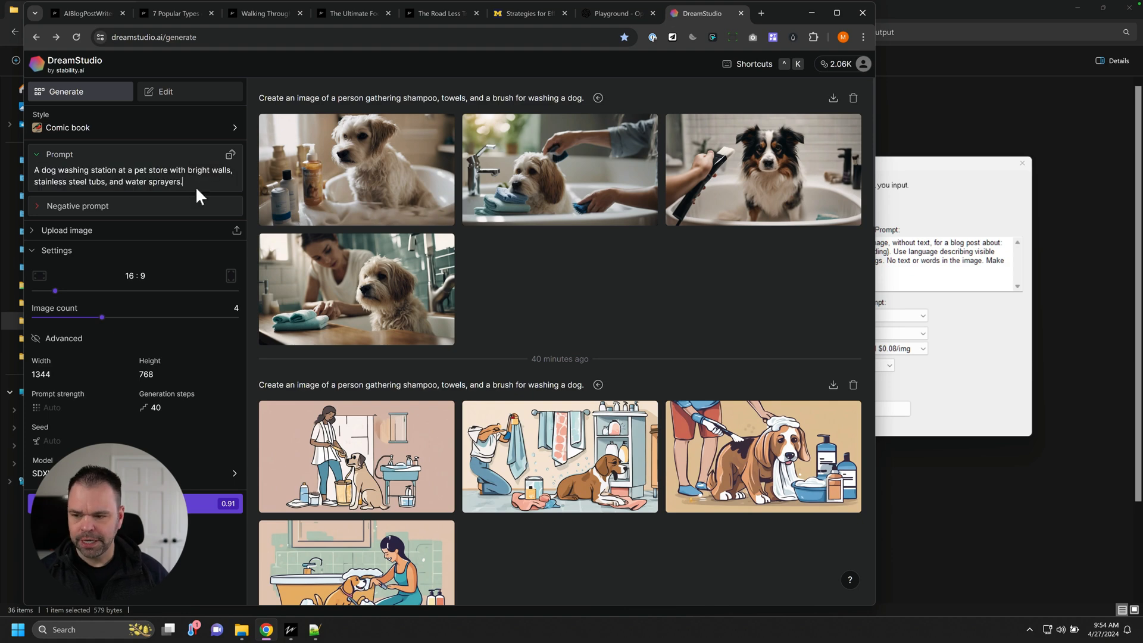
mouse_move(154, 321)
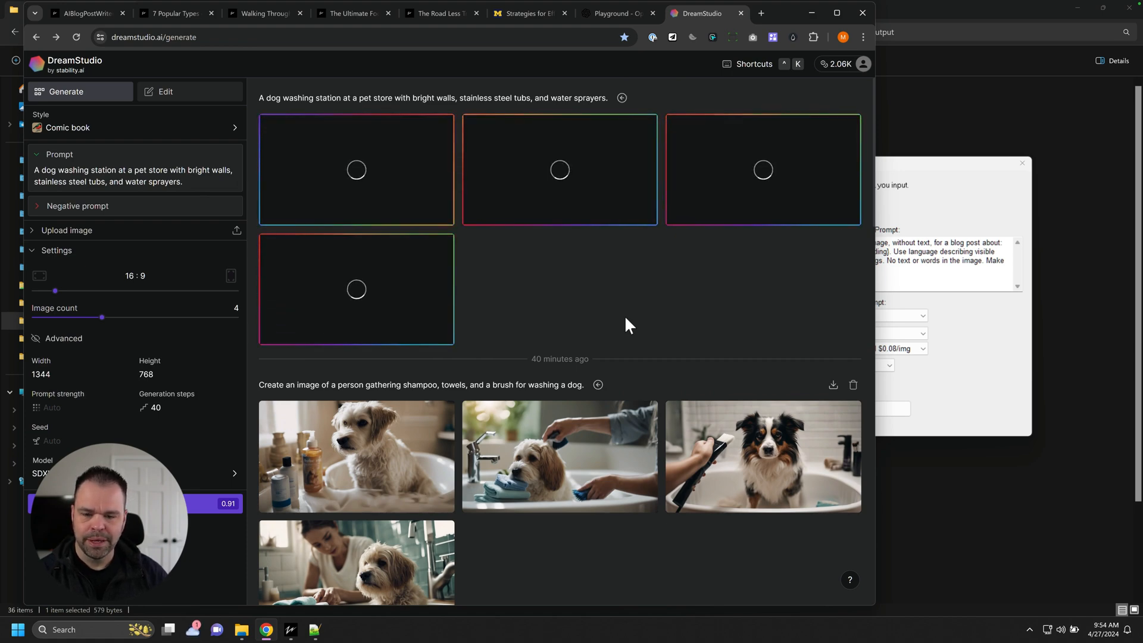
mouse_move(980, 335)
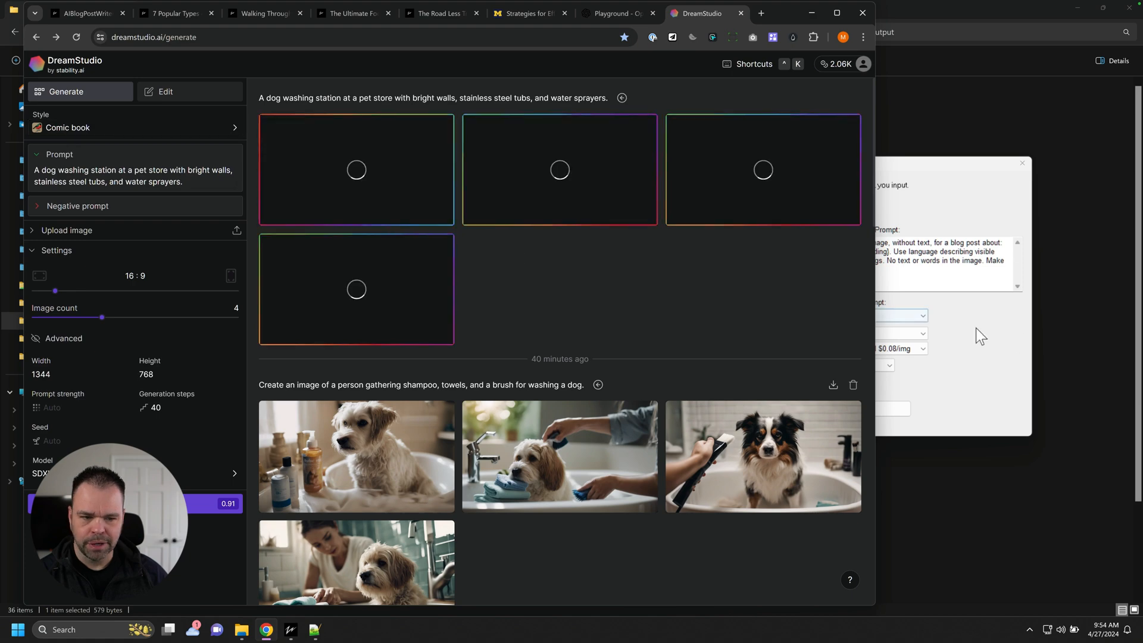
left_click(869, 347)
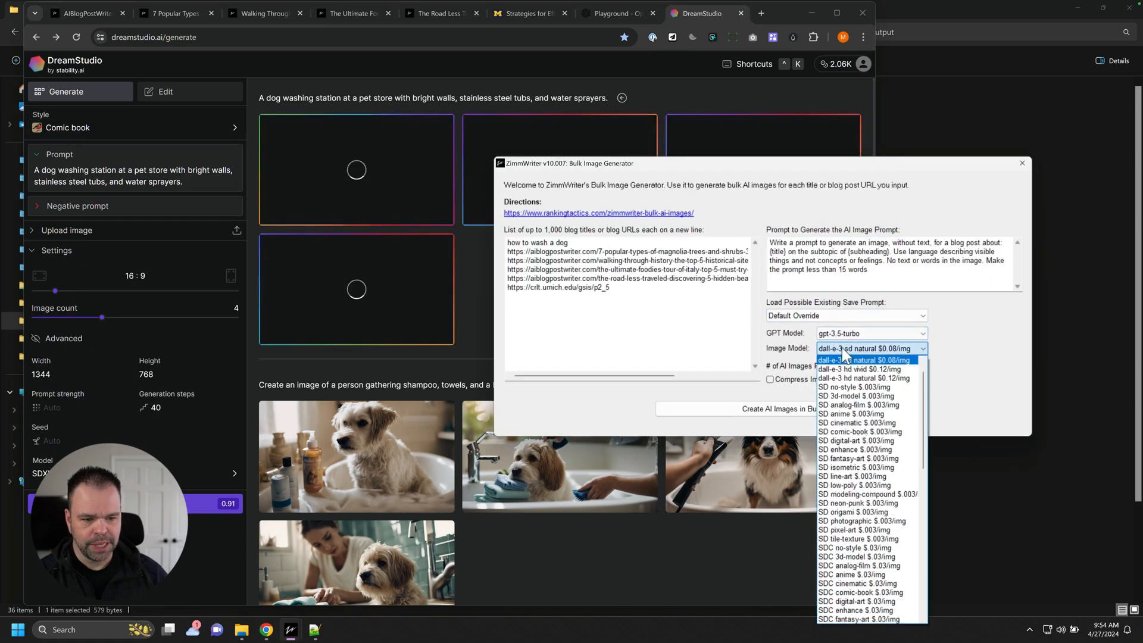
mouse_move(858, 431)
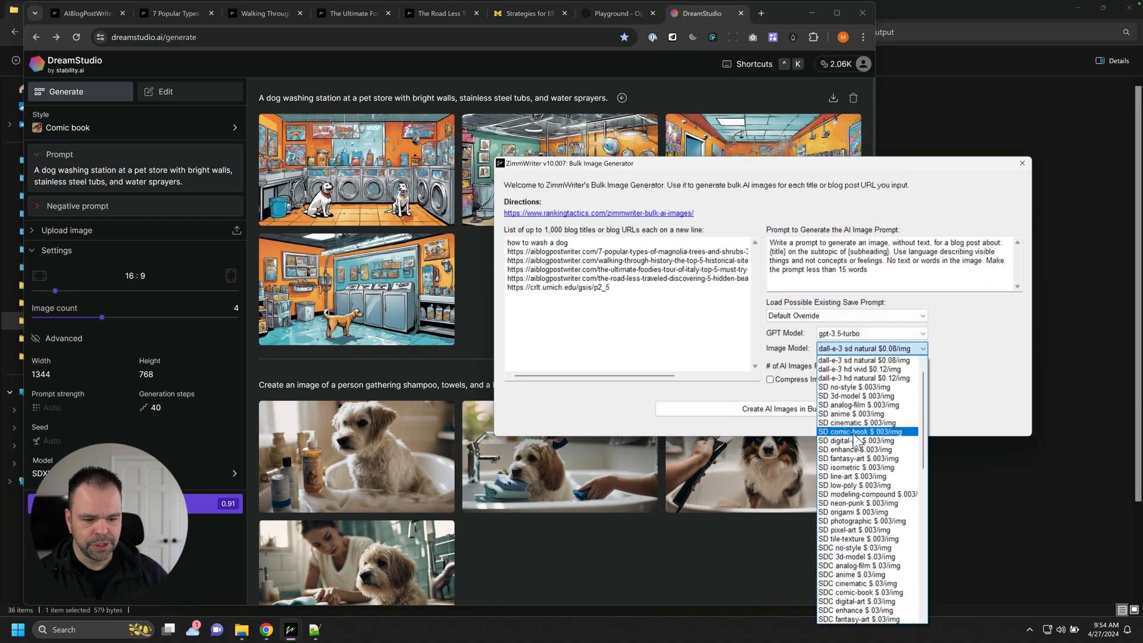
mouse_move(859, 493)
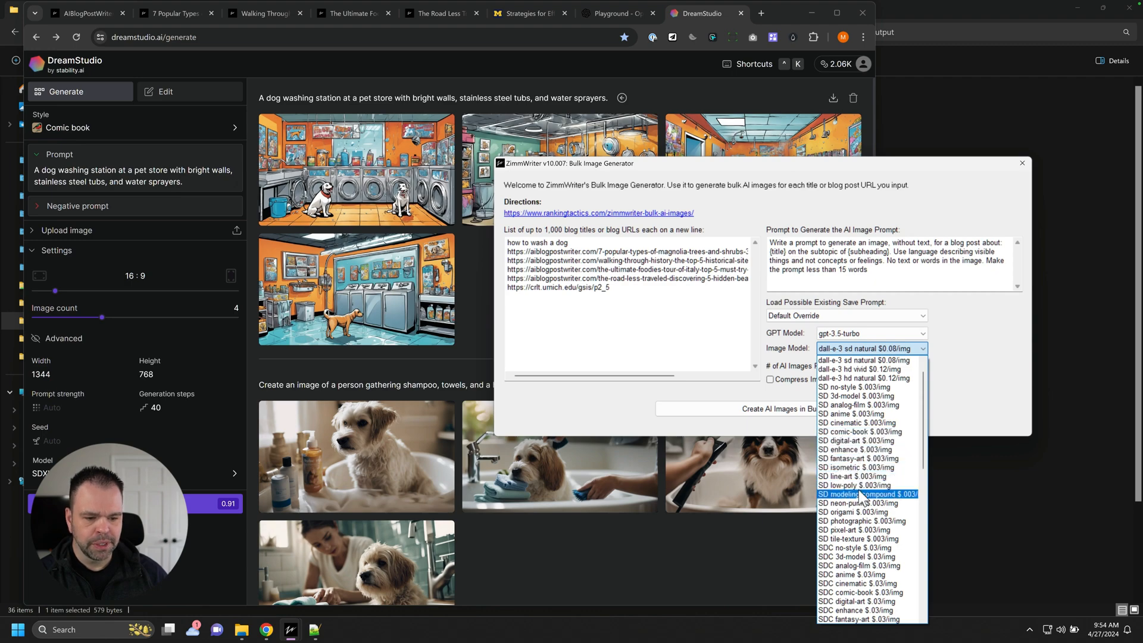
left_click(135, 128)
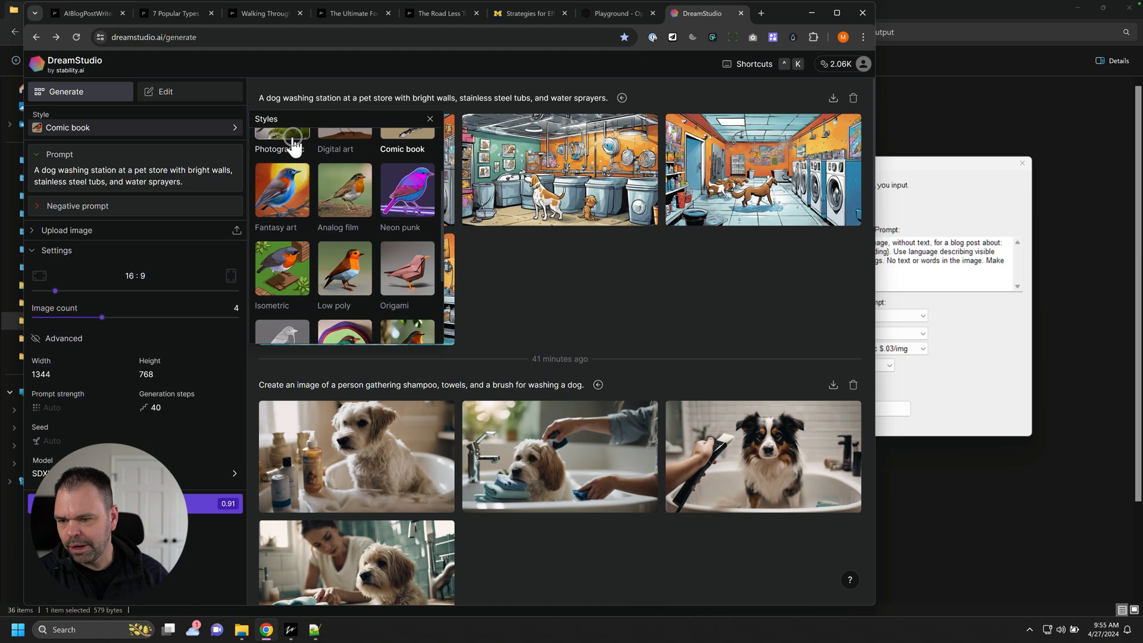
left_click(281, 136)
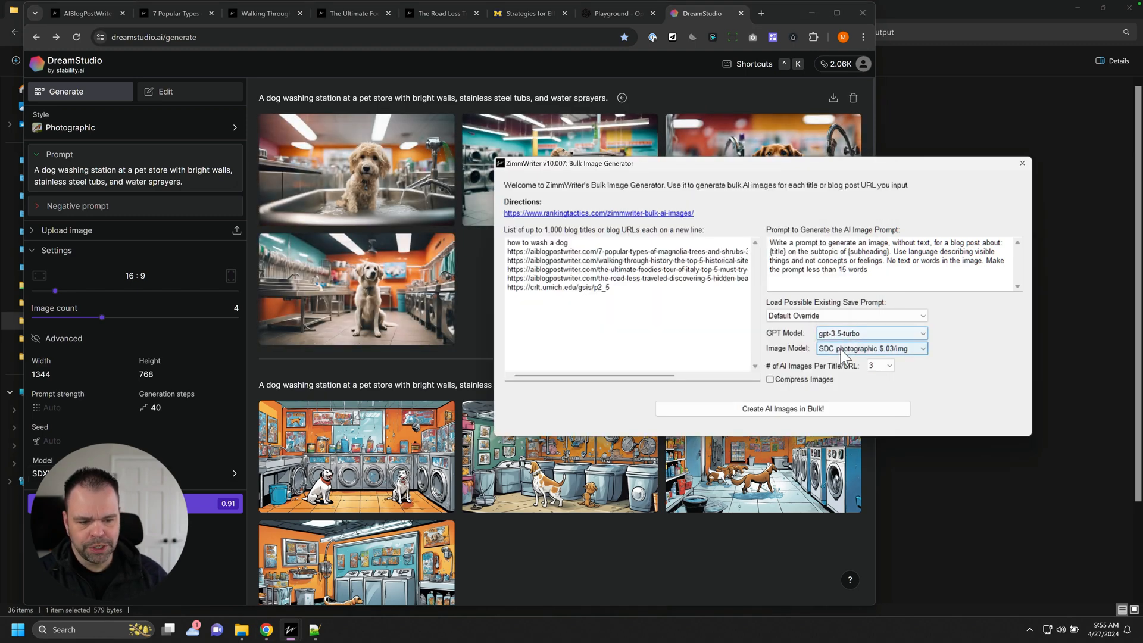
- Select the SD cinematic $.003/img image model in the Bulk Image Generator
left_click(869, 347)
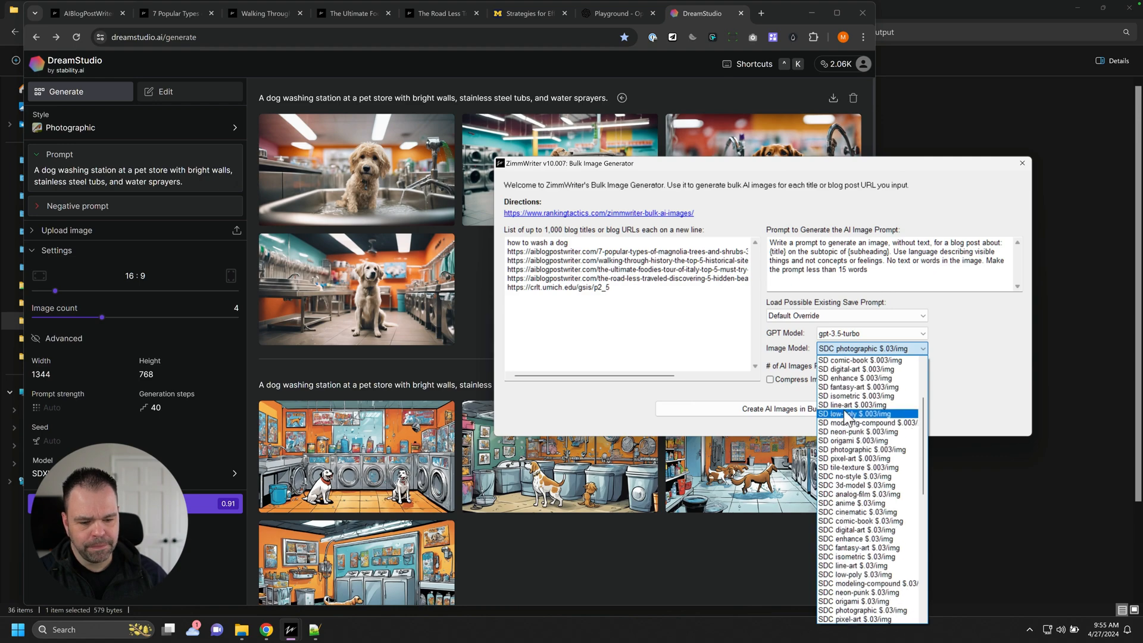
scroll("down", 3)
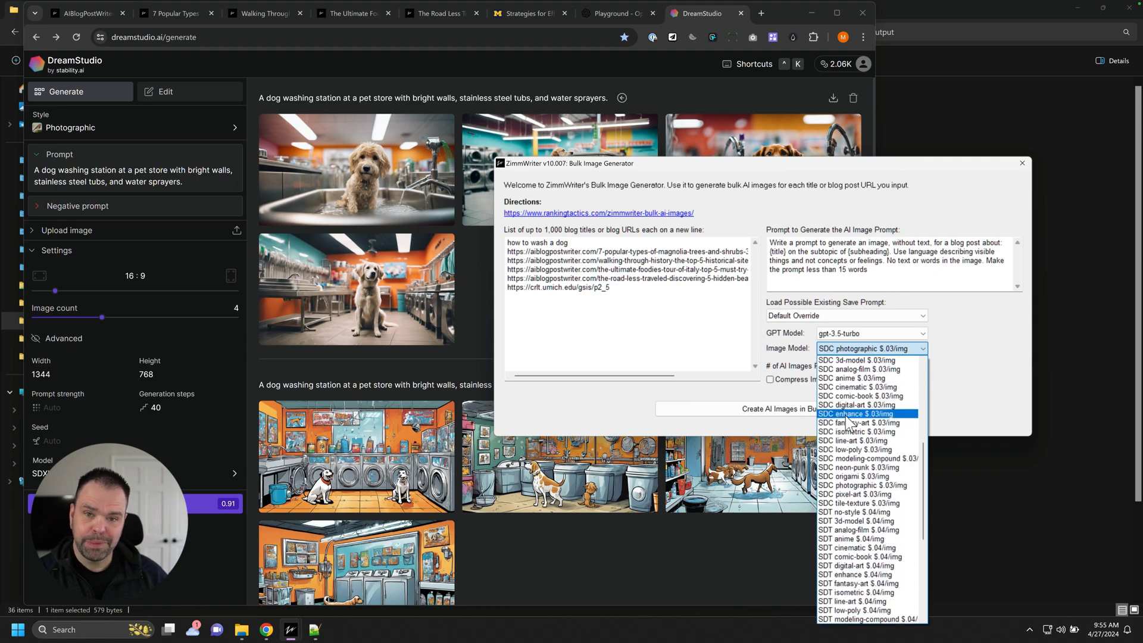
scroll("down", 3)
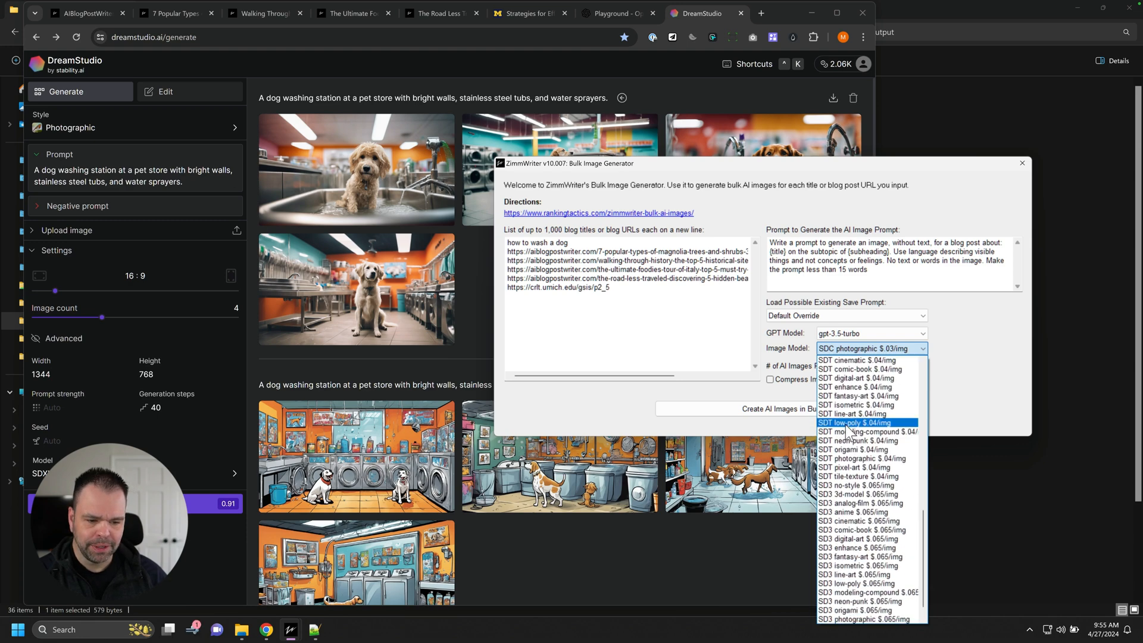
mouse_move(858, 413)
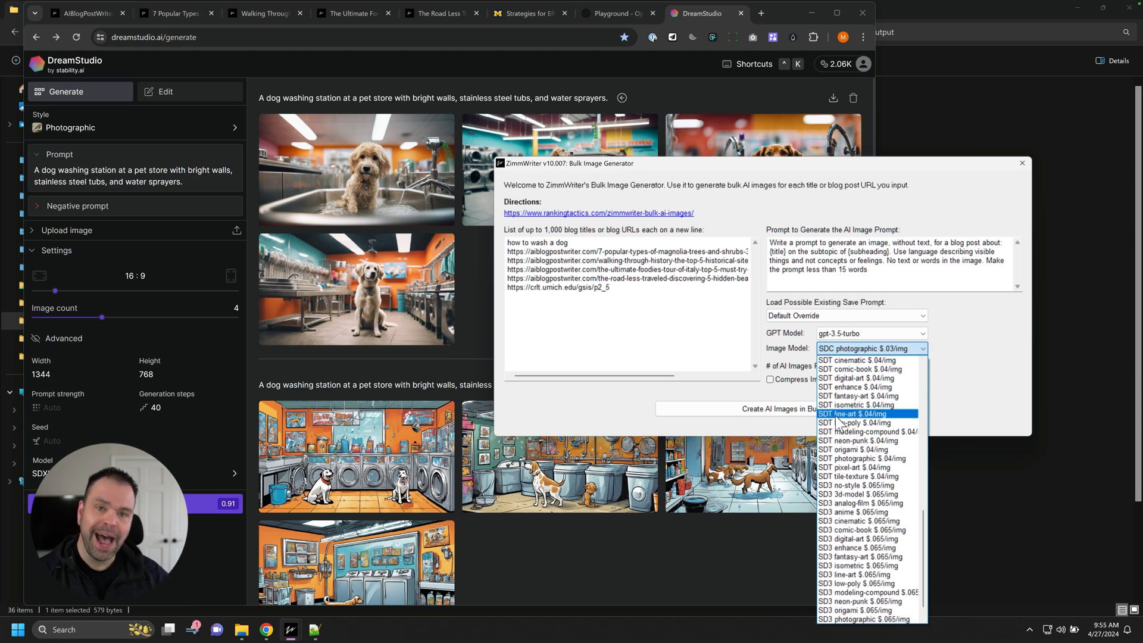
scroll("down", 3)
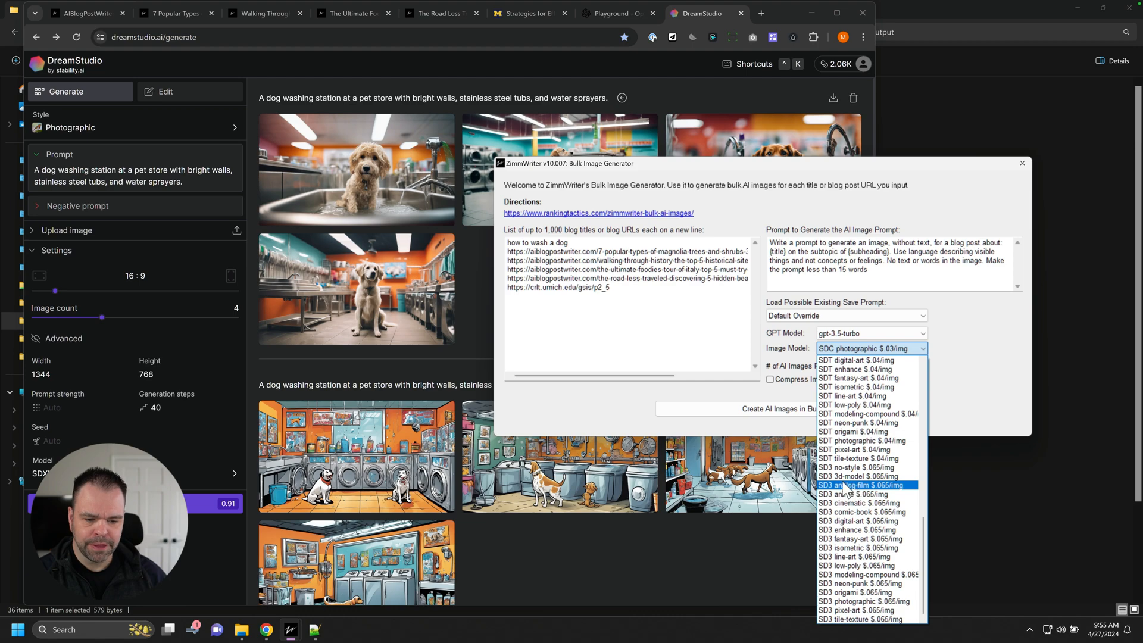
scroll("up", 3)
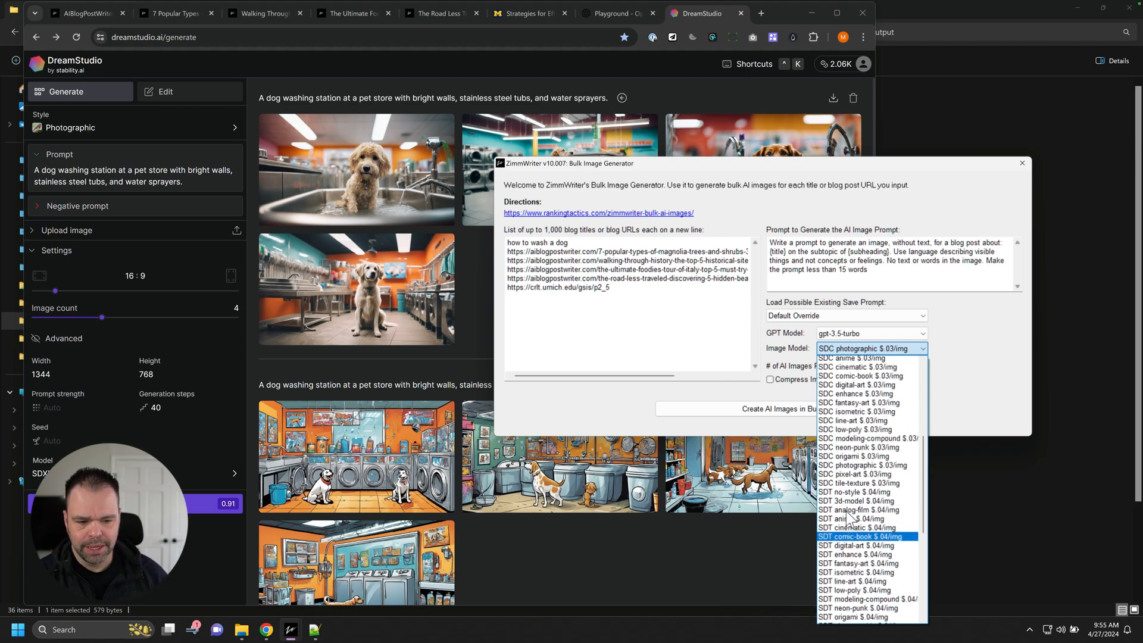
scroll("up", 3)
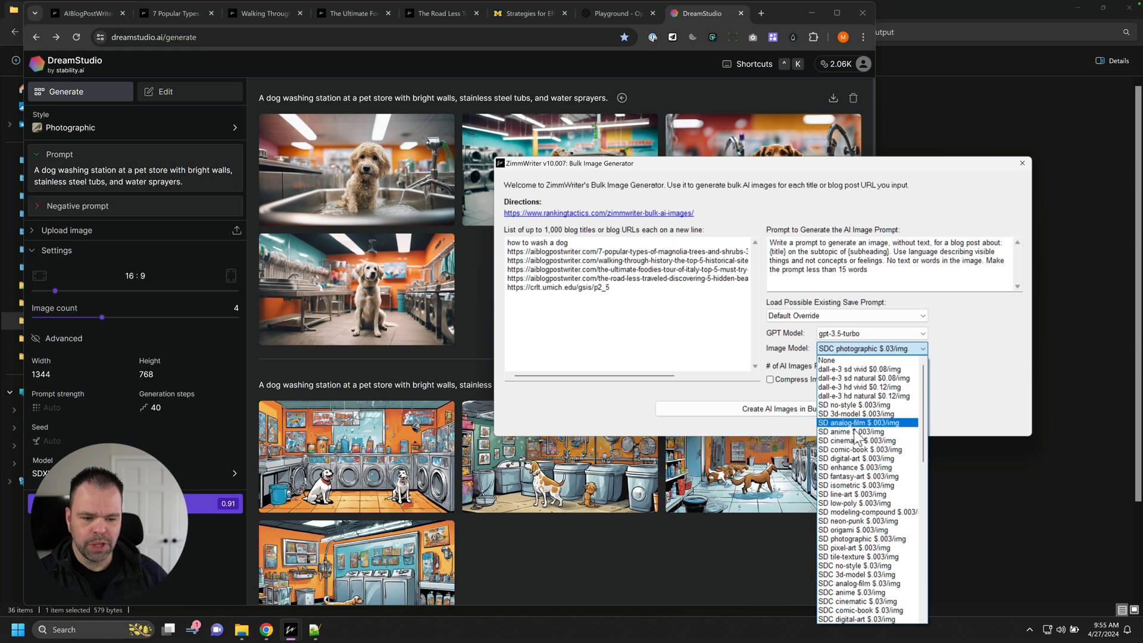
left_click(858, 440)
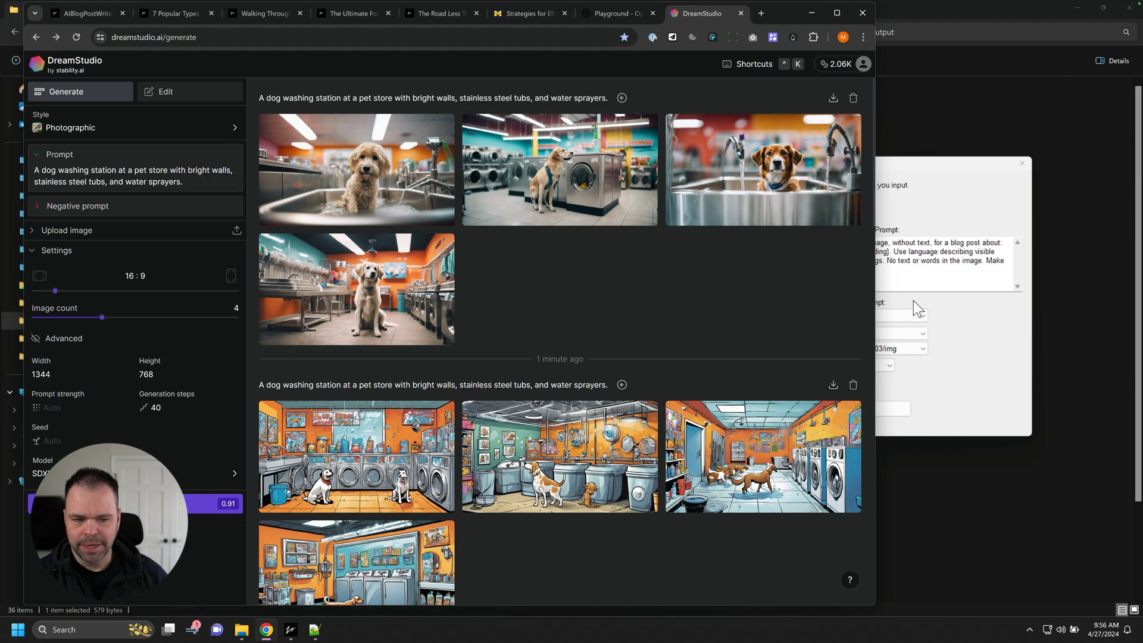
left_click(869, 348)
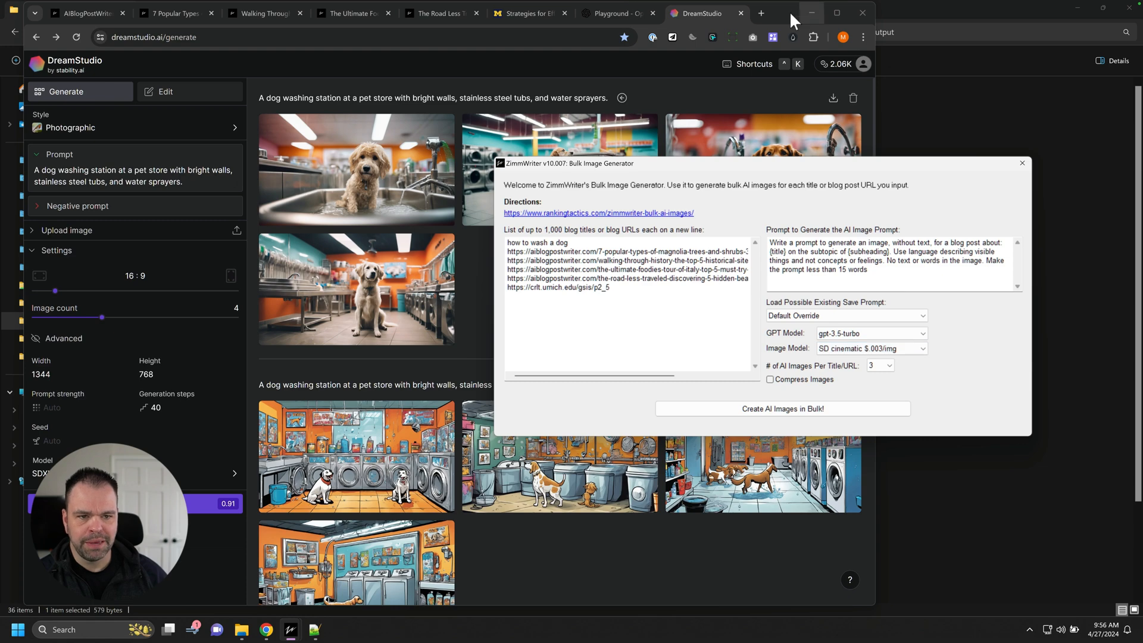
- View the photographic dog images enlarged, then return to the OpenAI Playground
left_click(356, 170)
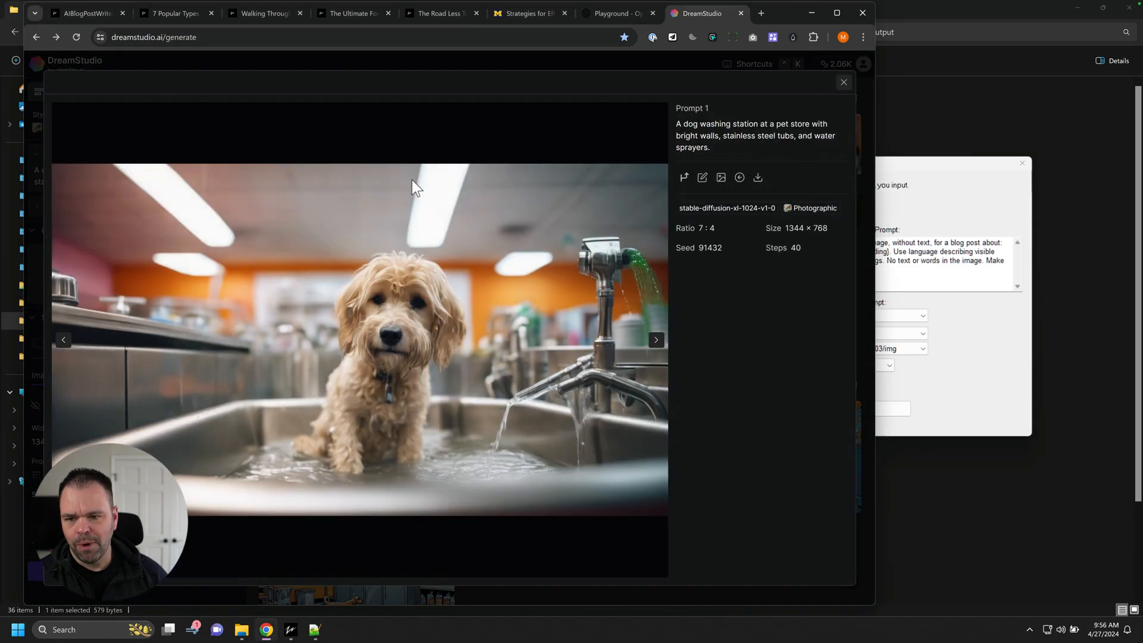
left_click(654, 339)
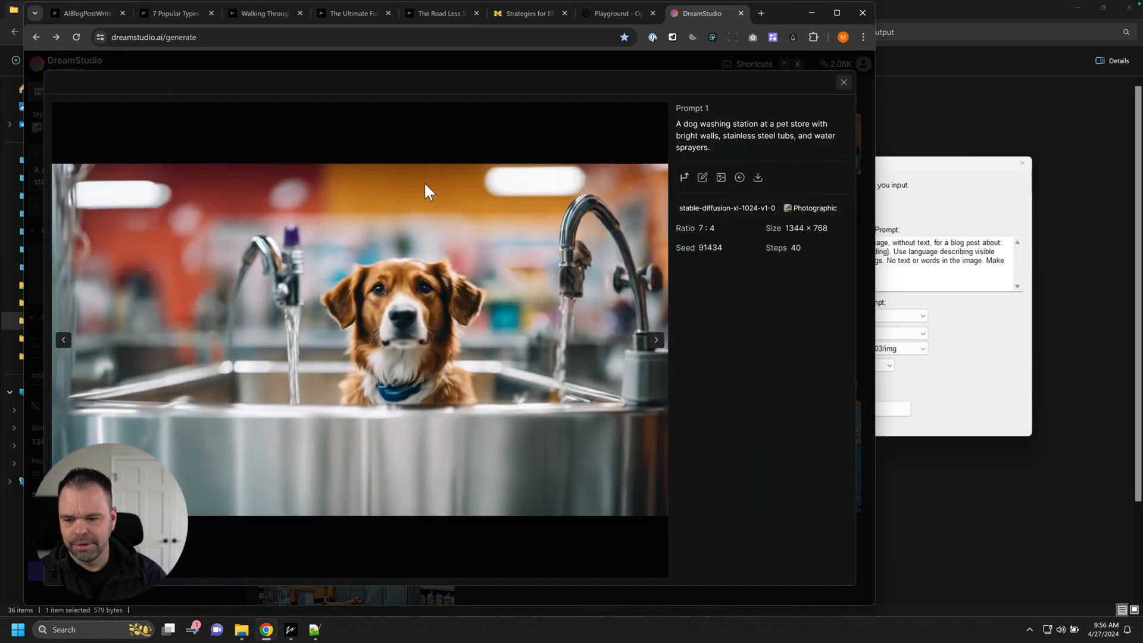
left_click(843, 82)
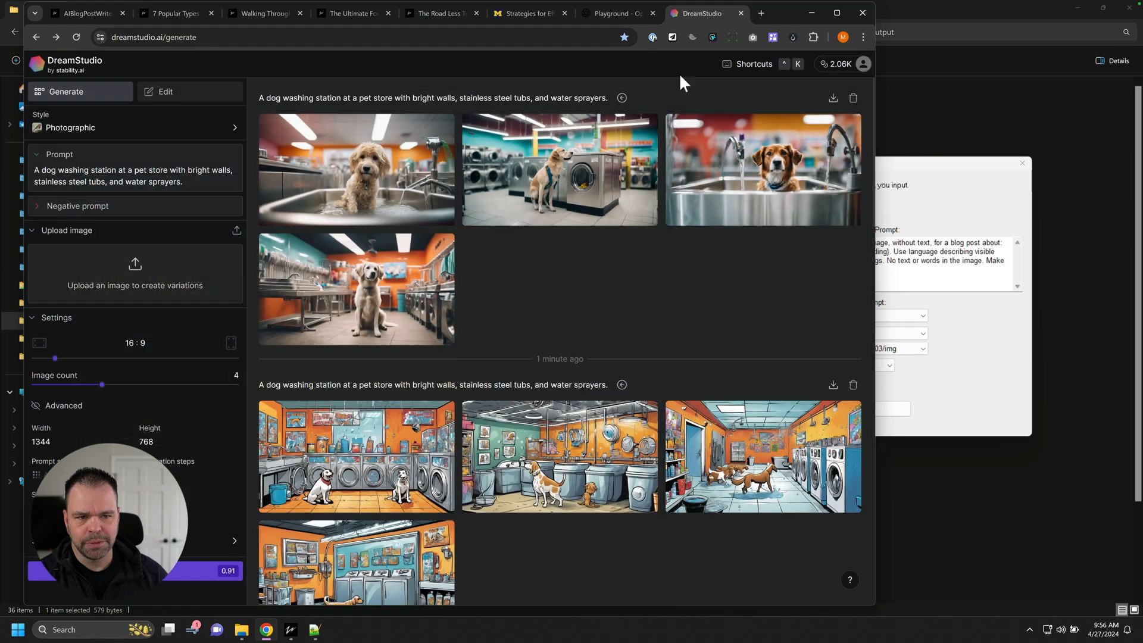
left_click(614, 13)
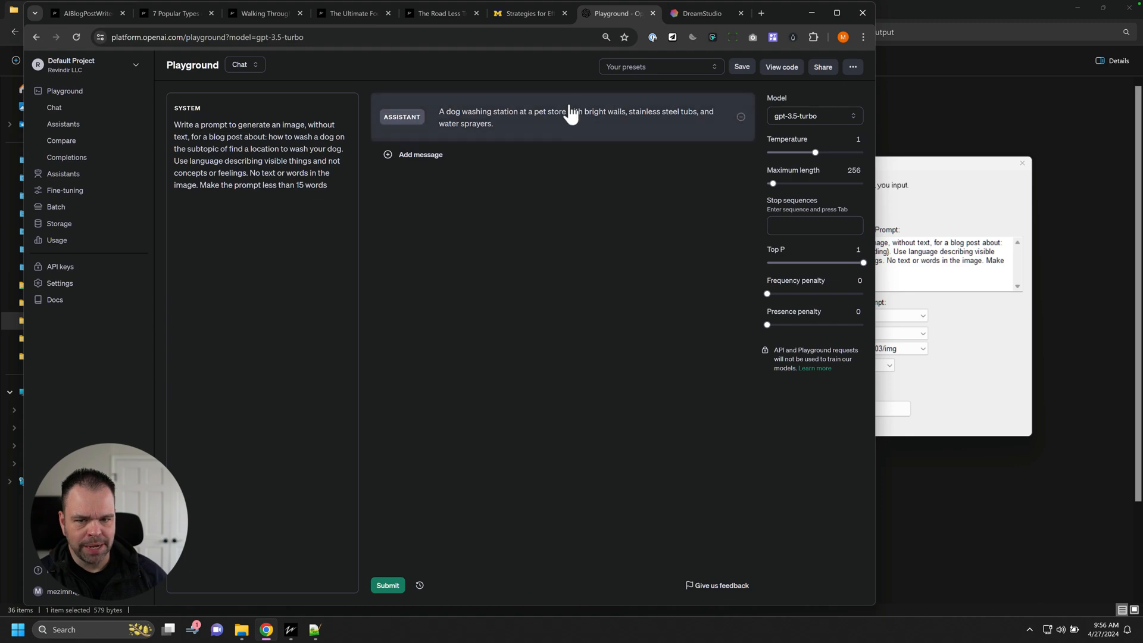
mouse_move(546, 123)
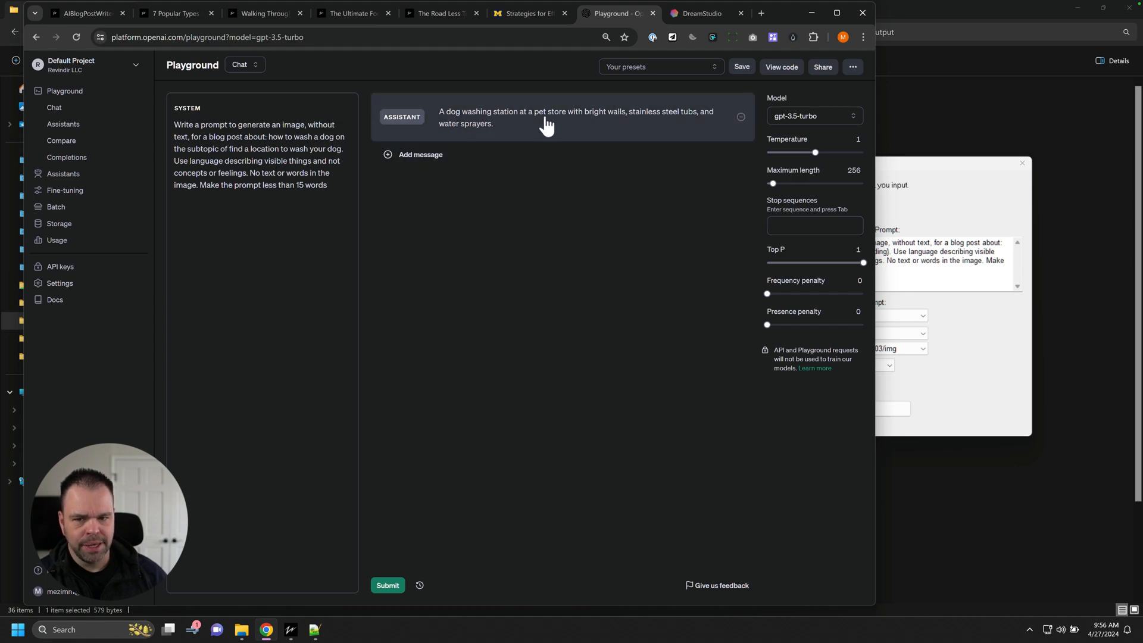
- Switch the Playground chat model to gpt-4-turbo, then bring the Bulk Image Generator forward
left_click(813, 116)
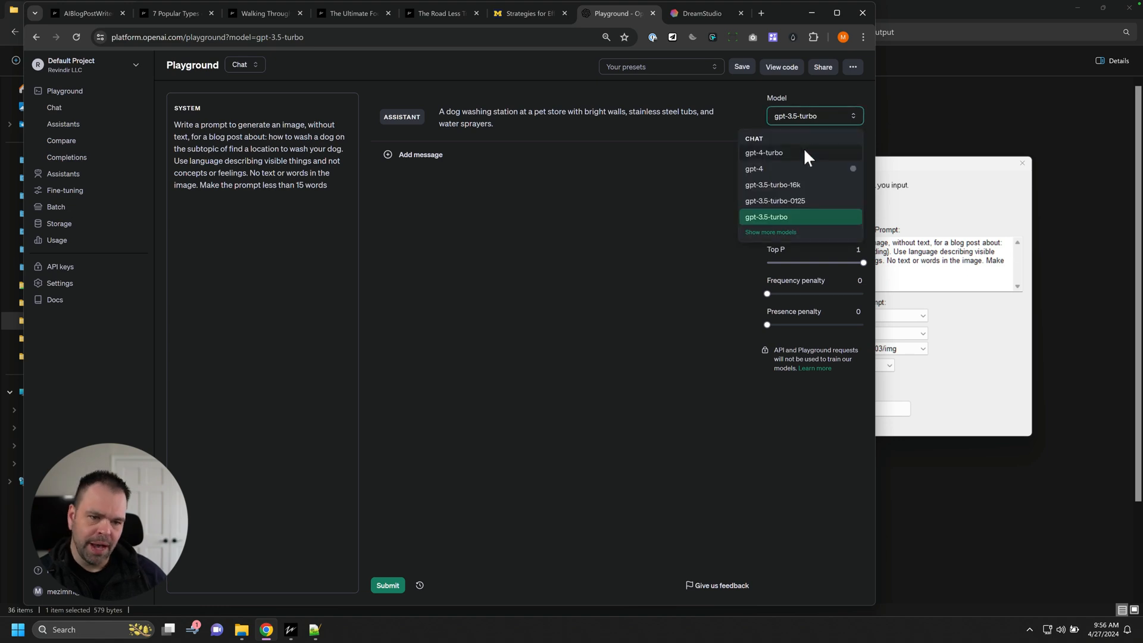
left_click(763, 152)
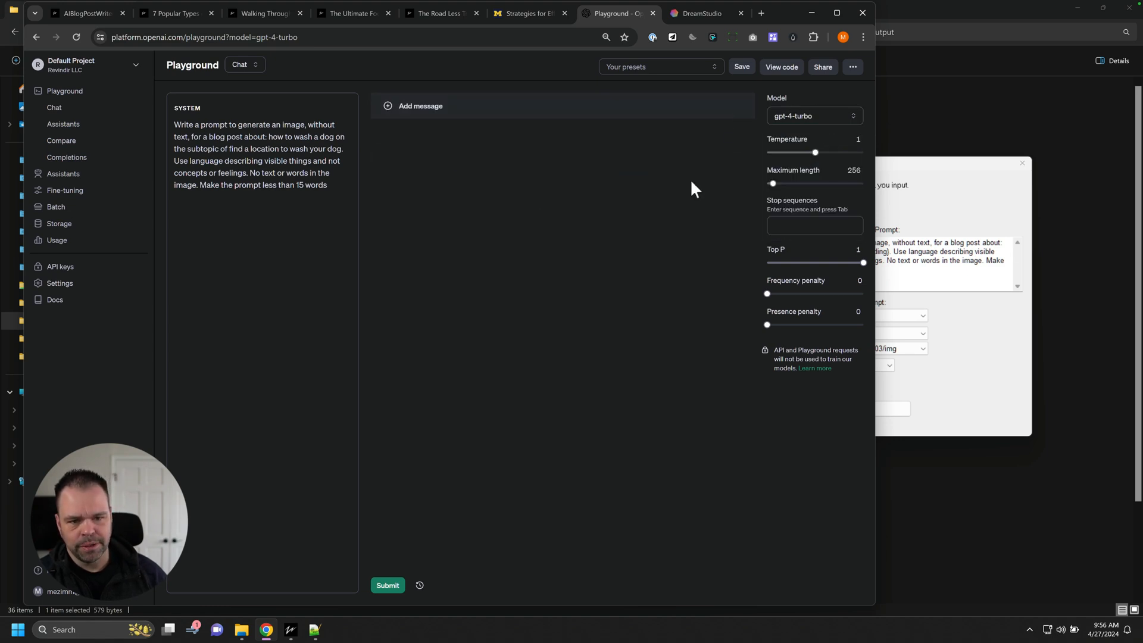
left_click(387, 585)
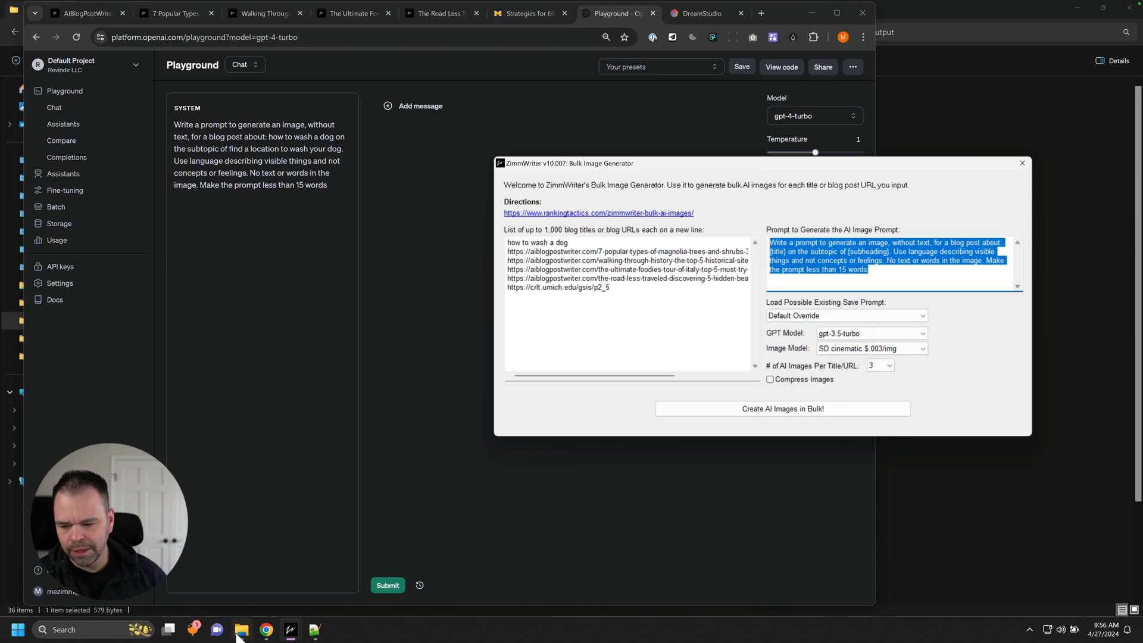
- Select the Philippines beaches prompt text file in the output folder, then return to ZimmWriter
left_click(243, 634)
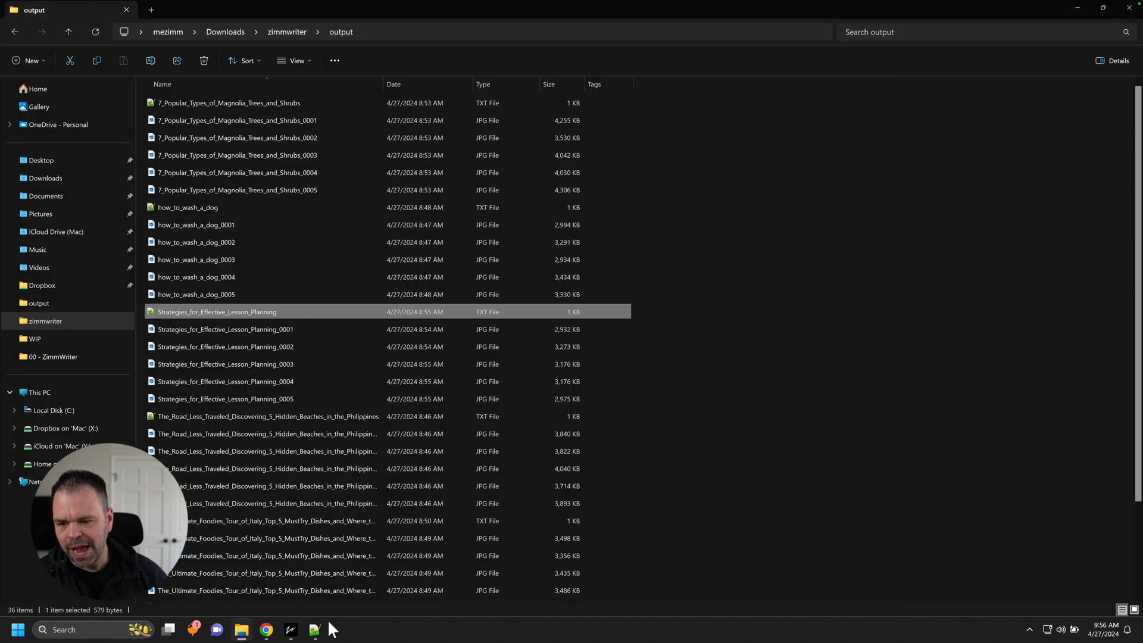
scroll("down", 3)
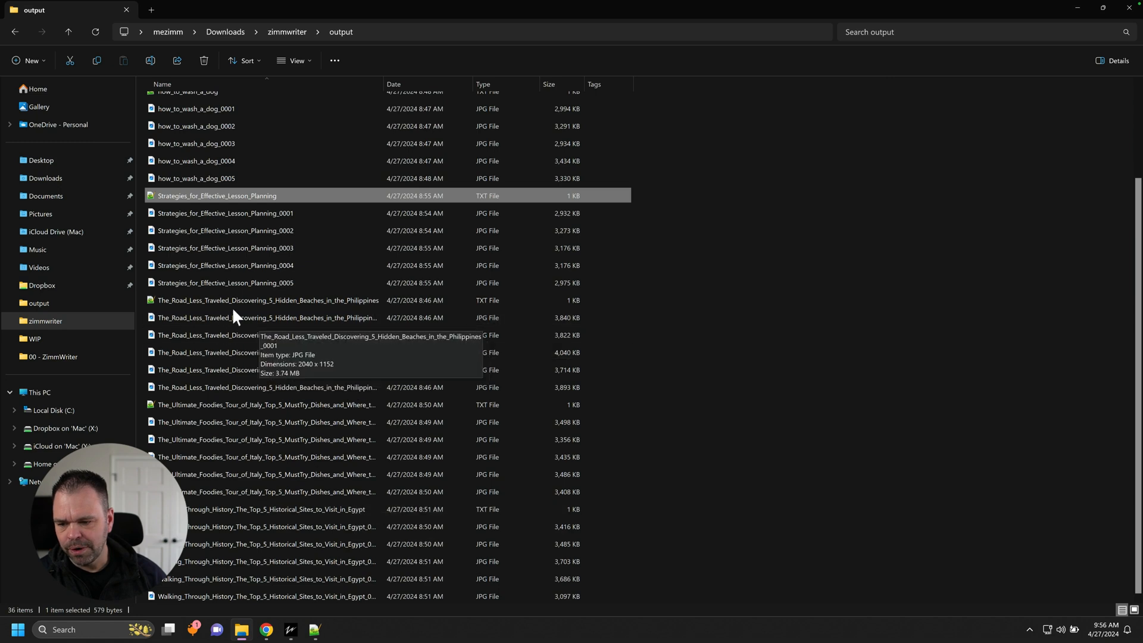
left_click(264, 300)
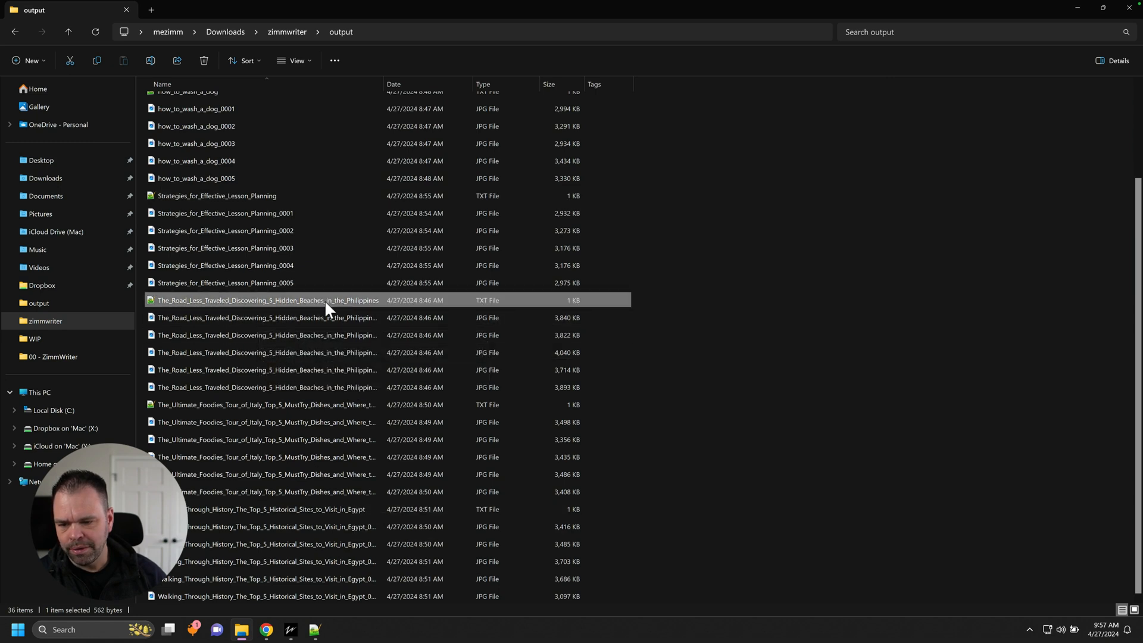
left_click(266, 405)
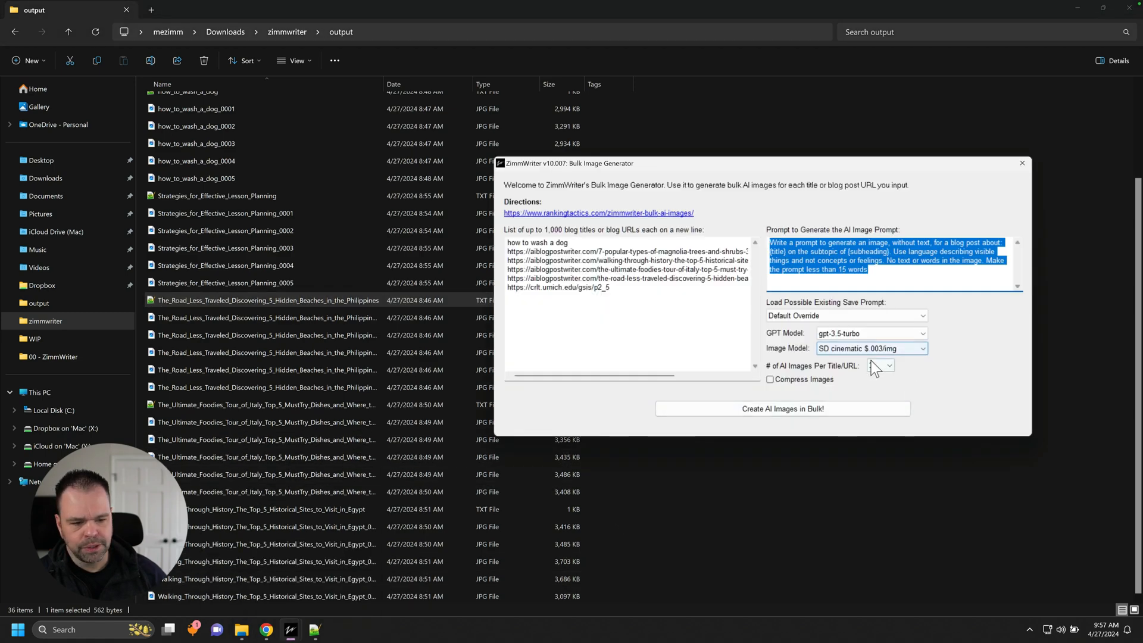
- Set '# of AI Images Per Title/URL' to 15
left_click(888, 365)
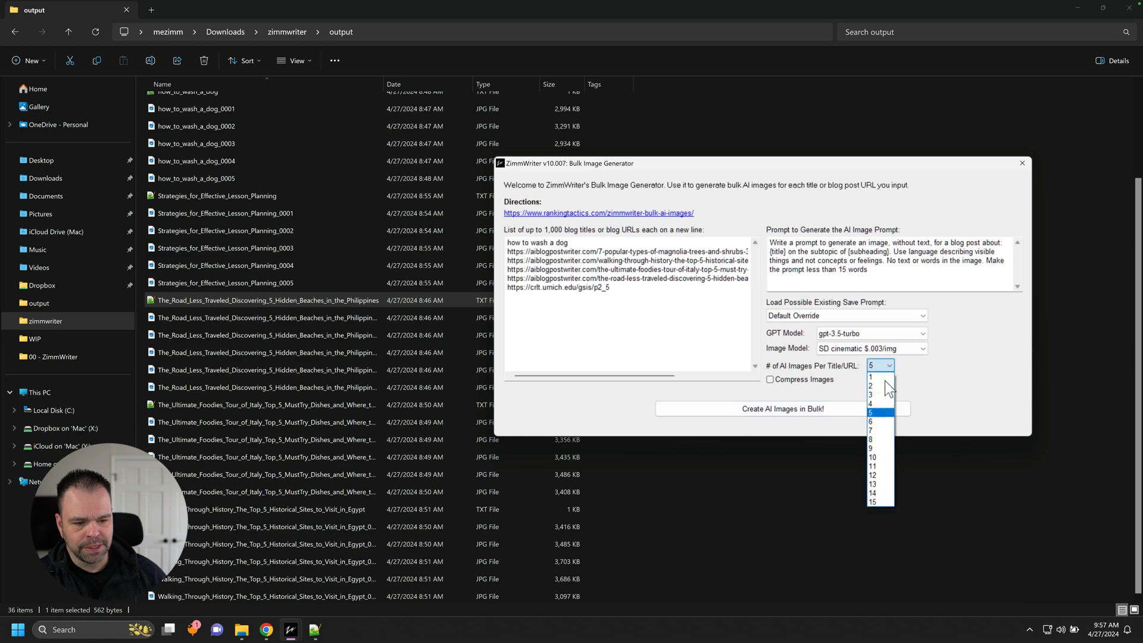
left_click(871, 501)
type("washing")
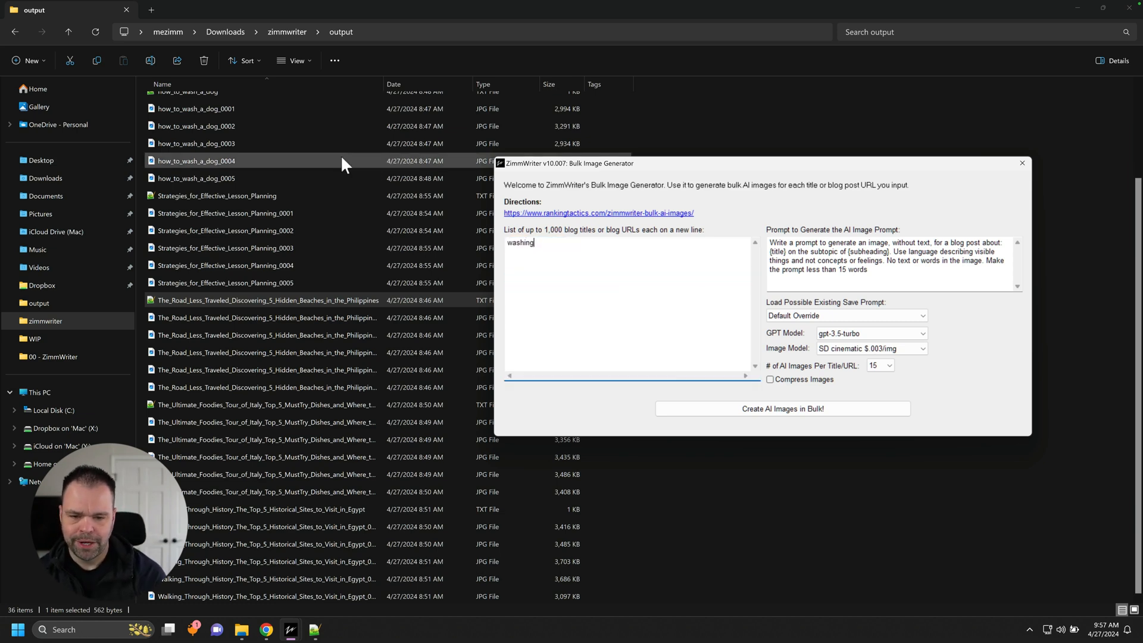
- Fill the title list with repeated 'washing a dog' lines, then return to the output folder
type("a dog")
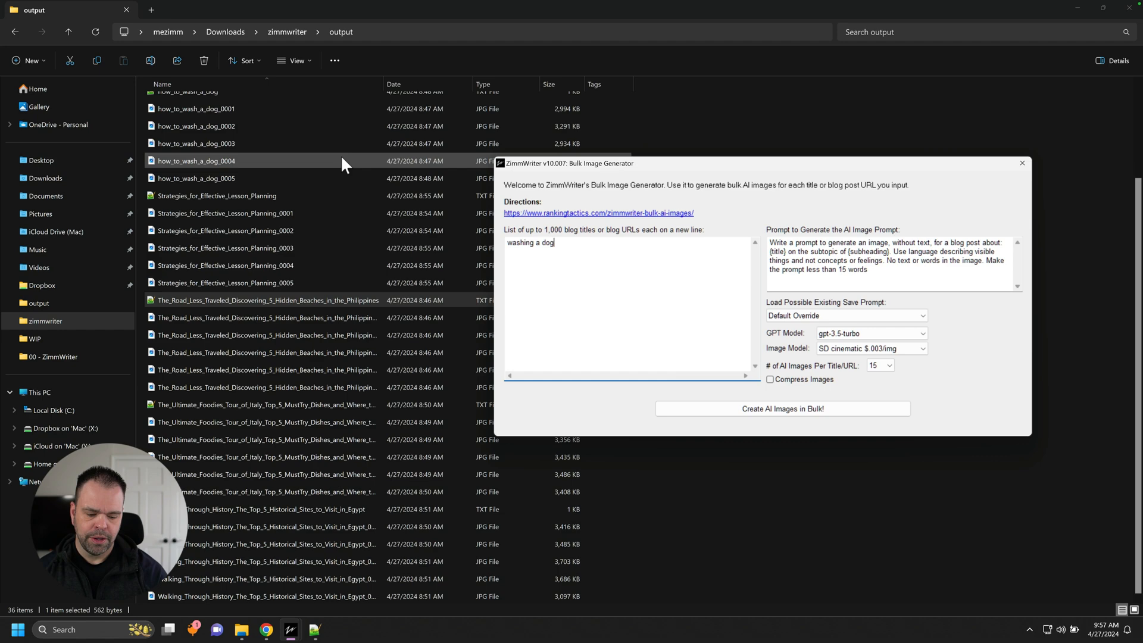
type("washing a dog")
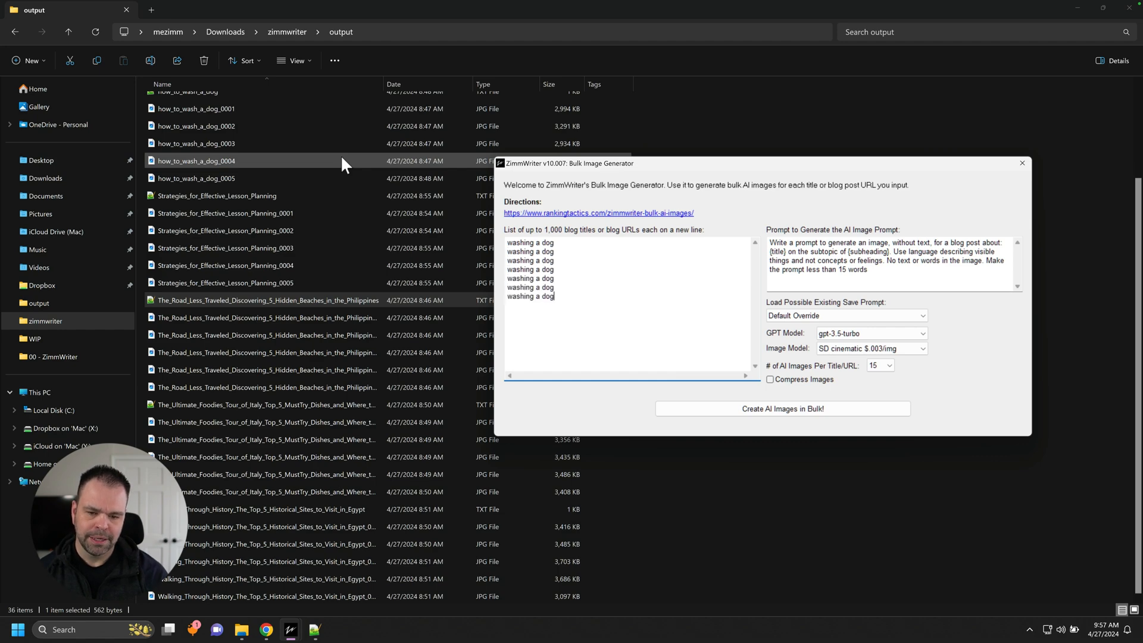
type("washing a dog")
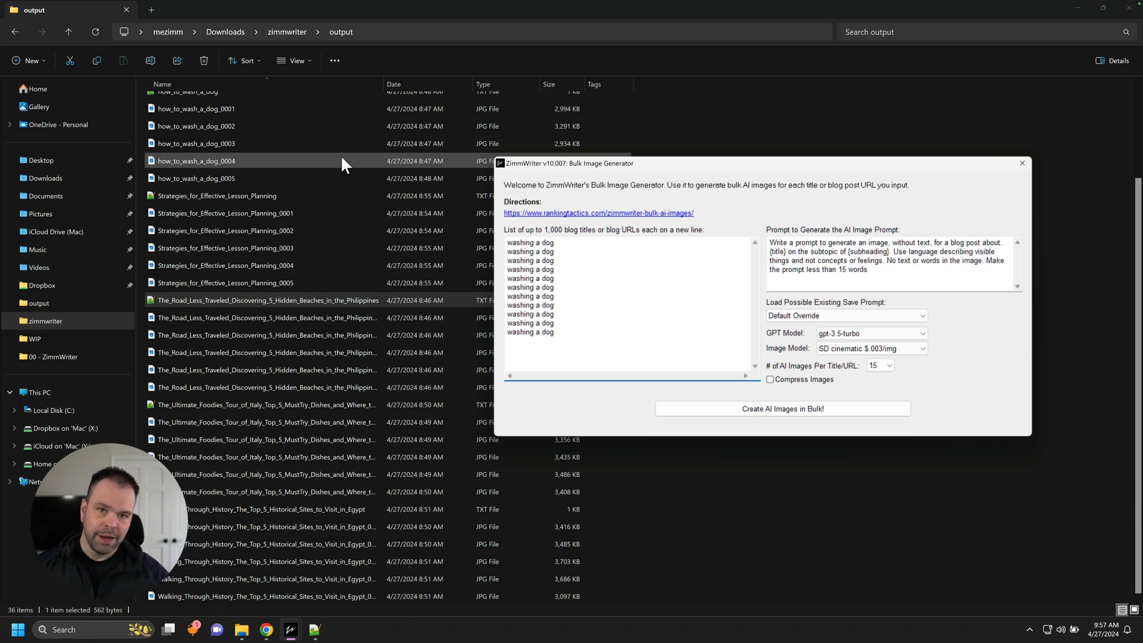
mouse_move(745, 359)
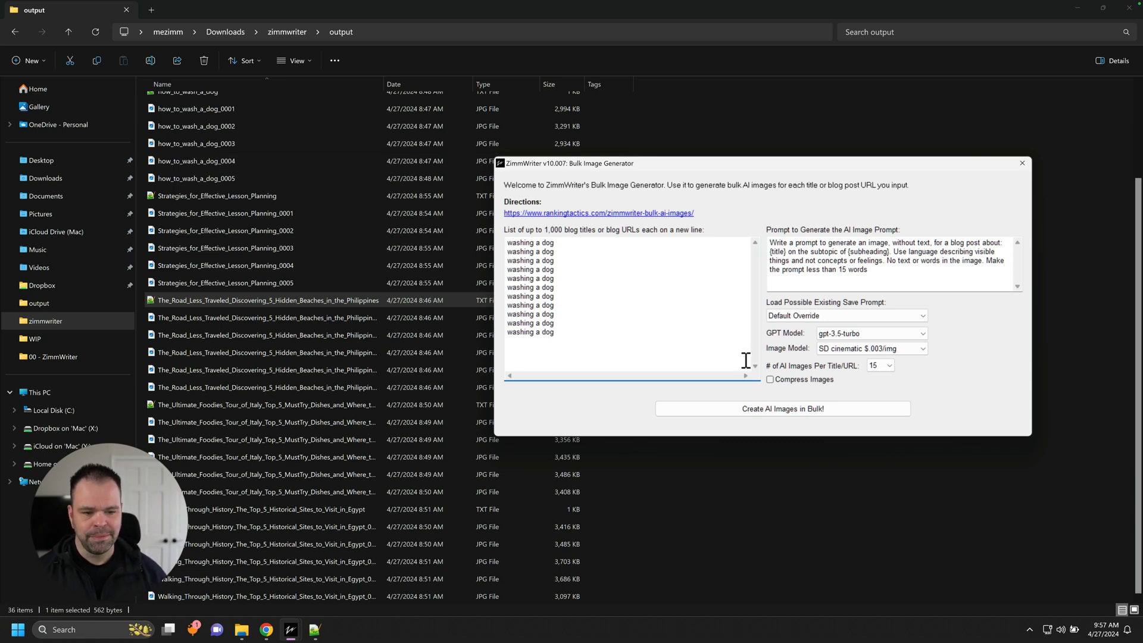
mouse_move(788, 388)
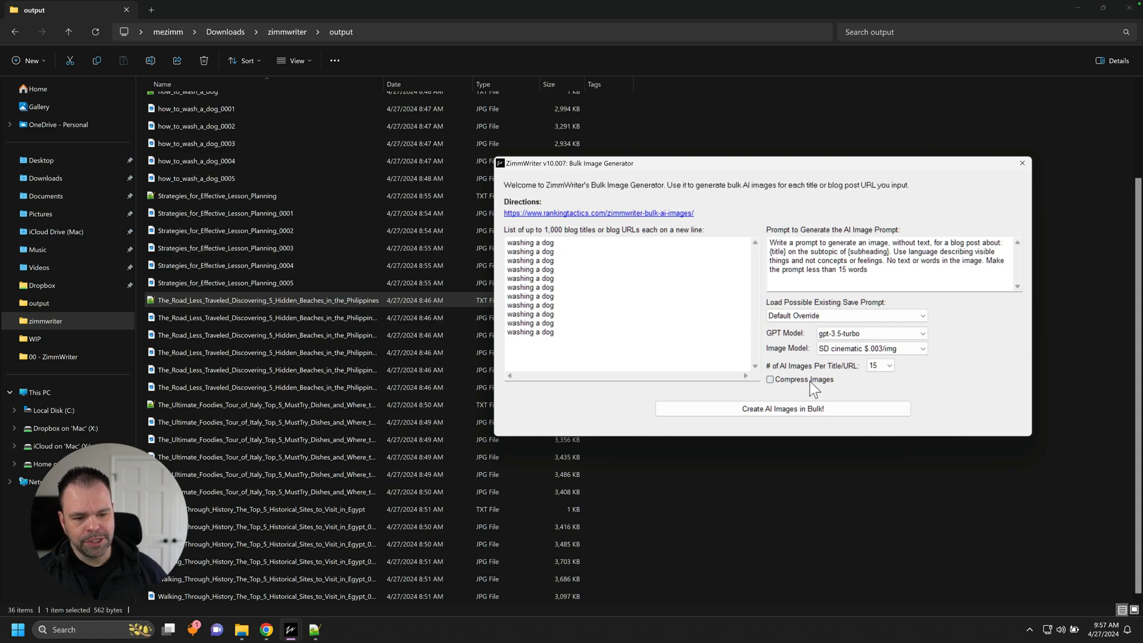
left_click(1022, 163)
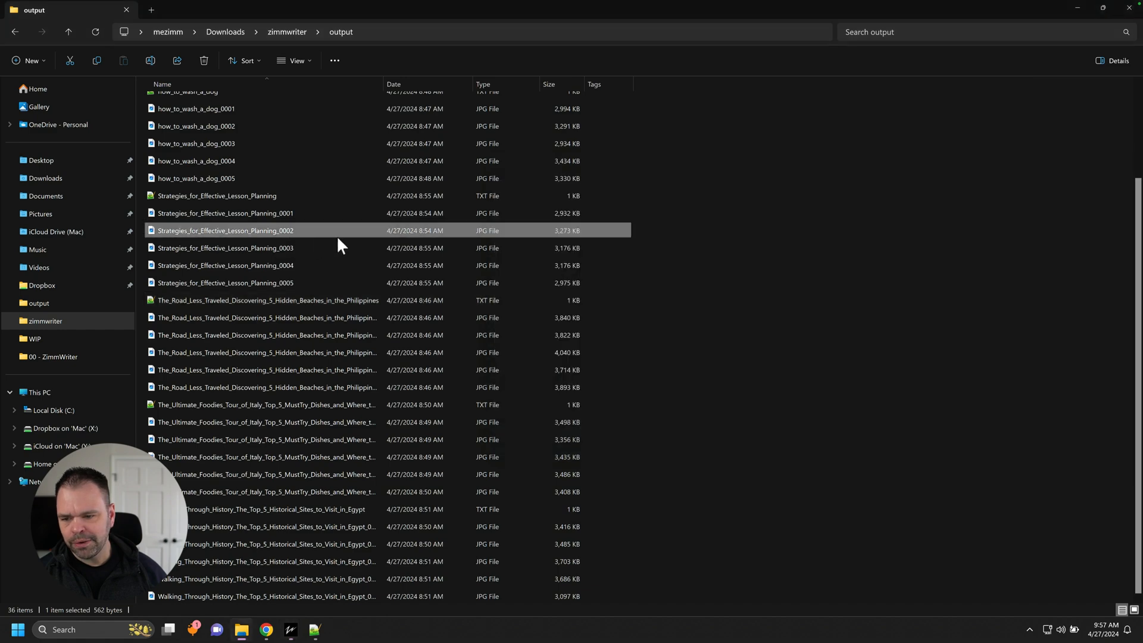
- View one of the generated Philippines beaches JPGs from the output folder
left_click(226, 230)
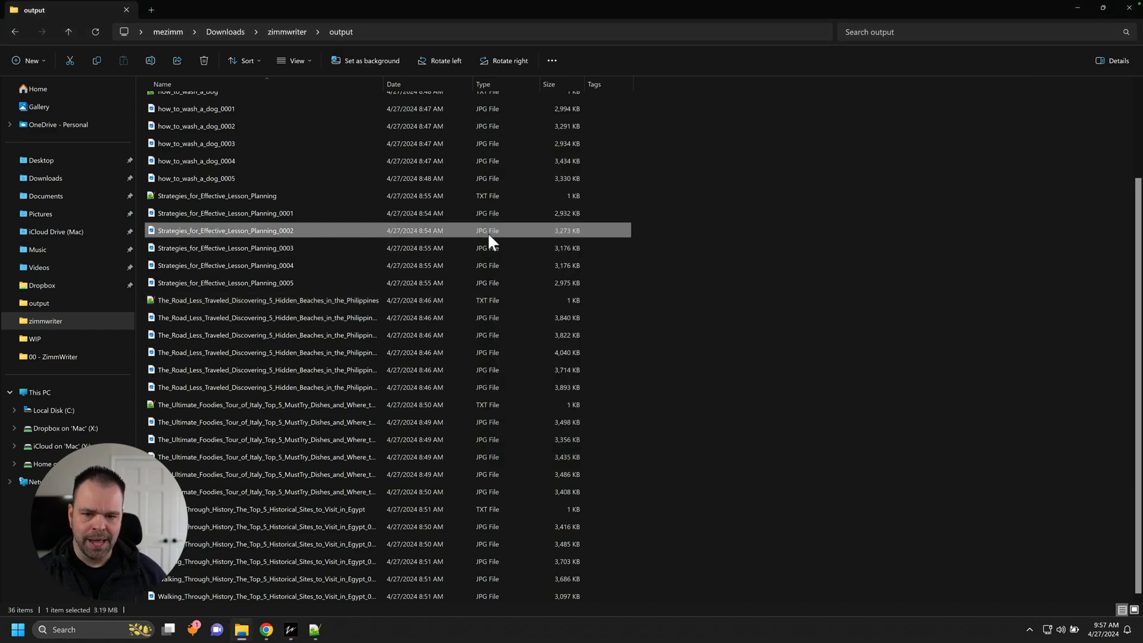
left_click(291, 352)
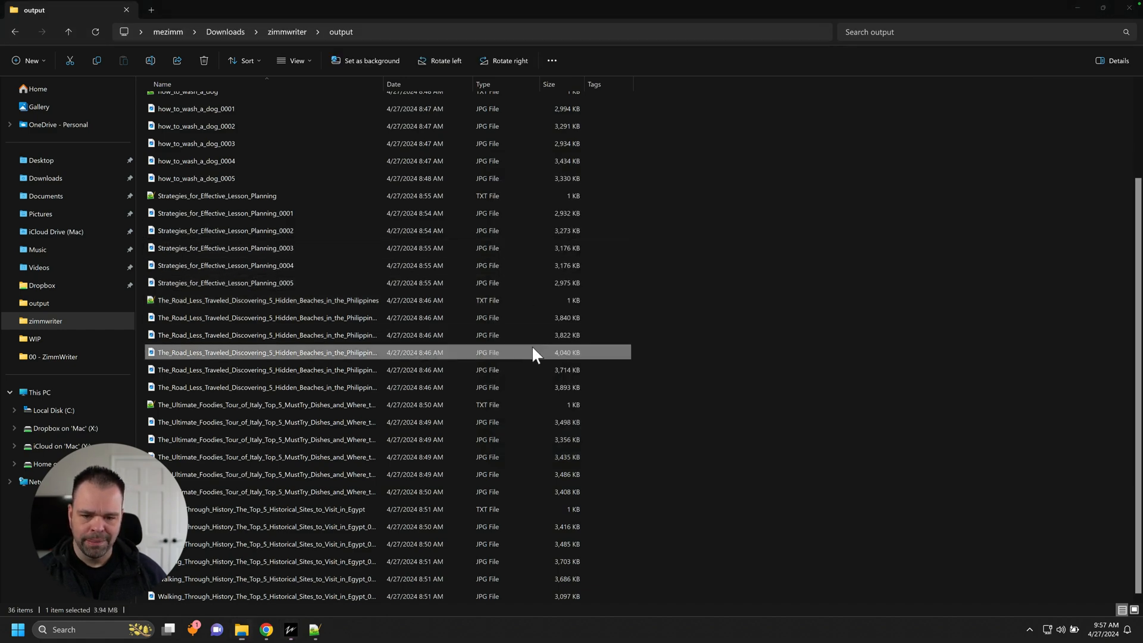
double_click(266, 353)
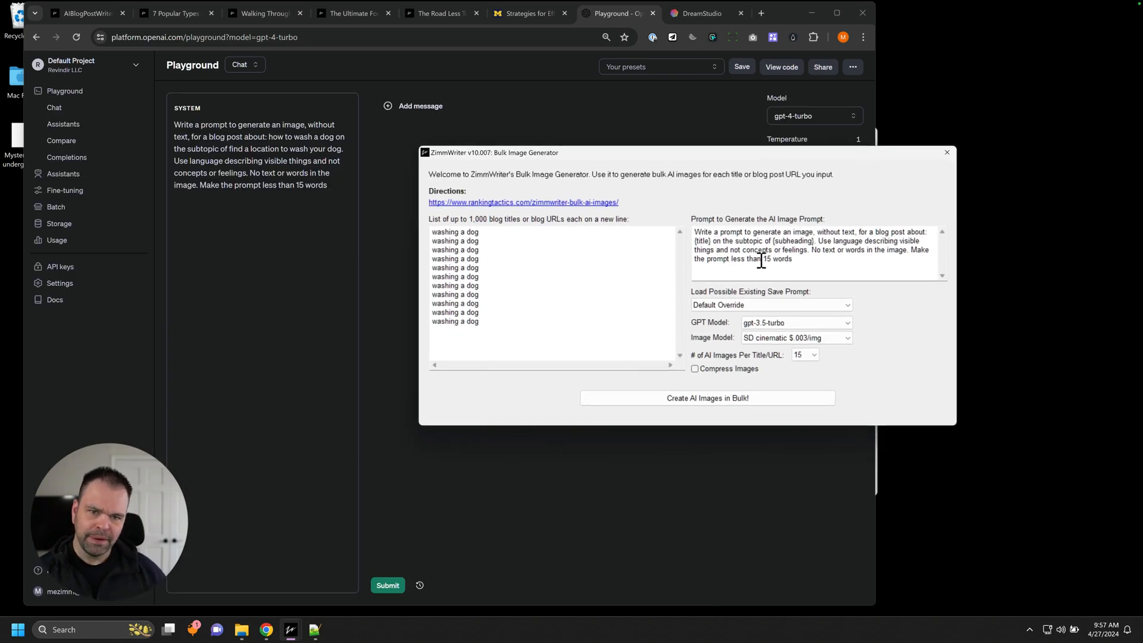
mouse_move(688, 222)
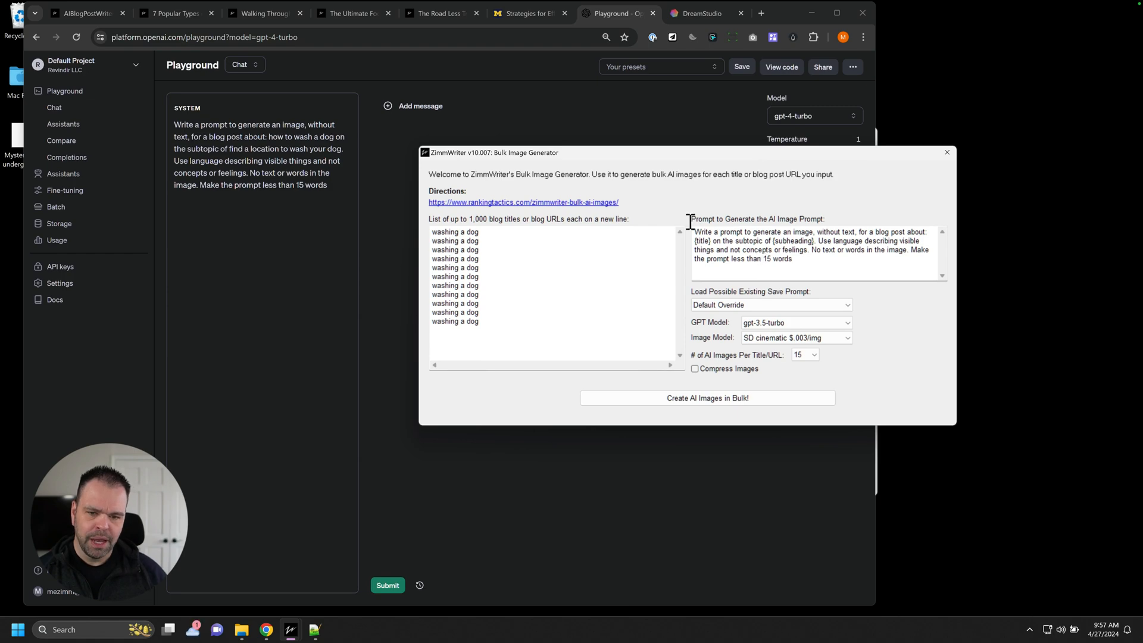
mouse_move(653, 275)
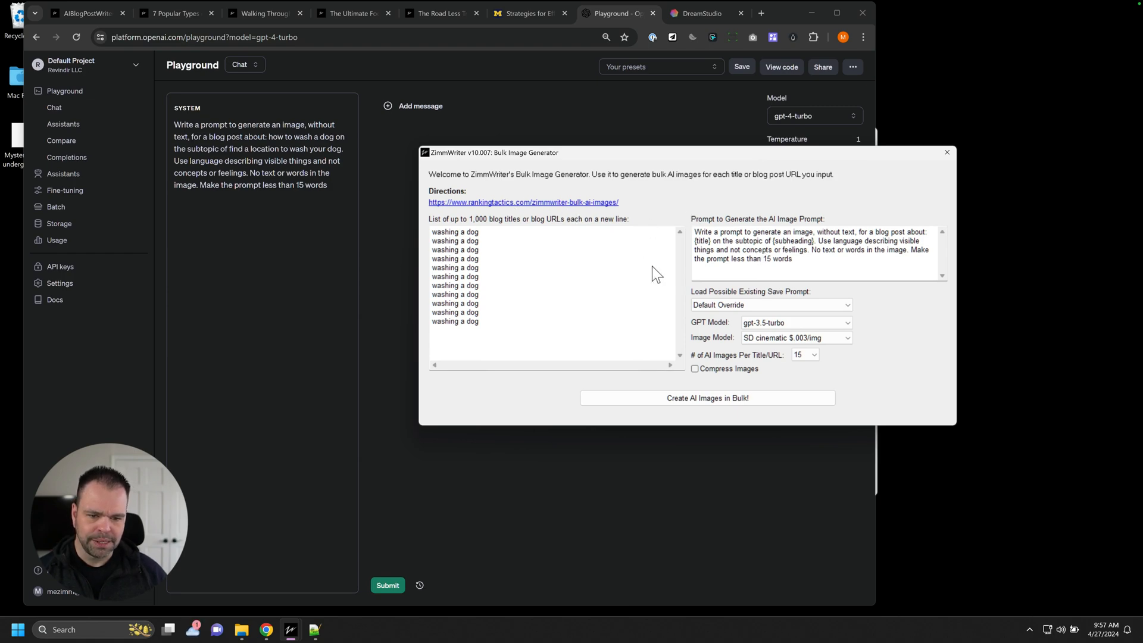
- Cycle the saved-prompt loader through None, Default, aiblogpostwriter.com and Default Override
left_click(770, 304)
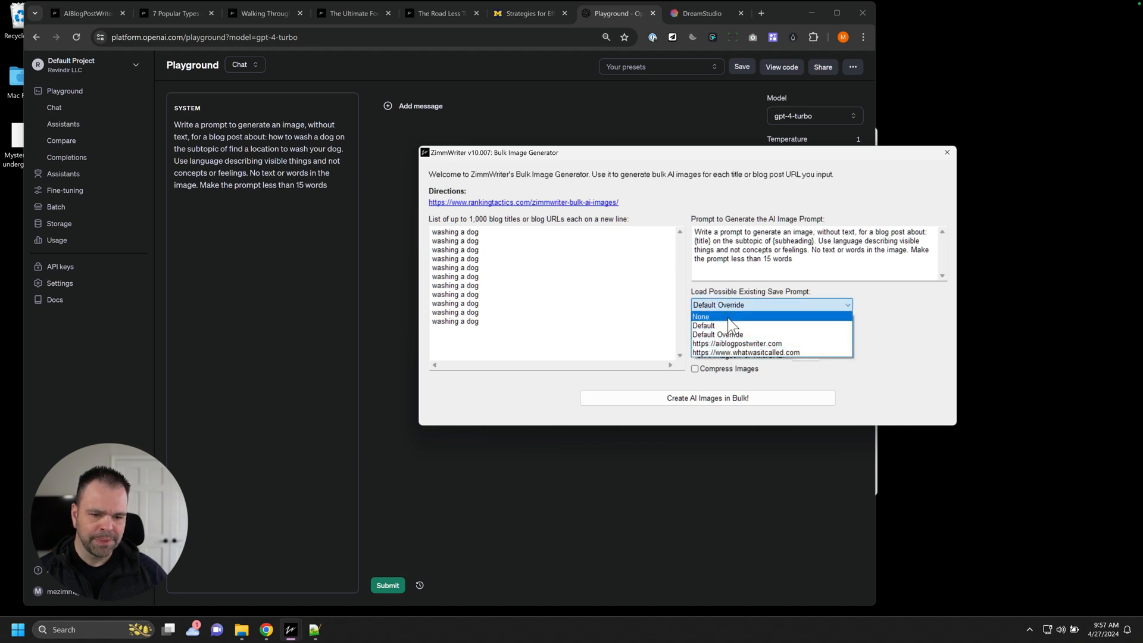
left_click(699, 317)
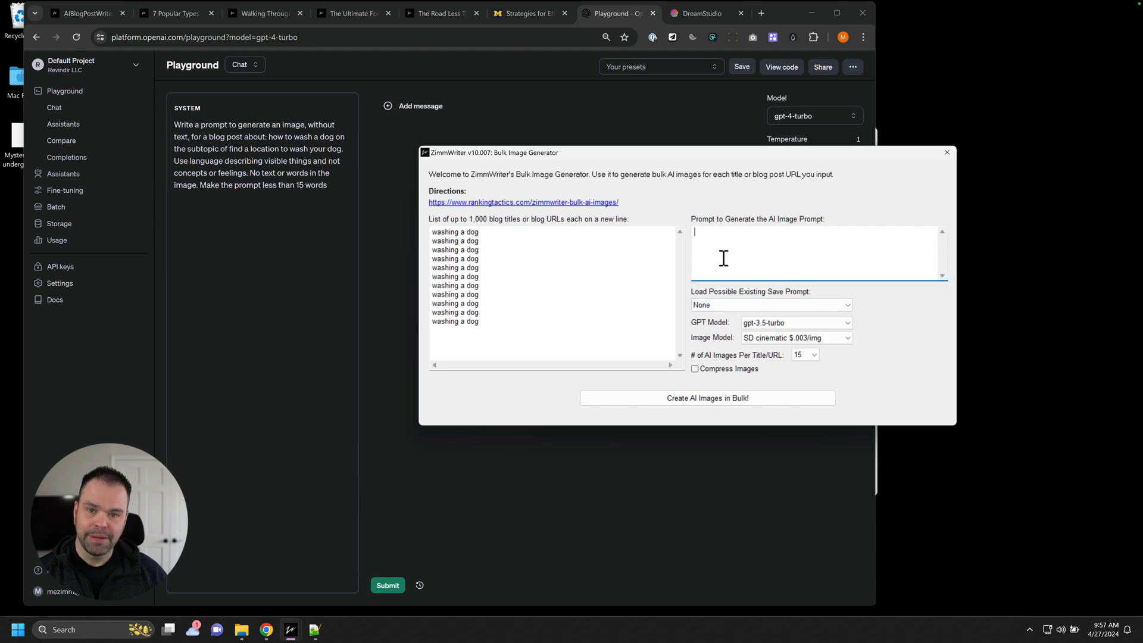
left_click(770, 305)
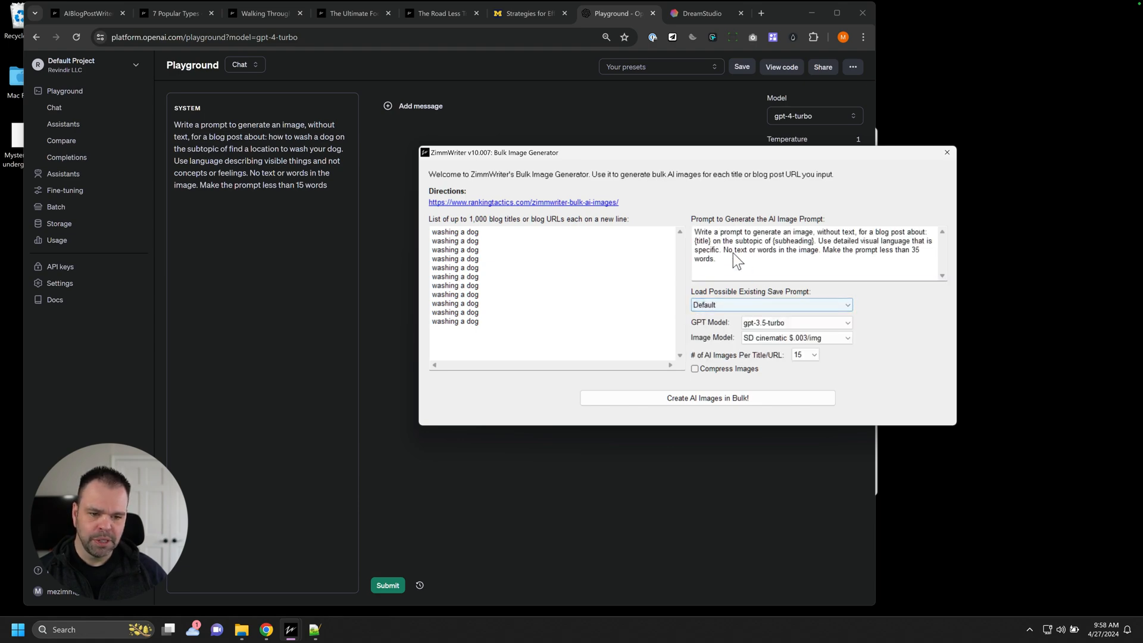
left_click(770, 304)
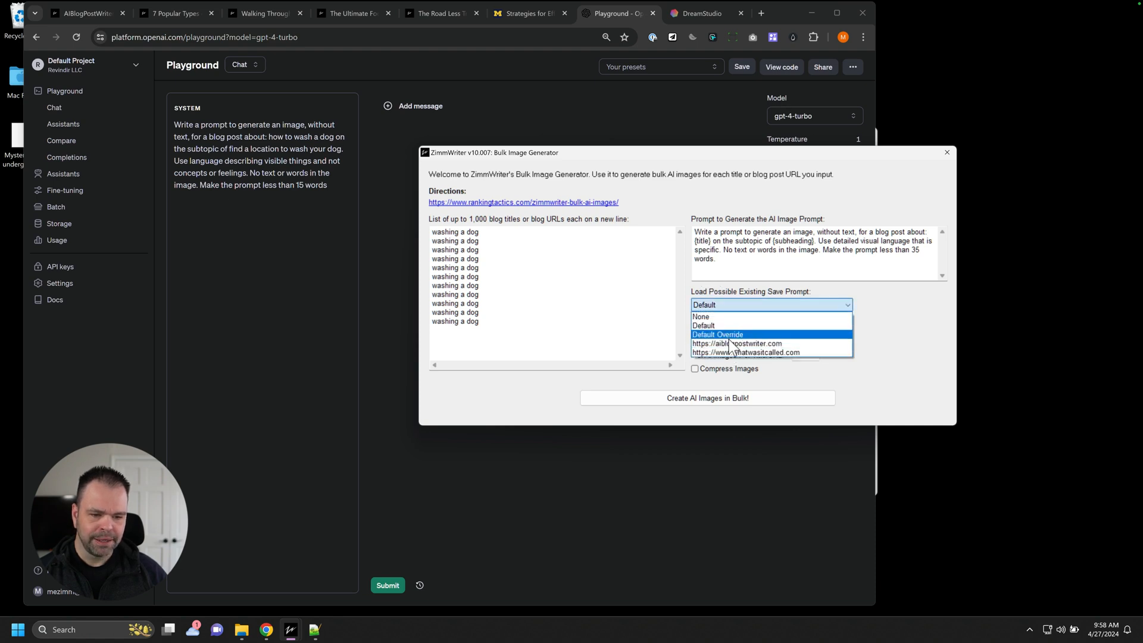
mouse_move(745, 352)
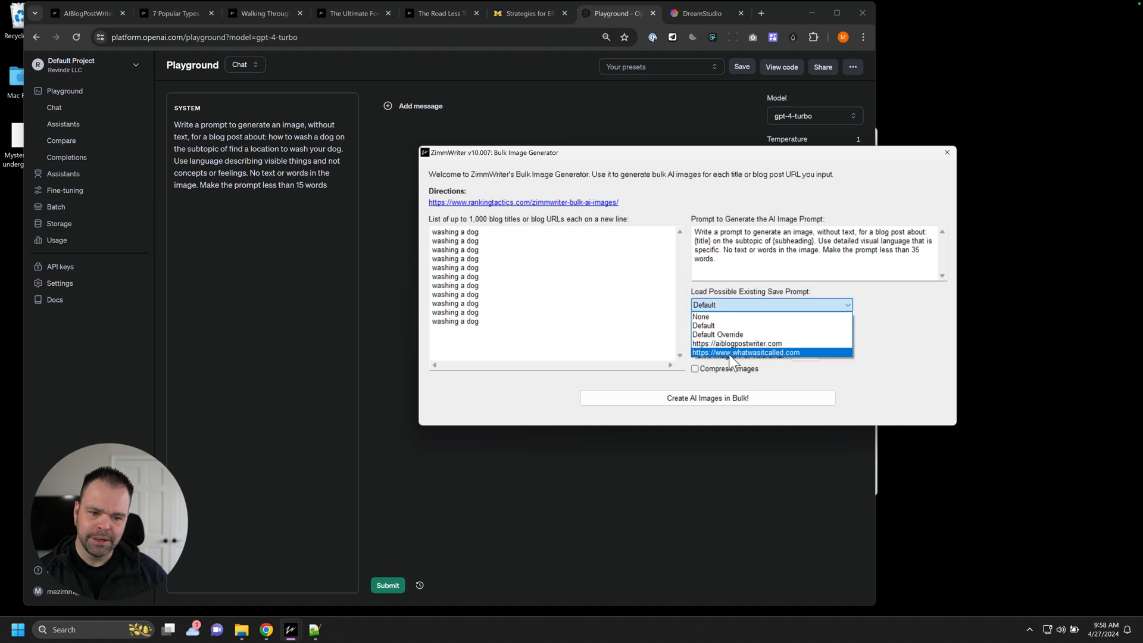
left_click(736, 343)
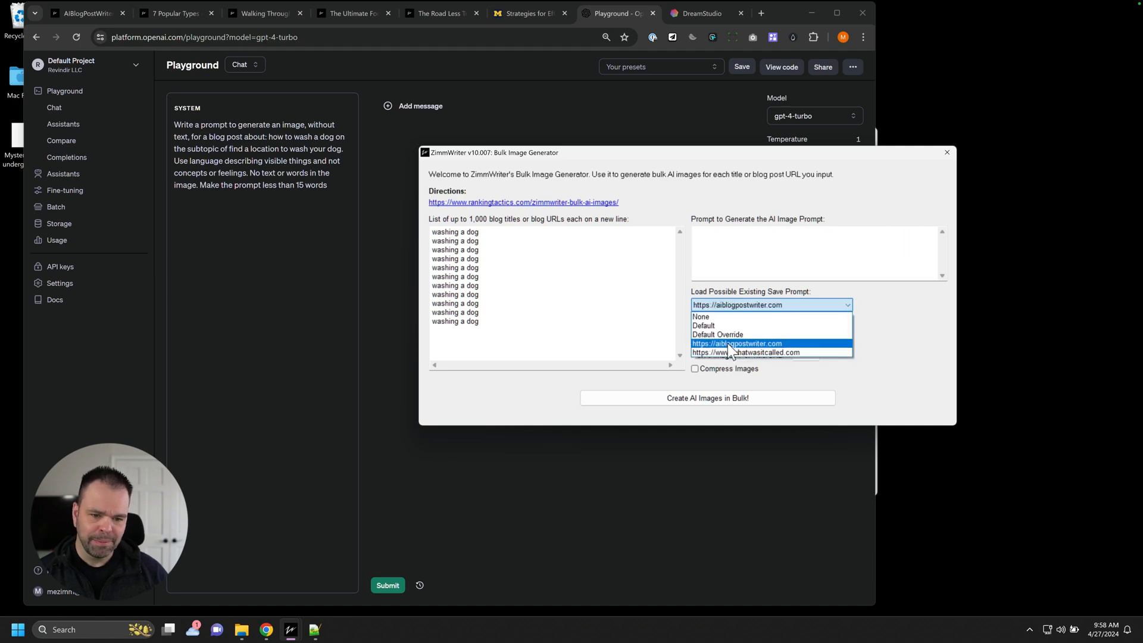
left_click(716, 333)
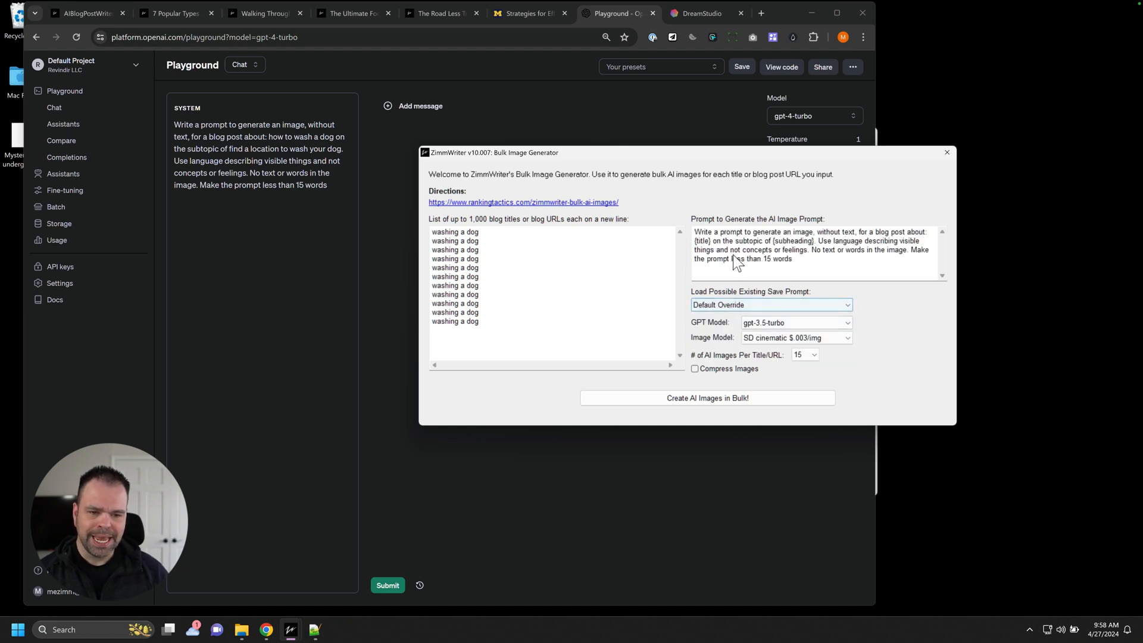
- Scribble 'sdaf' into the image prompt and close the Bulk Image Generator
left_click(769, 305)
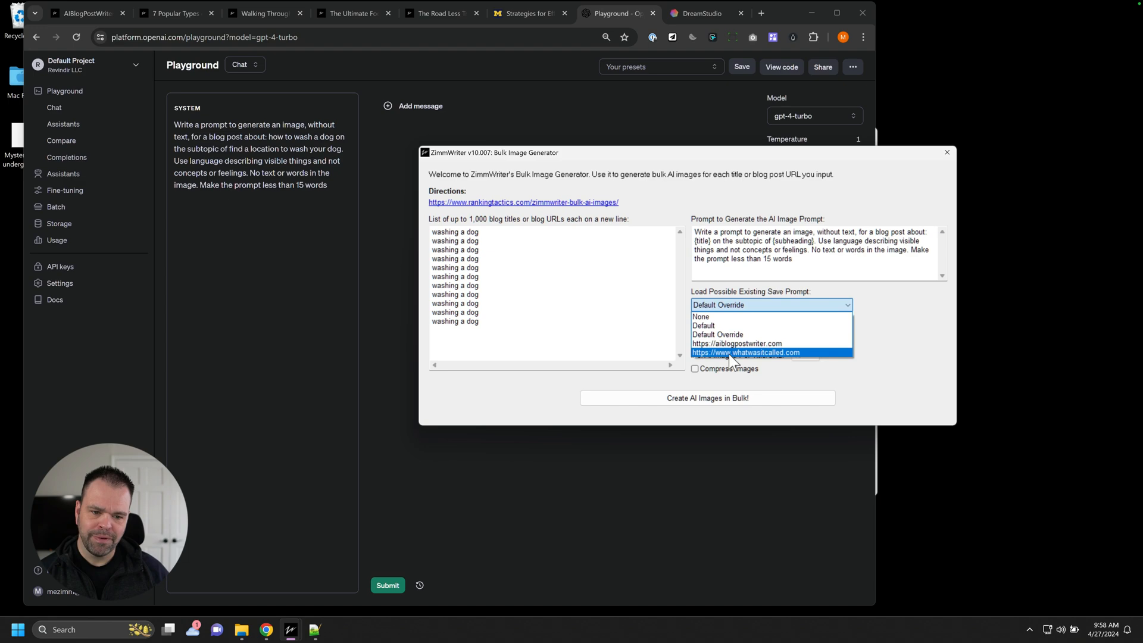
left_click(703, 325)
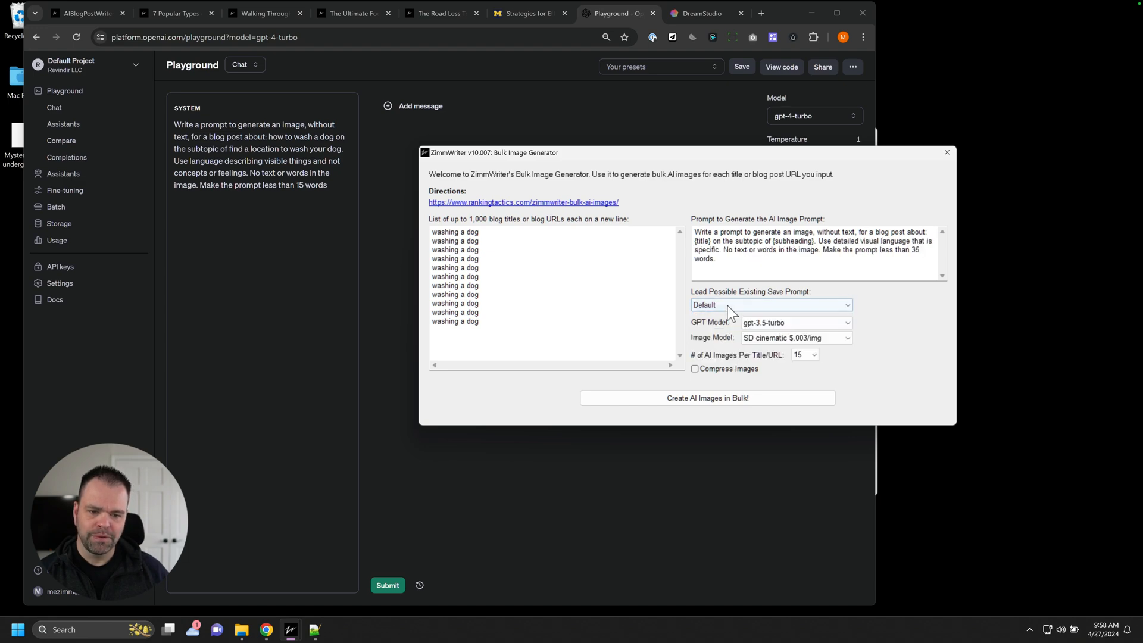
type("sdaflkajshfasdlhjk")
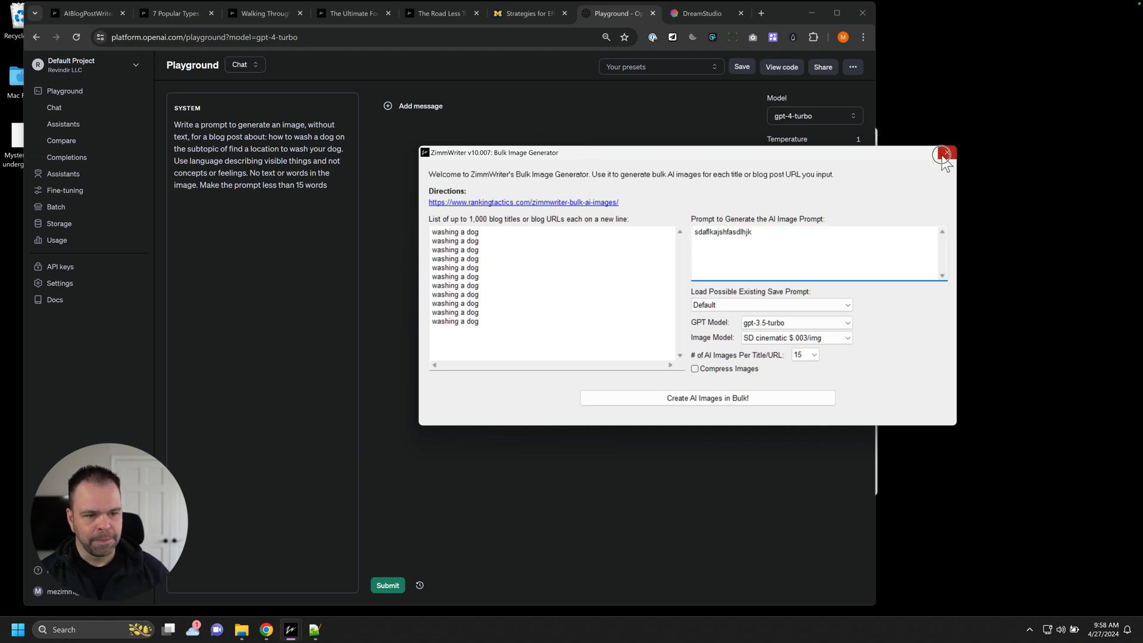
left_click(942, 154)
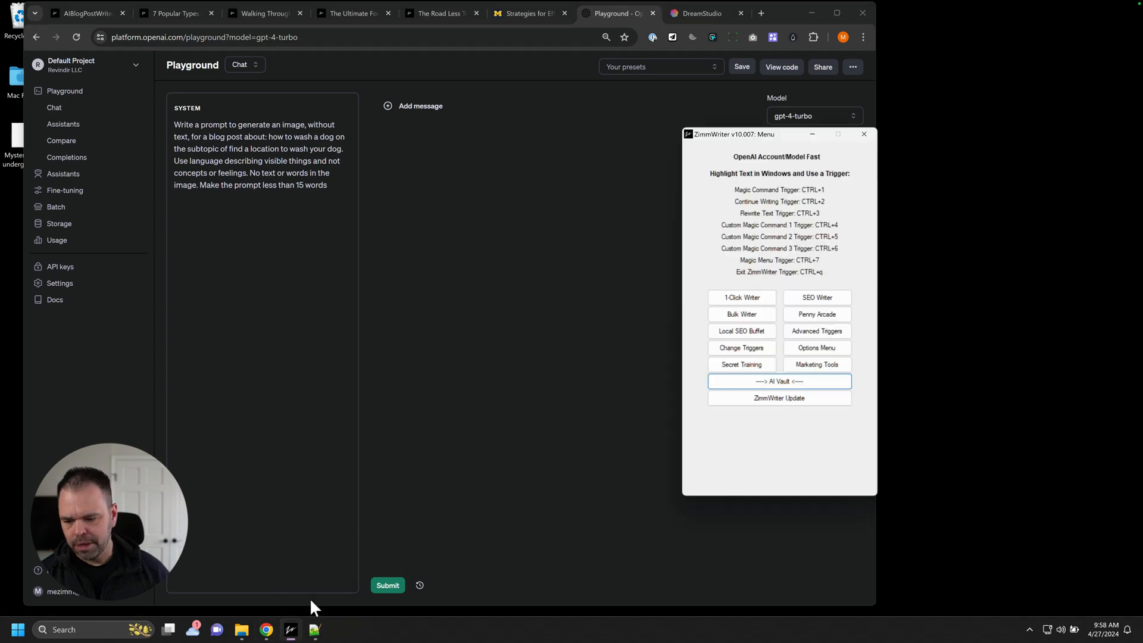
- Review the Default Override slot in Set AI Image Prompt, then move on to the AI Vault
left_click(816, 347)
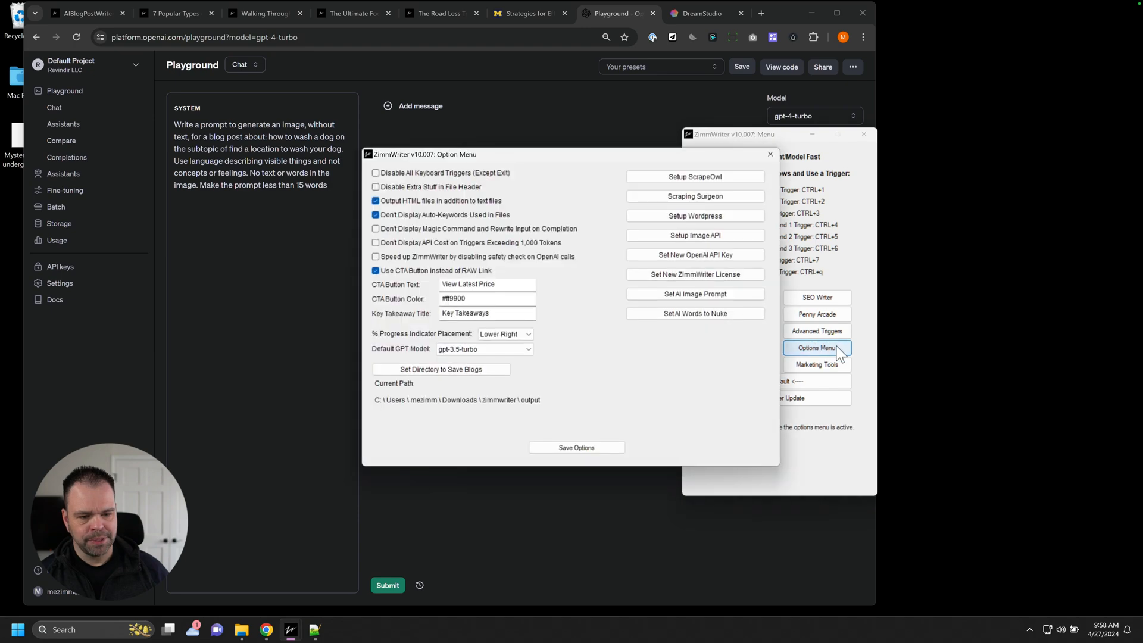
mouse_move(693, 294)
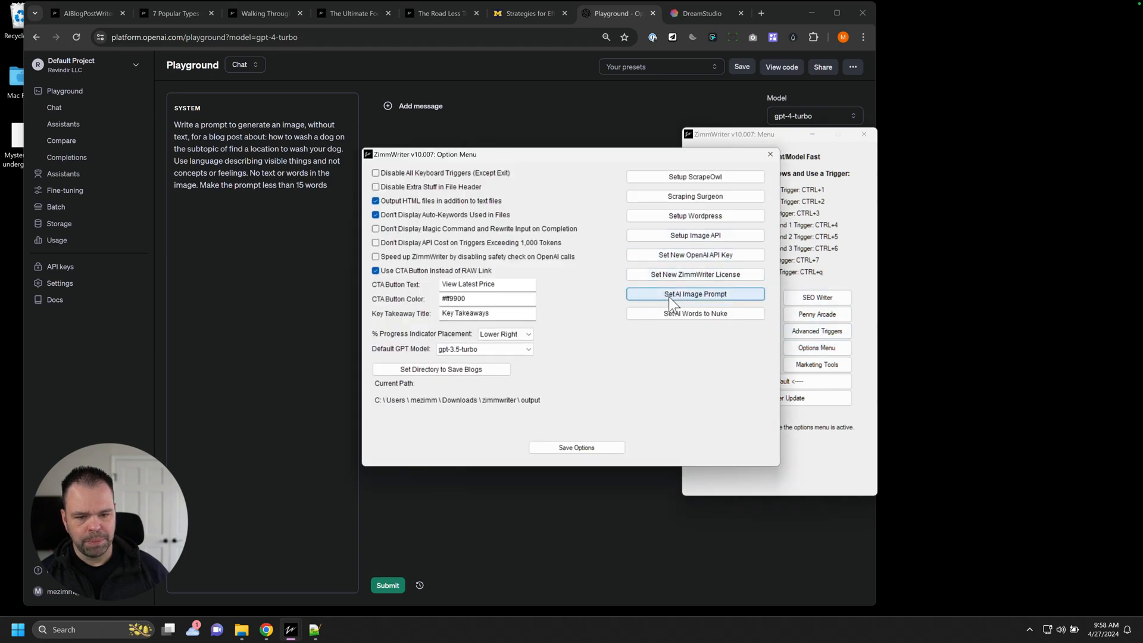
left_click(693, 294)
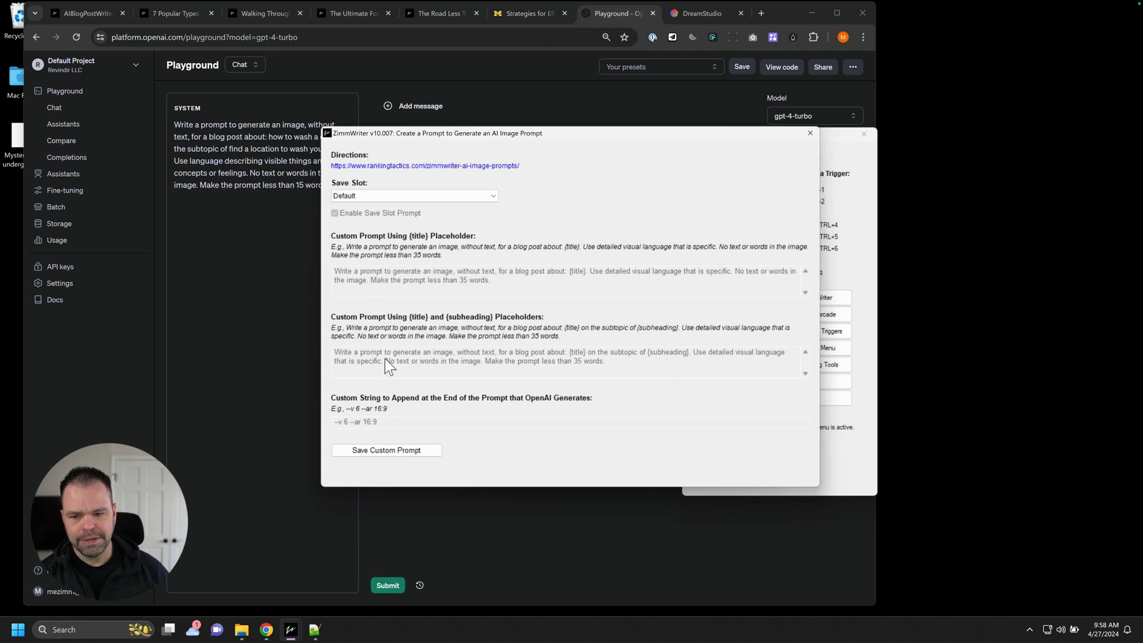
mouse_move(419, 260)
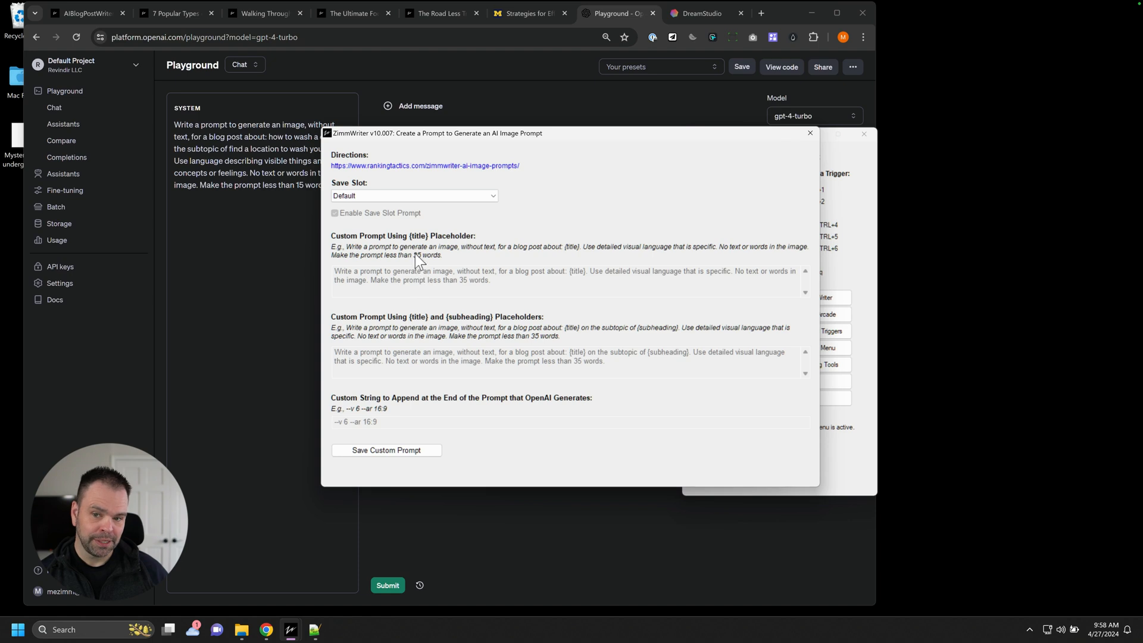
left_click(334, 213)
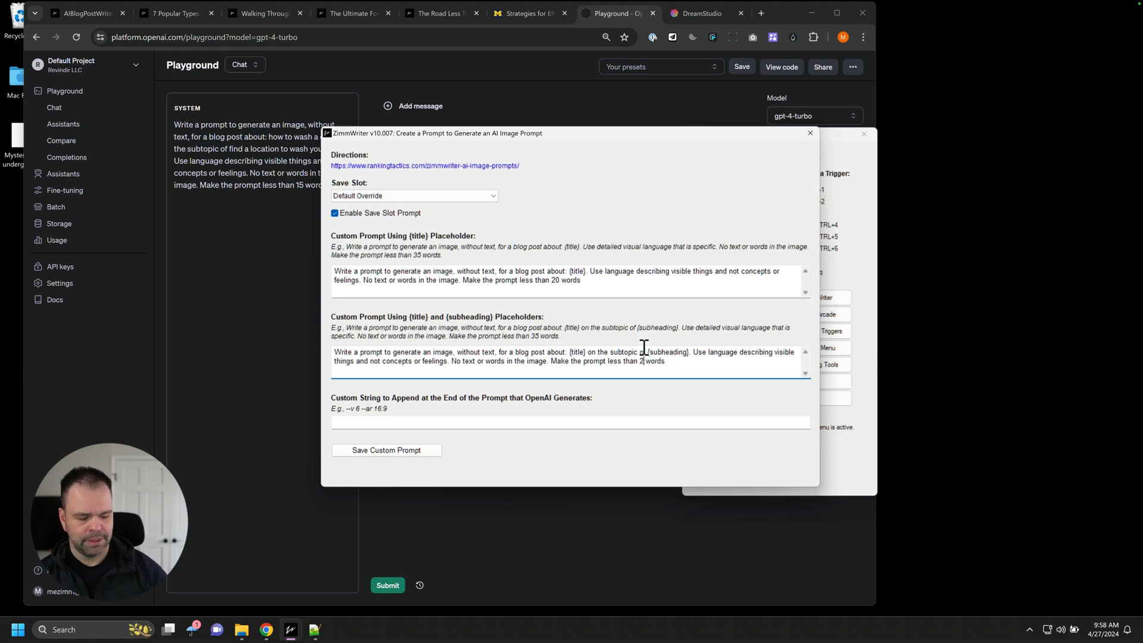
left_click(385, 450)
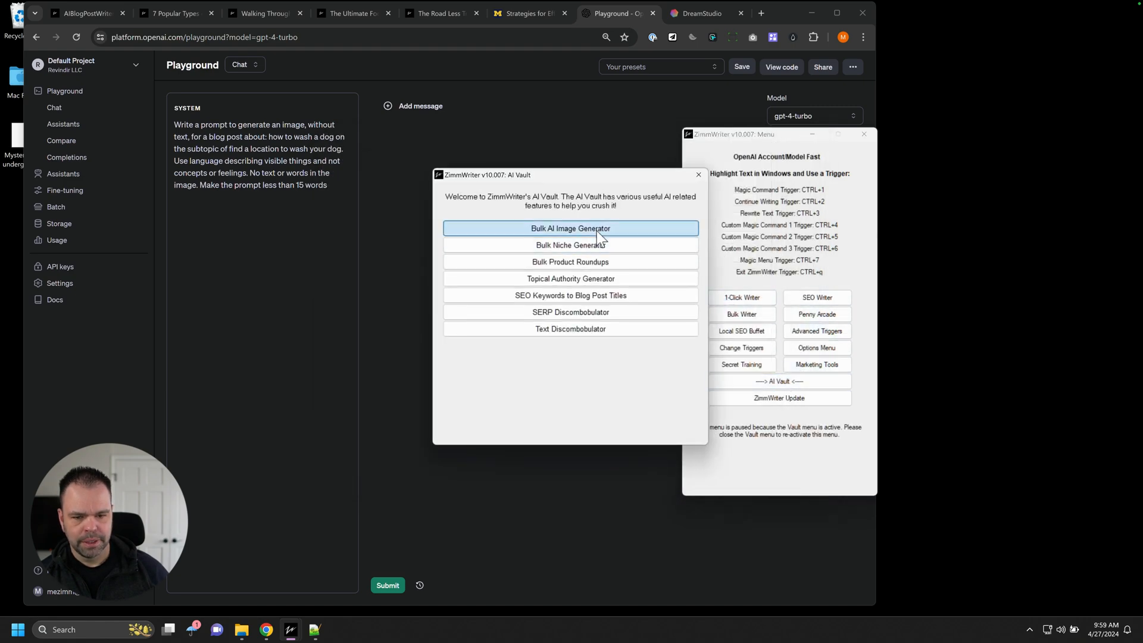
- Browse the saved prompts available in the Bulk AI Image Generator's loader
left_click(570, 228)
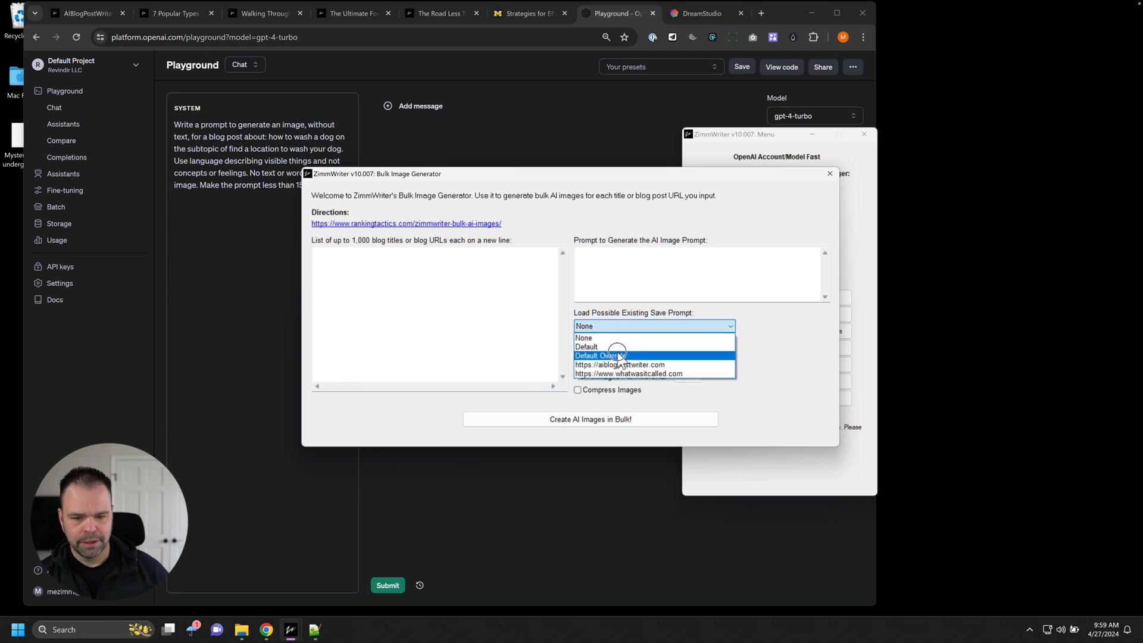
left_click(598, 355)
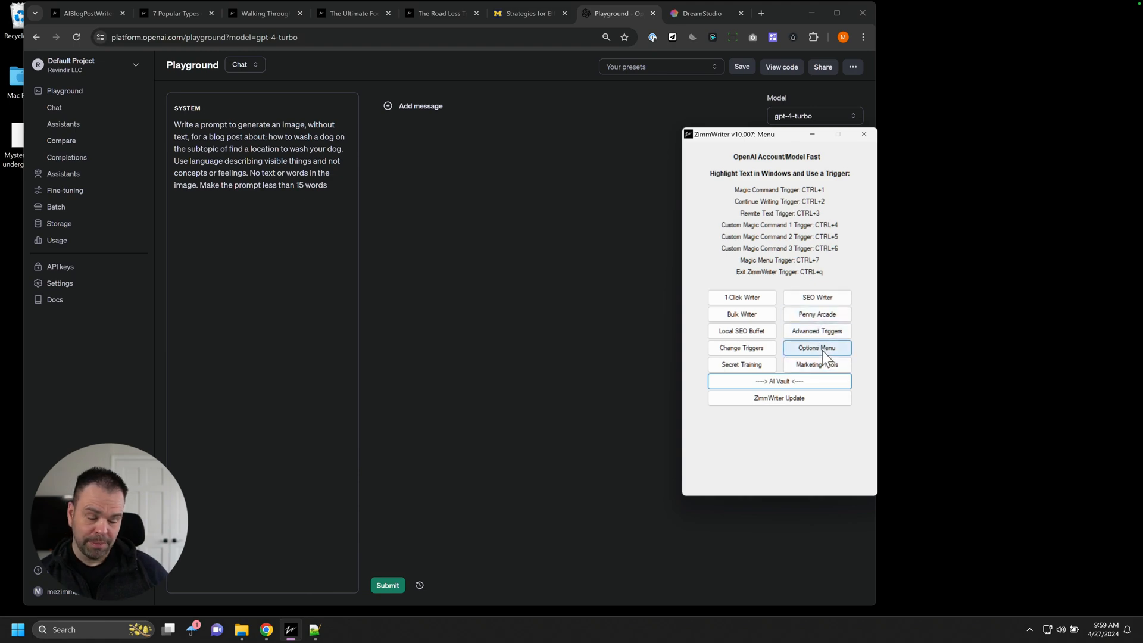
- Browse the save slots in the Set AI Image Prompt options
left_click(817, 348)
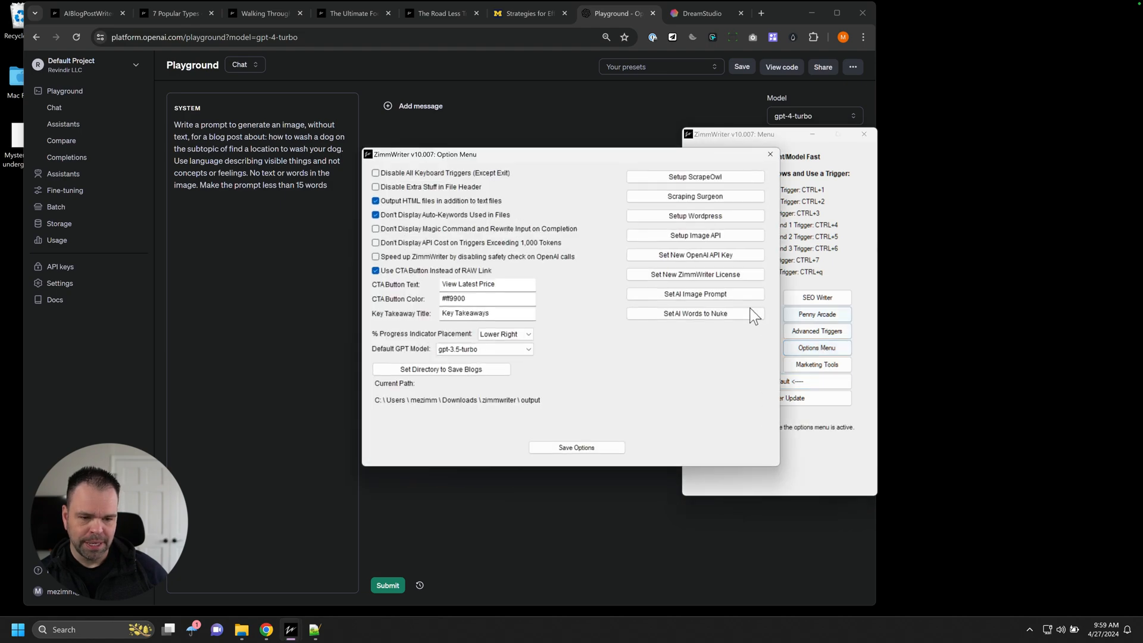
left_click(694, 294)
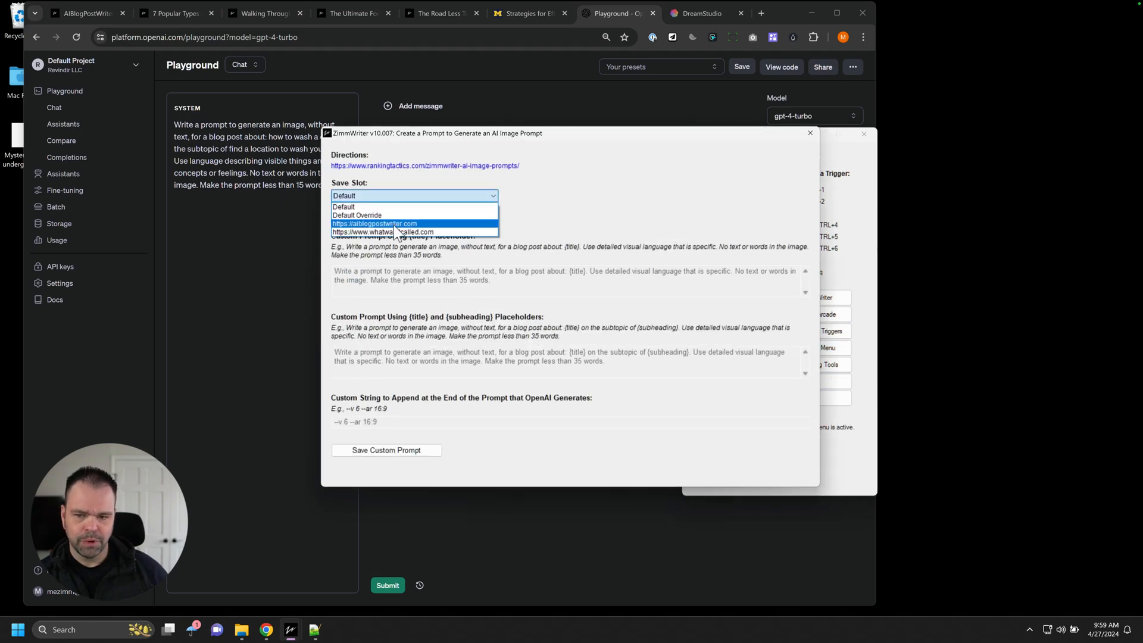
left_click(375, 223)
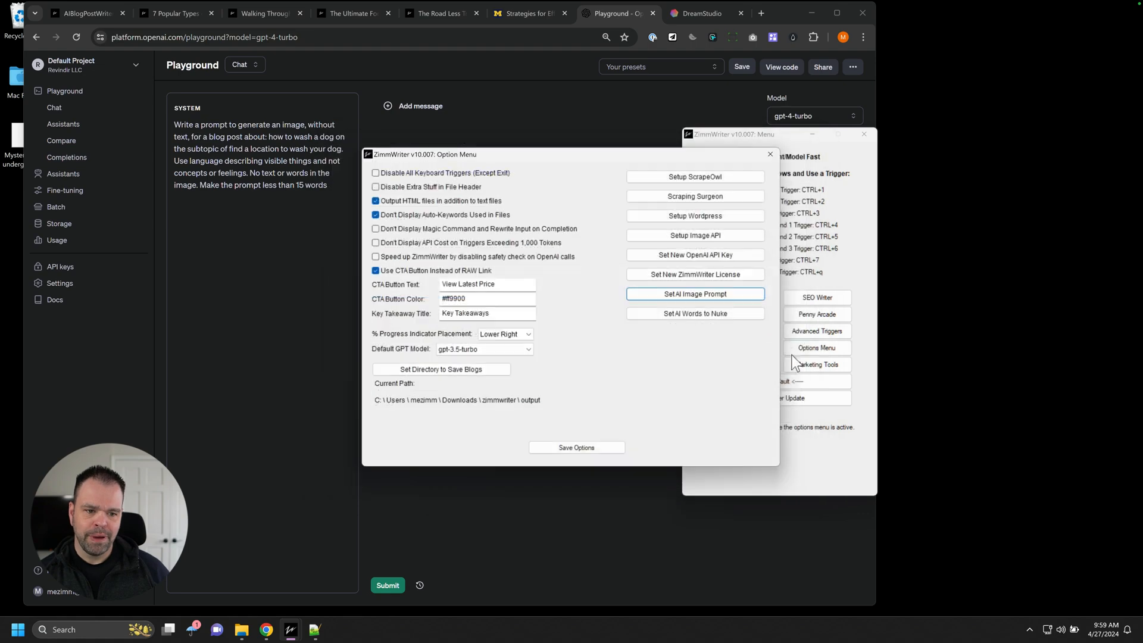
left_click(777, 381)
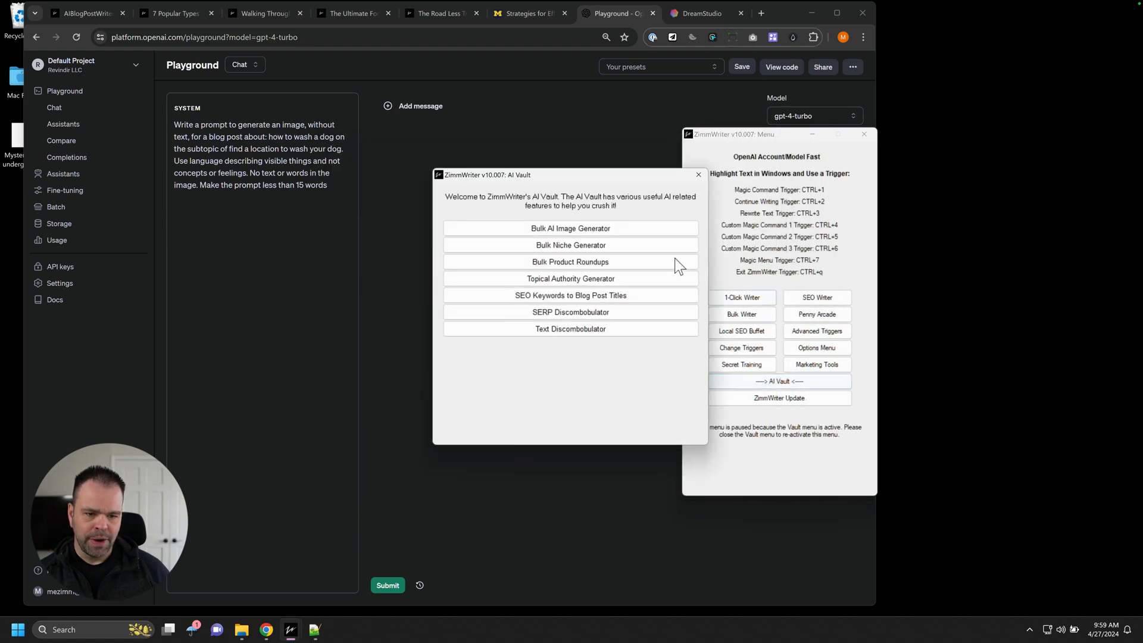
left_click(697, 174)
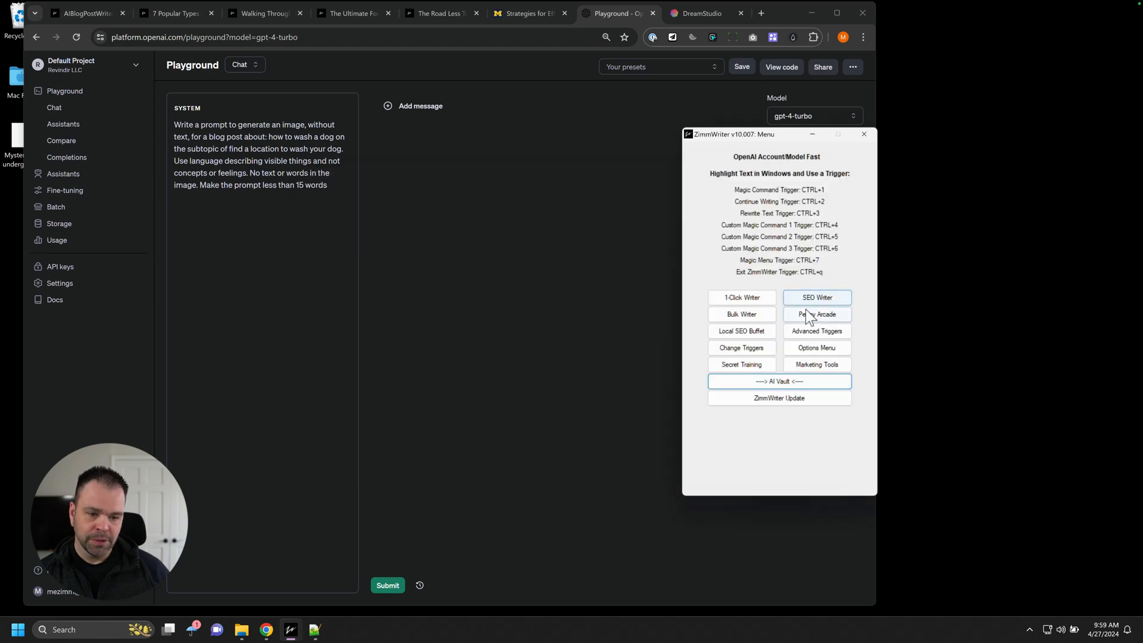
left_click(740, 313)
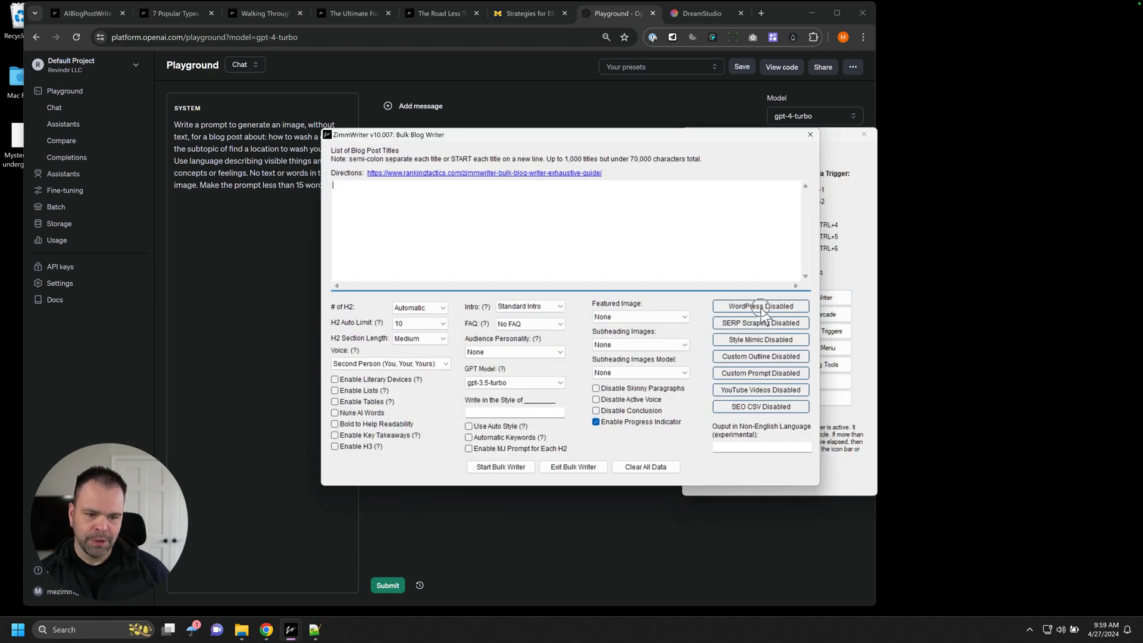
left_click(759, 306)
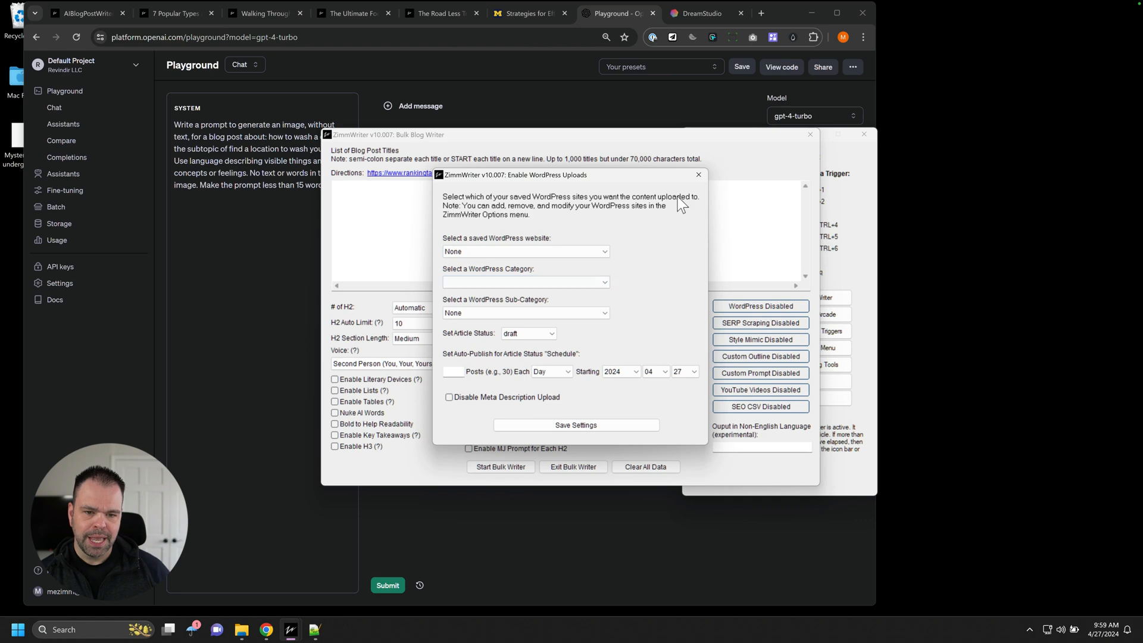
left_click(697, 174)
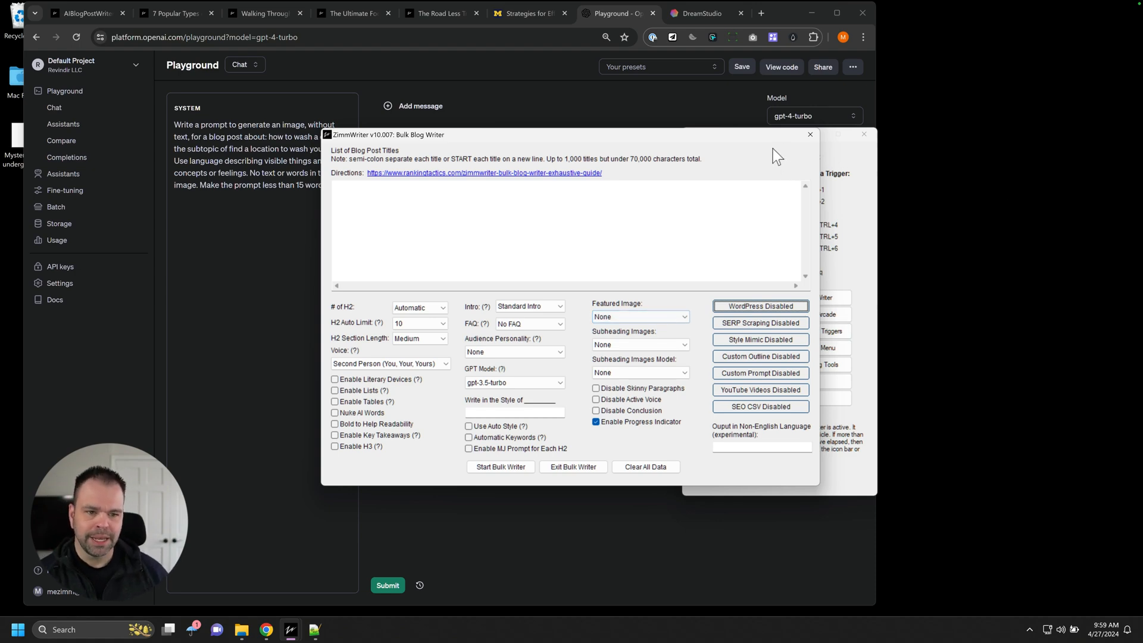
left_click(816, 347)
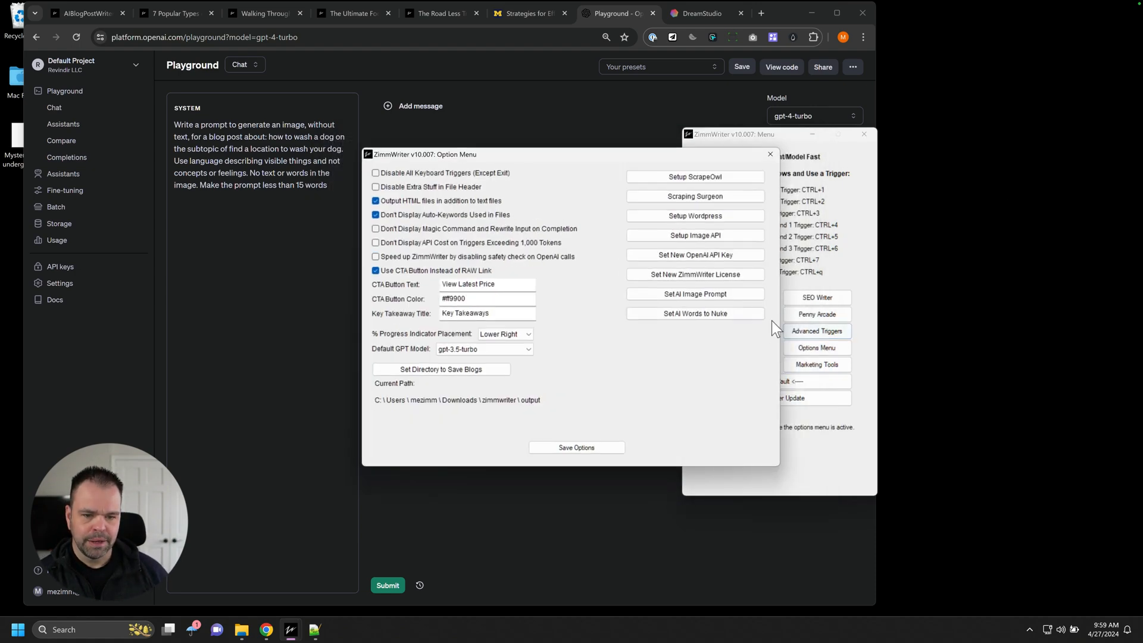
left_click(693, 294)
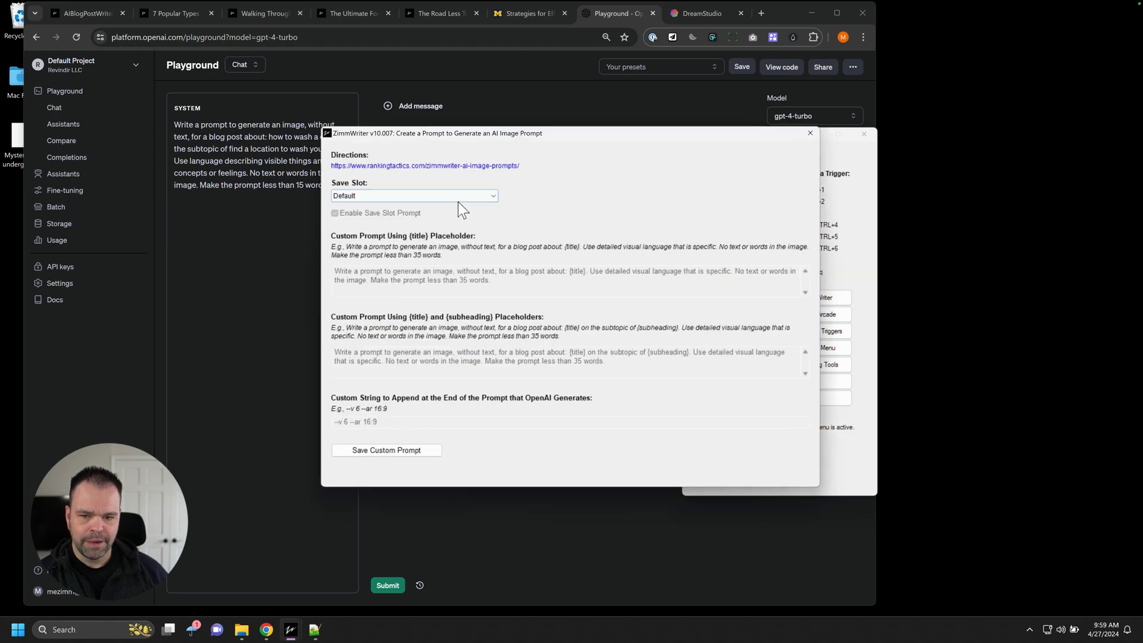
left_click(413, 195)
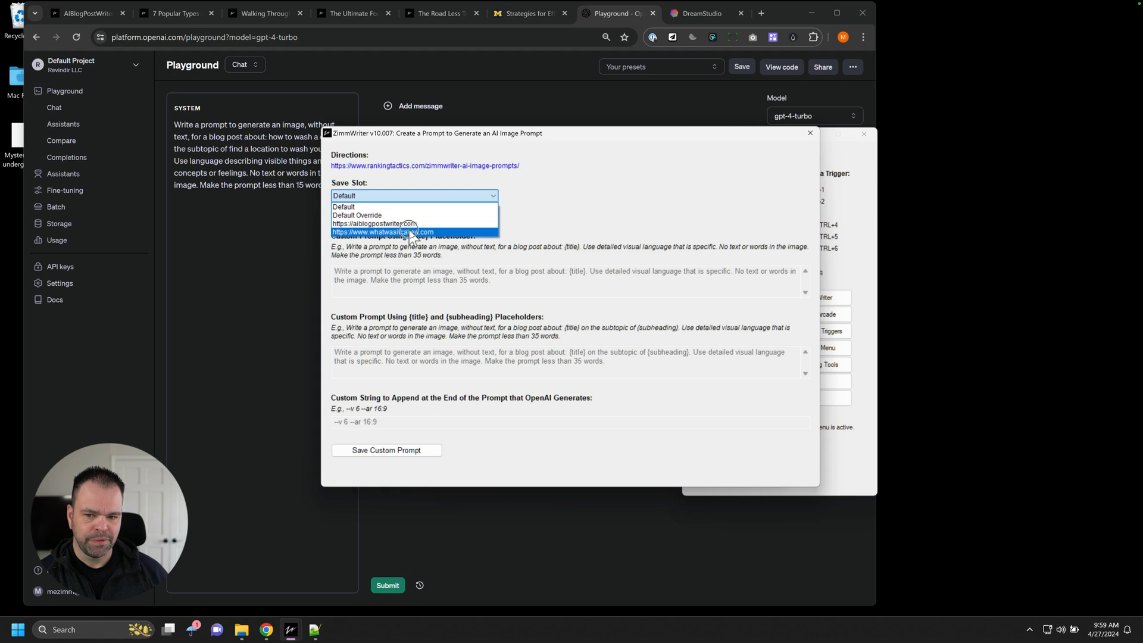
left_click(376, 223)
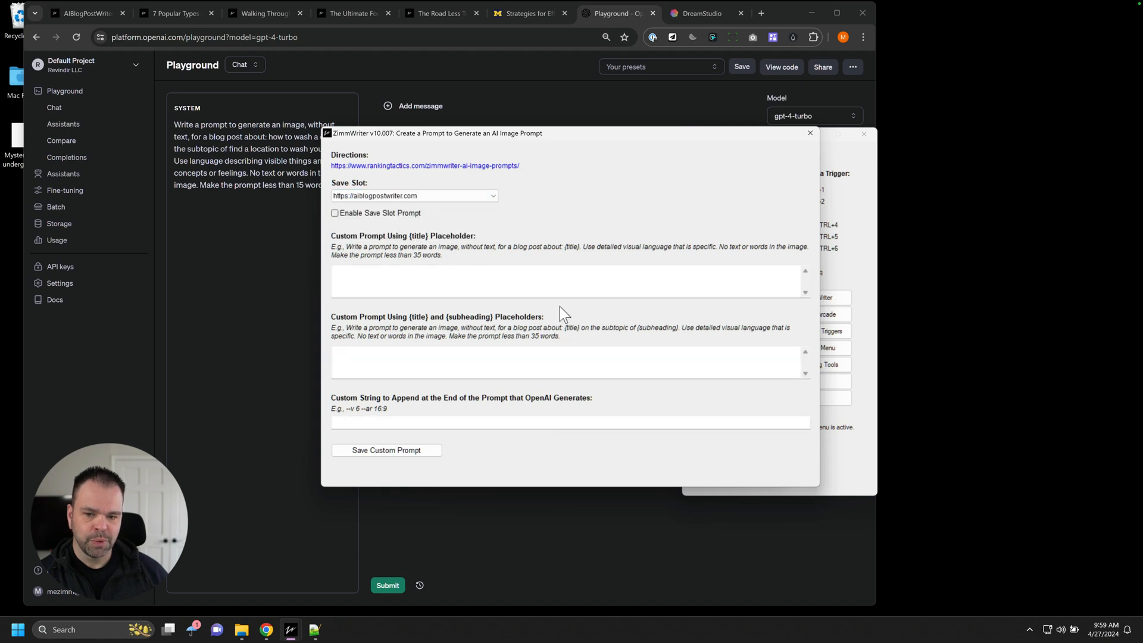
mouse_move(625, 313)
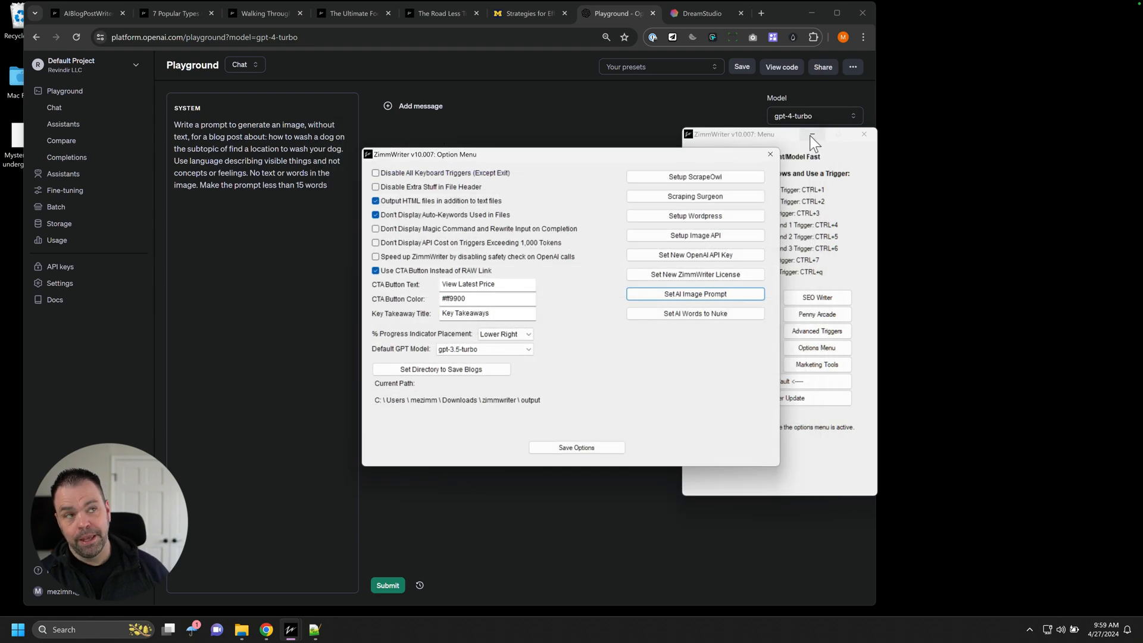
left_click(769, 153)
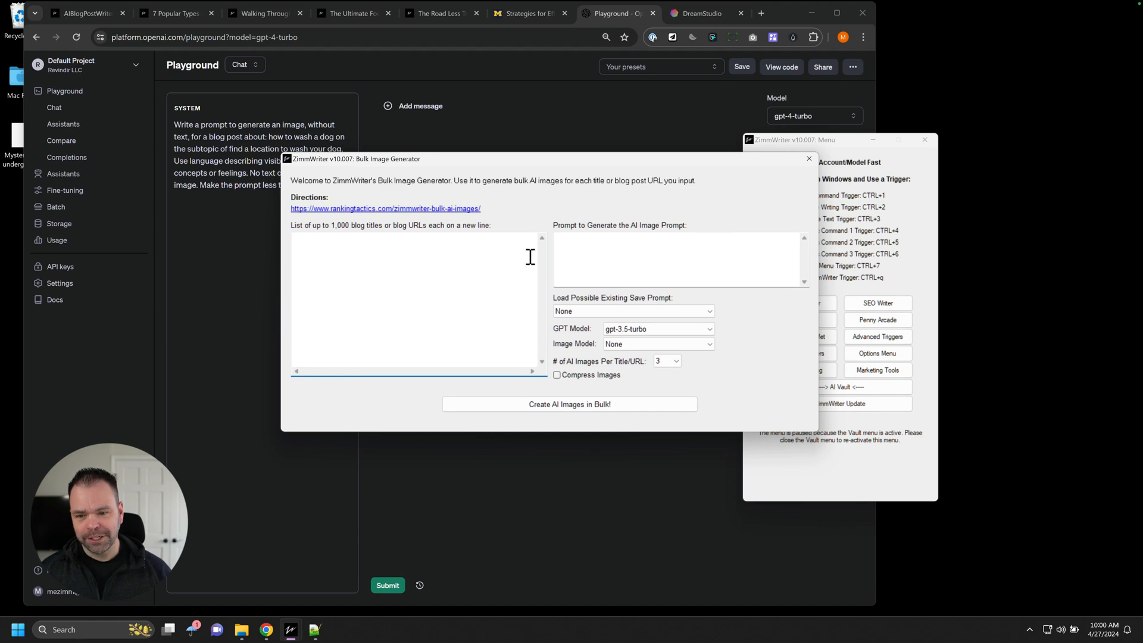
- Load the Default saved prompt into the image prompt field
left_click(631, 311)
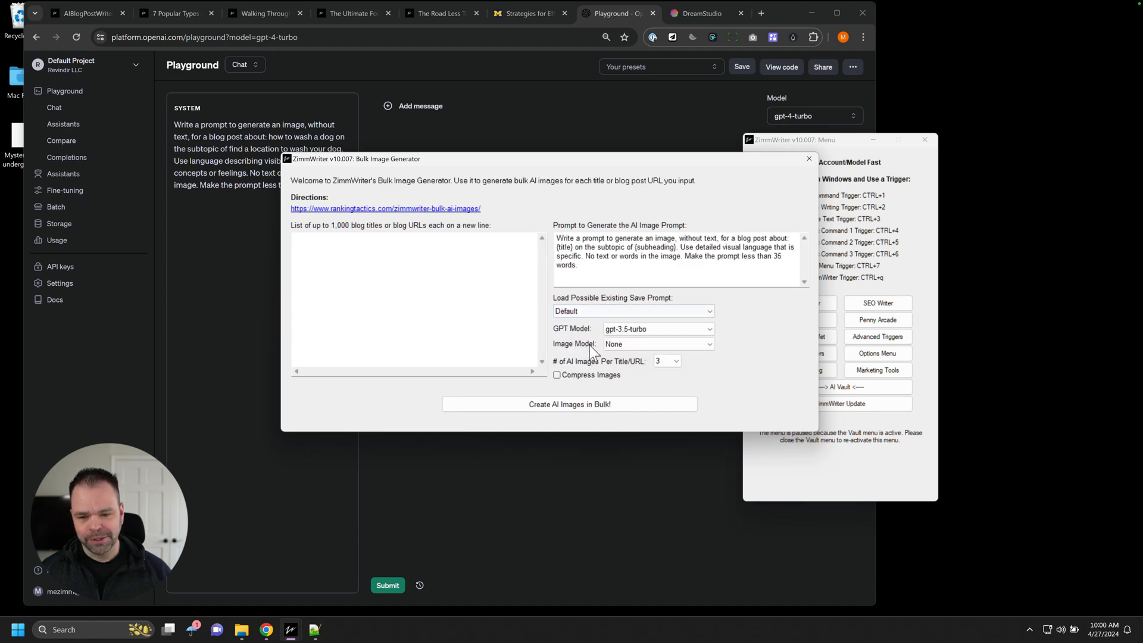
mouse_move(813, 216)
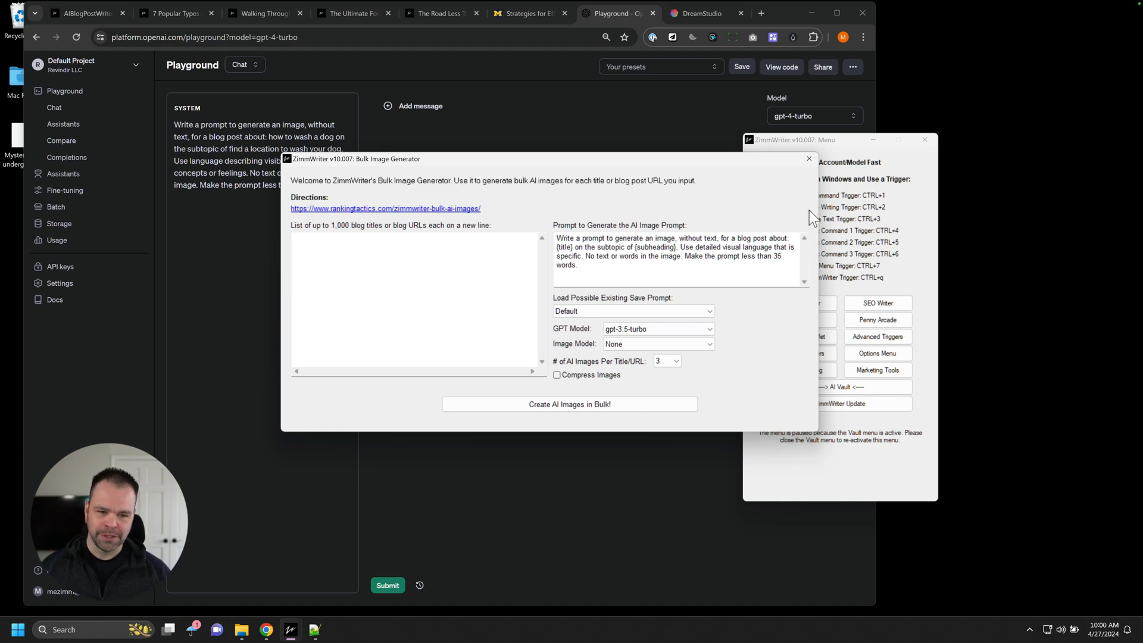